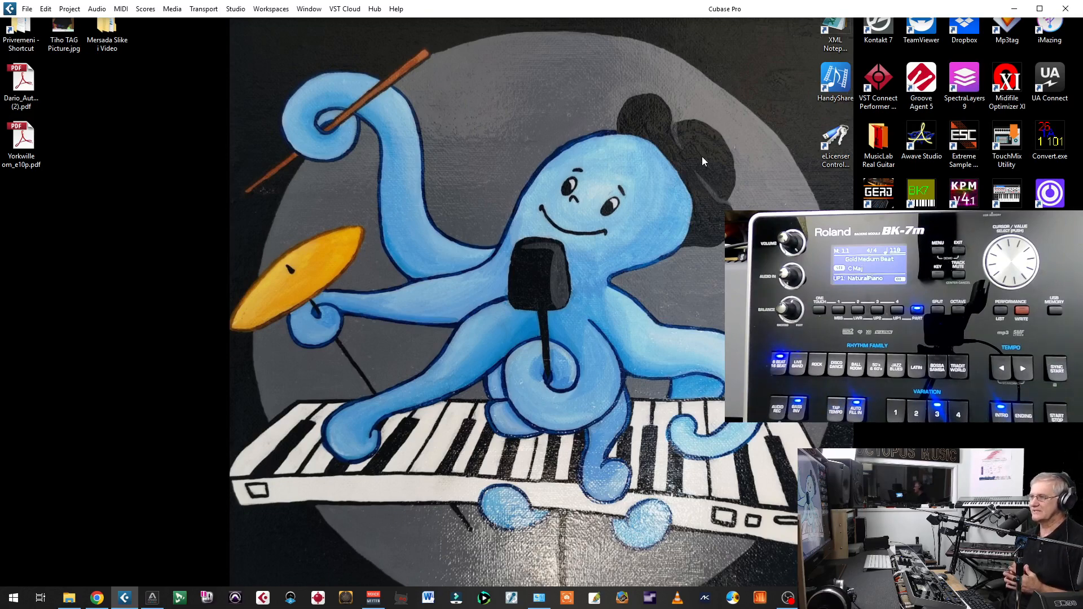
{"action": "mouse_move", "coordinate": [715, 149]}
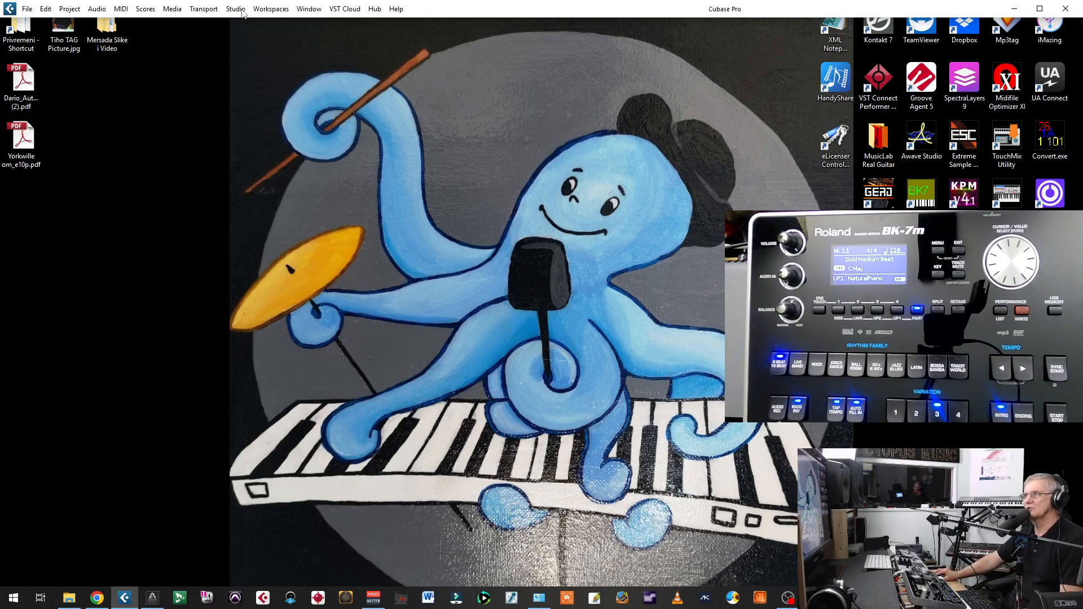
Bring up the MIDI Device Manager from the Studio menu, with no devices installed.
{"action": "left_click", "coordinate": [235, 8]}
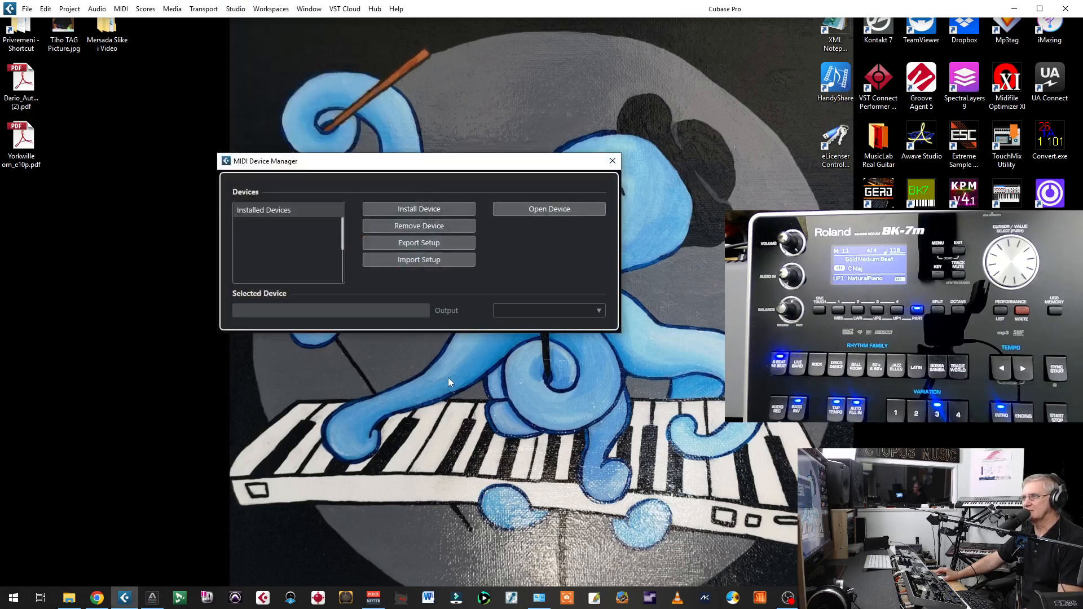
{"action": "mouse_move", "coordinate": [335, 250]}
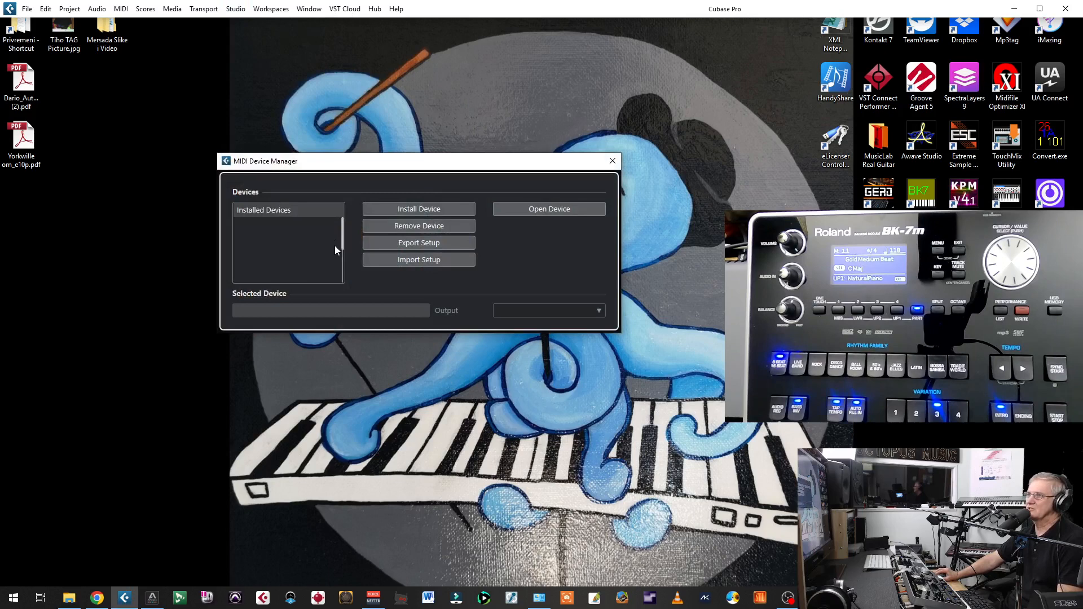
{"action": "mouse_move", "coordinate": [256, 273]}
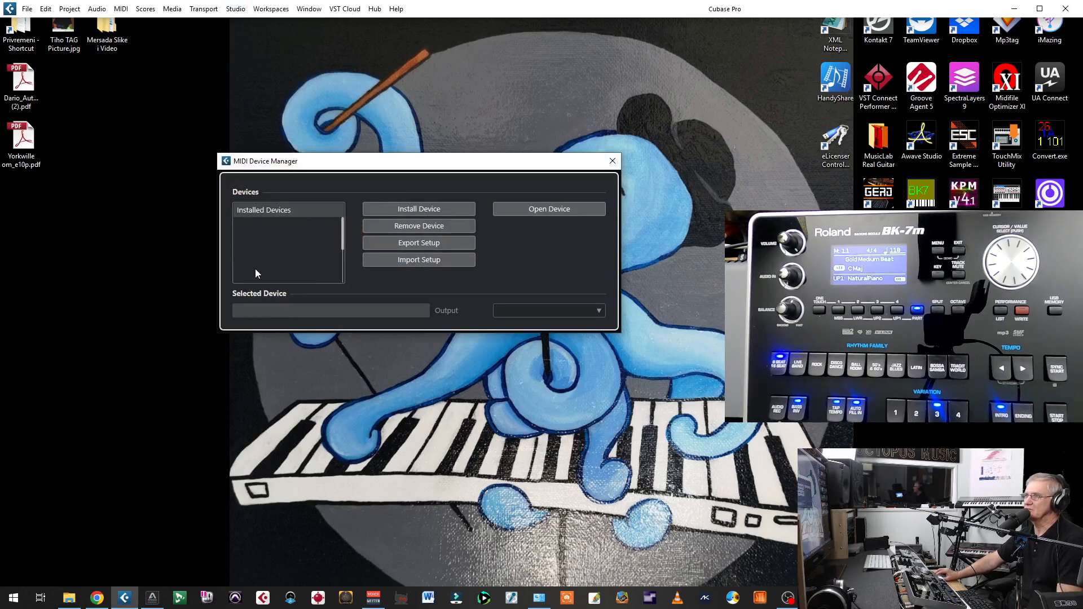
{"action": "mouse_move", "coordinate": [305, 260]}
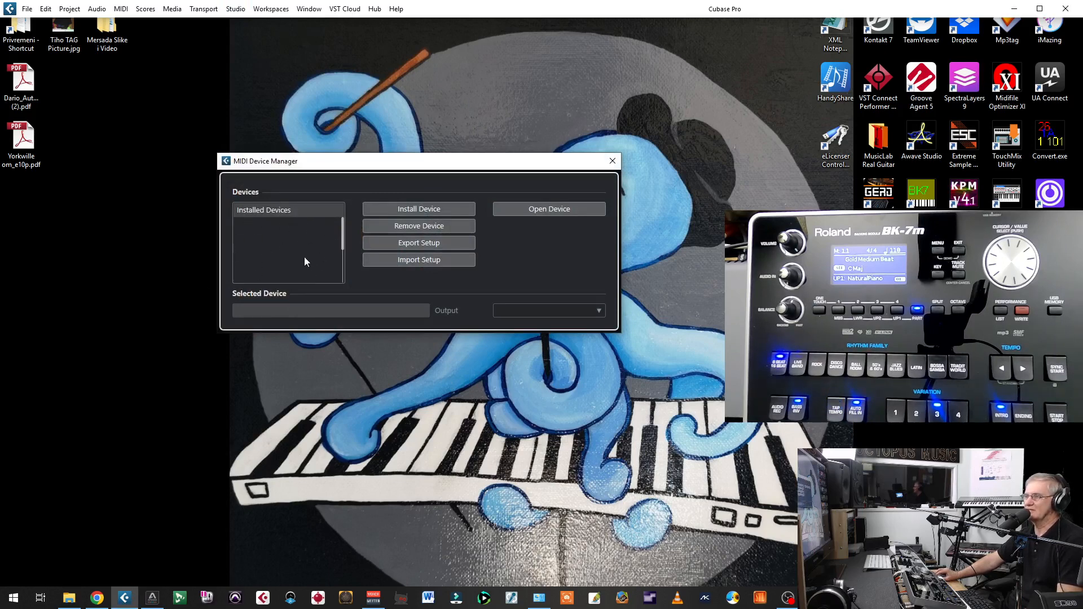
{"action": "mouse_move", "coordinate": [282, 257]}
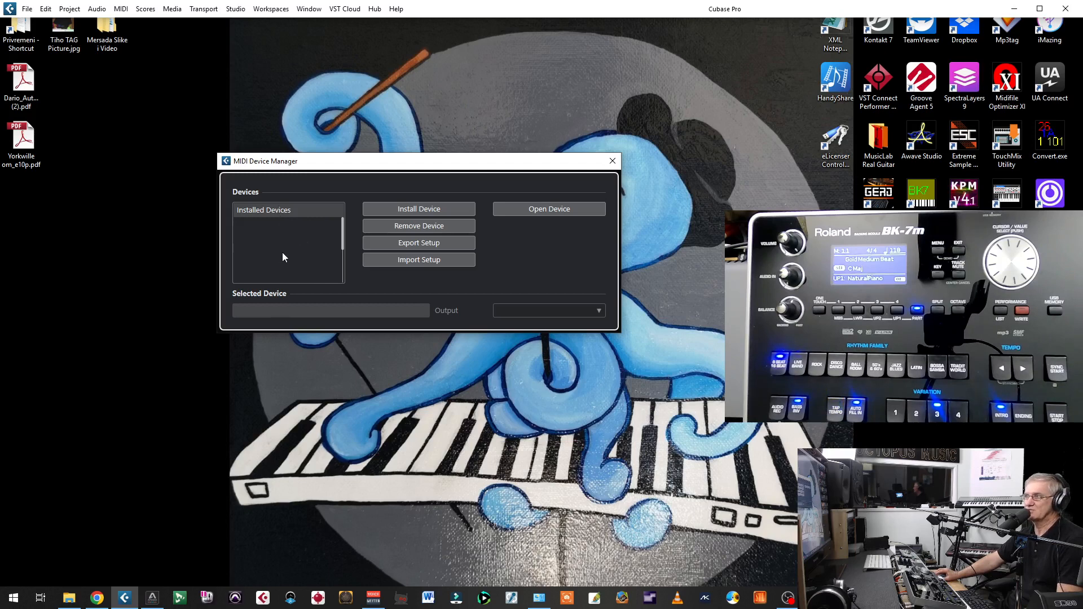
{"action": "mouse_move", "coordinate": [331, 239]}
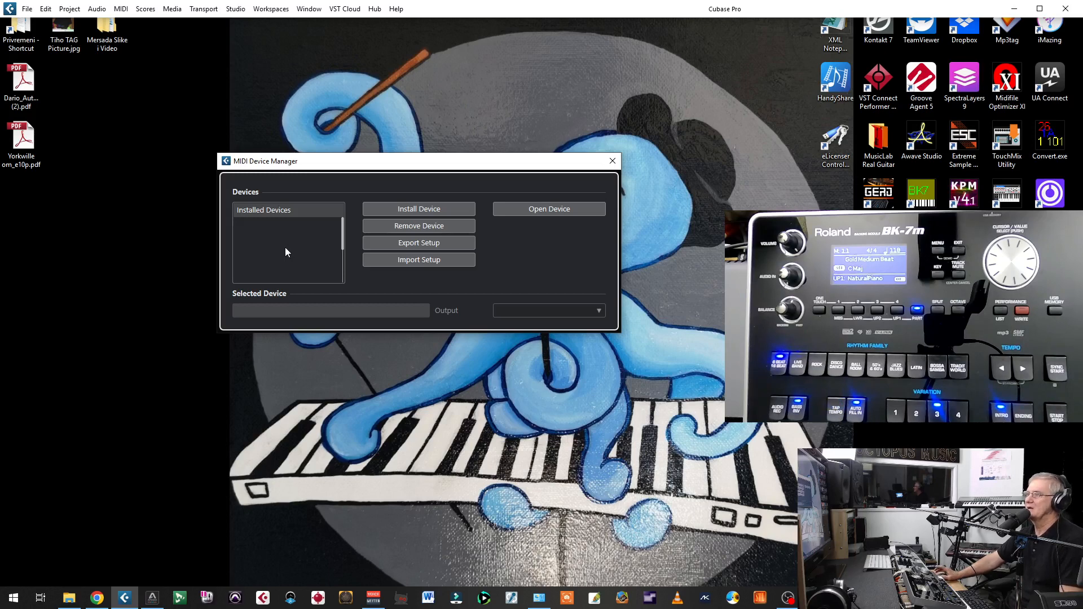
{"action": "mouse_move", "coordinate": [267, 261]}
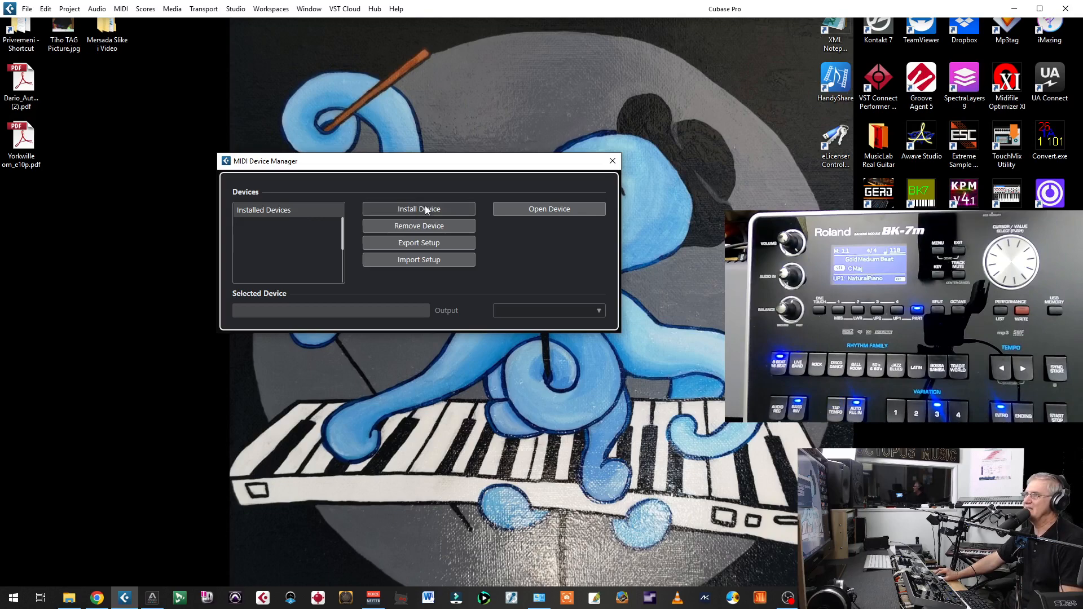
Start installing a device and browse the script list down to the Yamaha PSR models.
{"action": "left_click", "coordinate": [417, 209]}
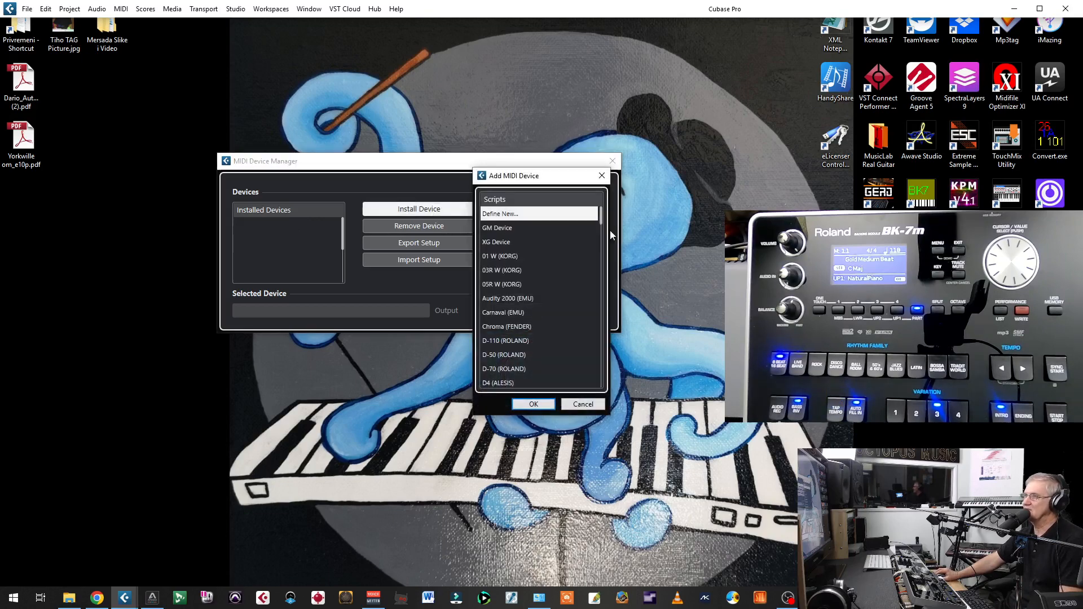
{"action": "scroll", "scroll_direction": "down", "scroll_amount": 3}
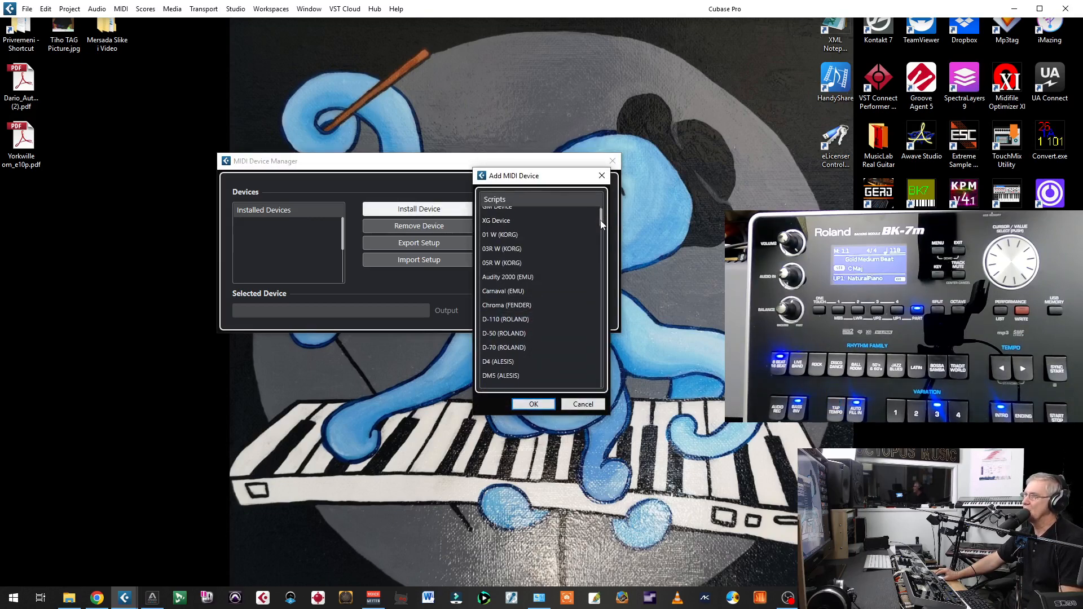
{"action": "scroll", "scroll_direction": "down", "scroll_amount": 3}
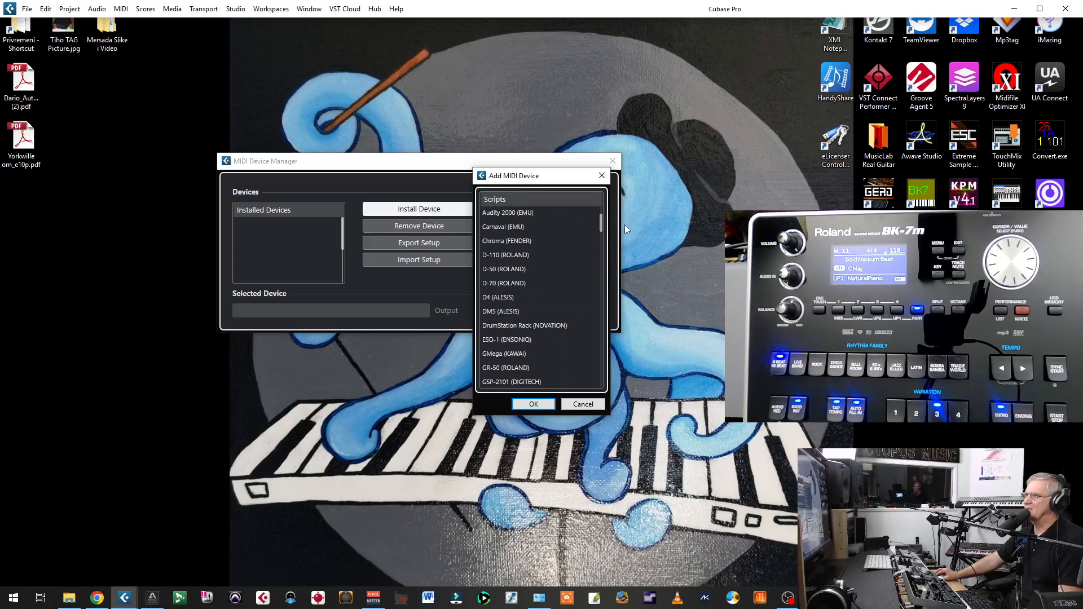
{"action": "mouse_move", "coordinate": [543, 322]}
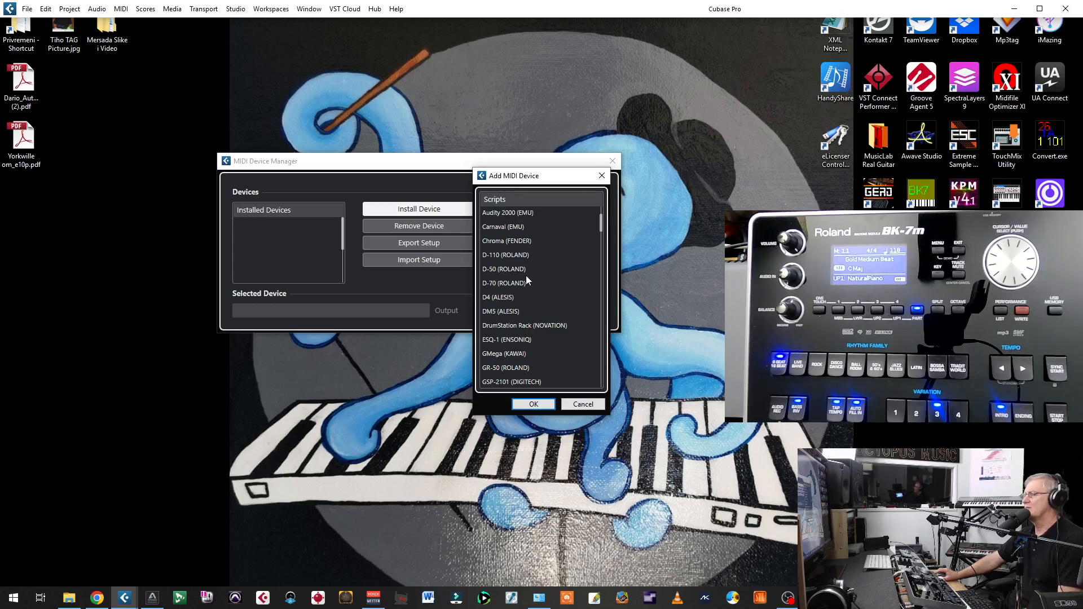
{"action": "mouse_move", "coordinate": [610, 248]}
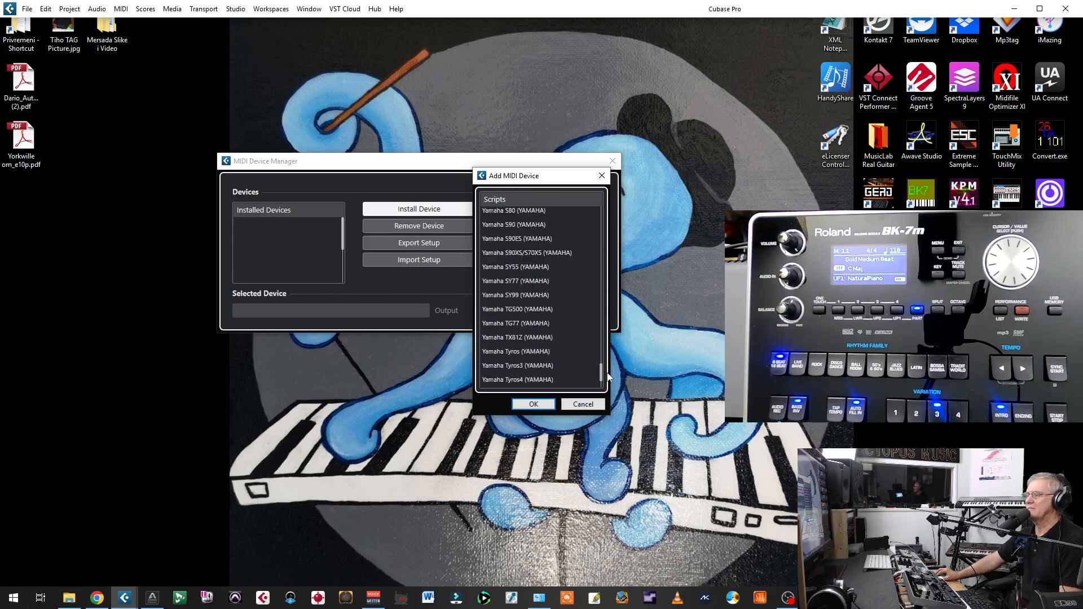
{"action": "scroll", "scroll_direction": "down", "scroll_amount": 3}
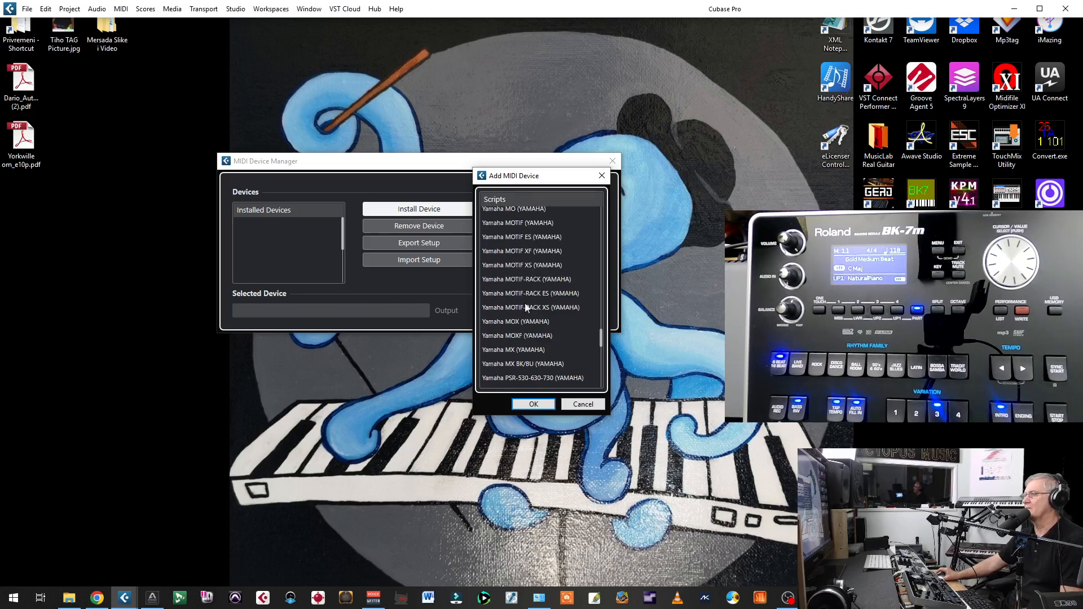
{"action": "scroll", "scroll_direction": "down", "scroll_amount": 3}
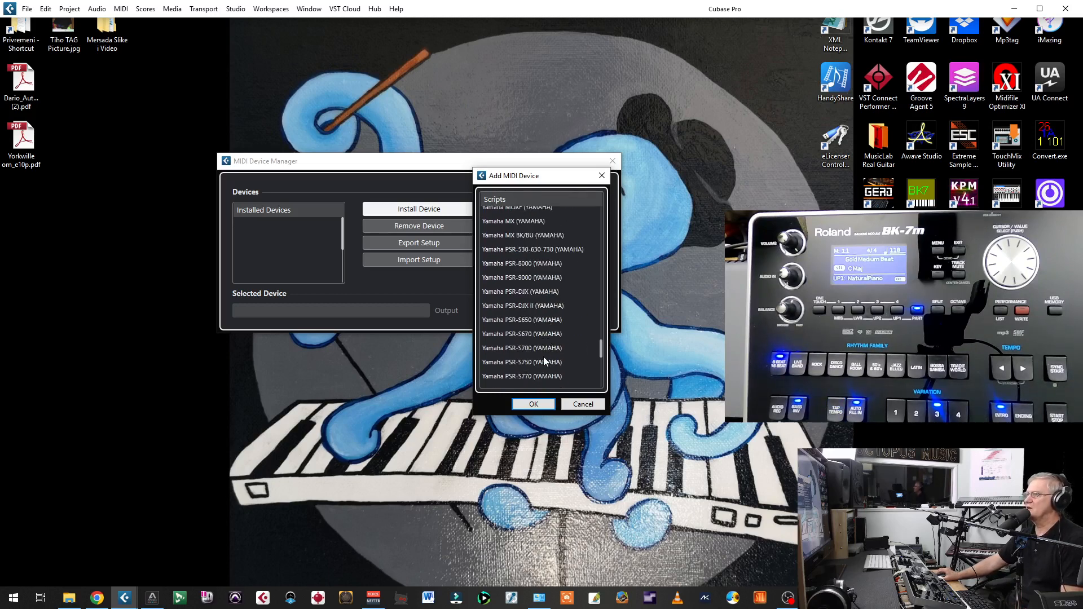
Install the Yamaha PSR-S750, review its output ports, then remove the device again.
{"action": "left_click", "coordinate": [532, 404]}
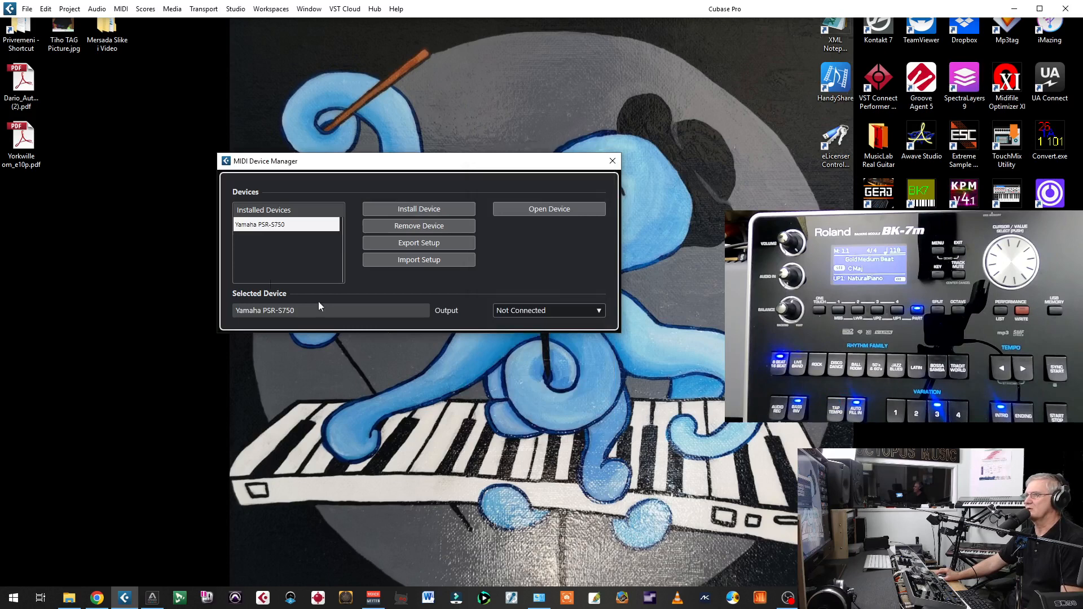
{"action": "mouse_move", "coordinate": [282, 234]}
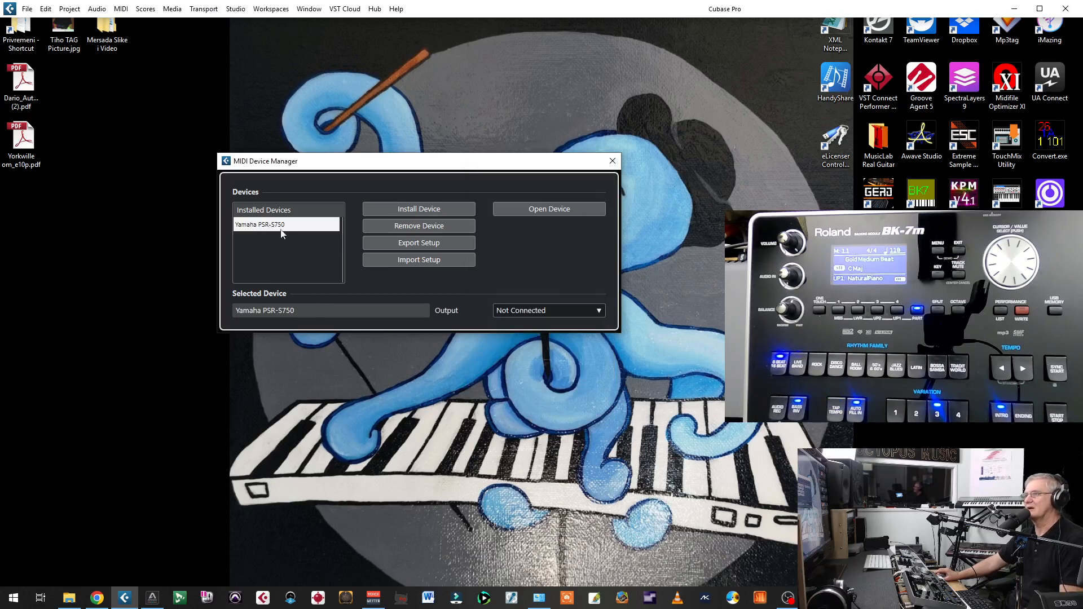
{"action": "mouse_move", "coordinate": [259, 210]}
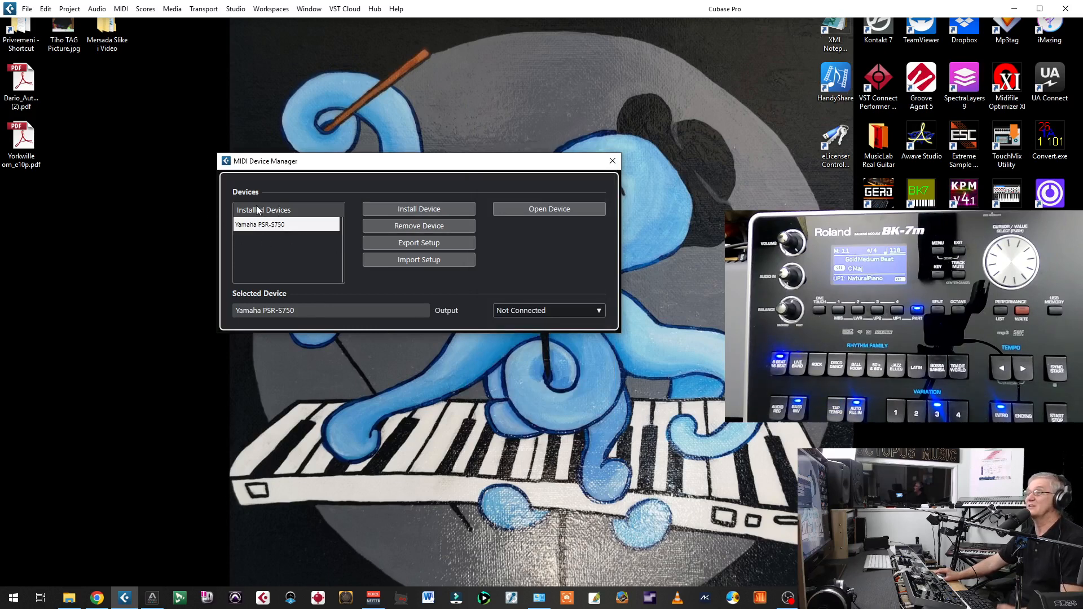
{"action": "left_click", "coordinate": [549, 310]}
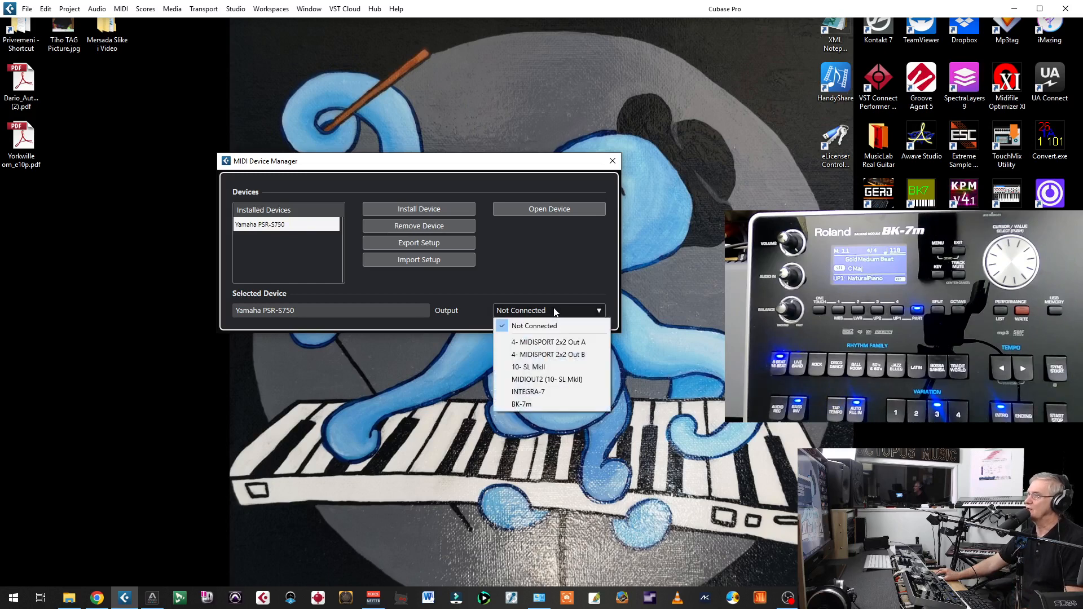
{"action": "mouse_move", "coordinate": [515, 309]}
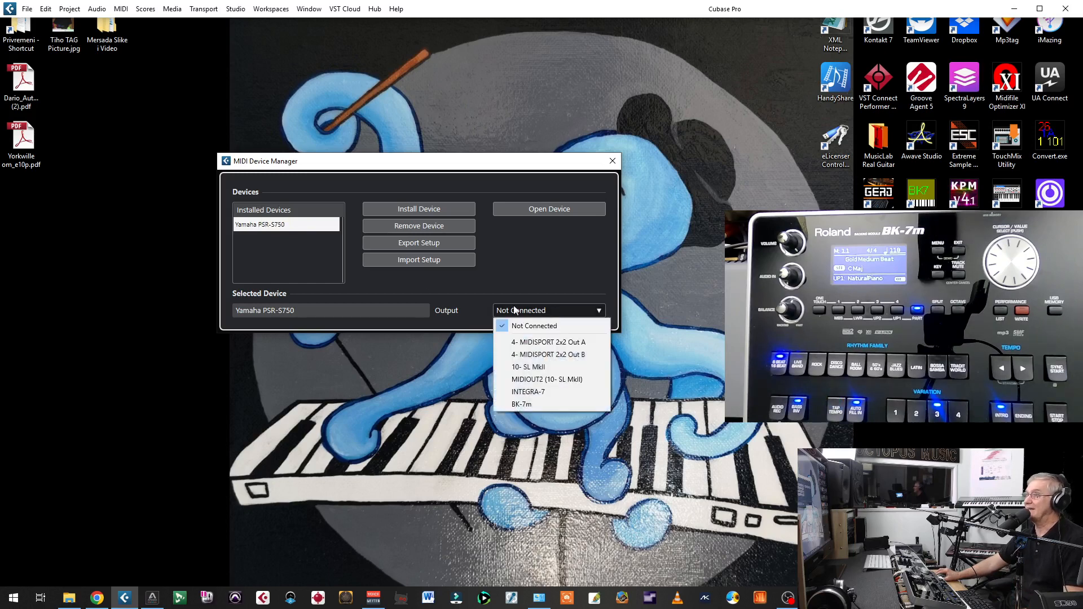
{"action": "mouse_move", "coordinate": [267, 239]}
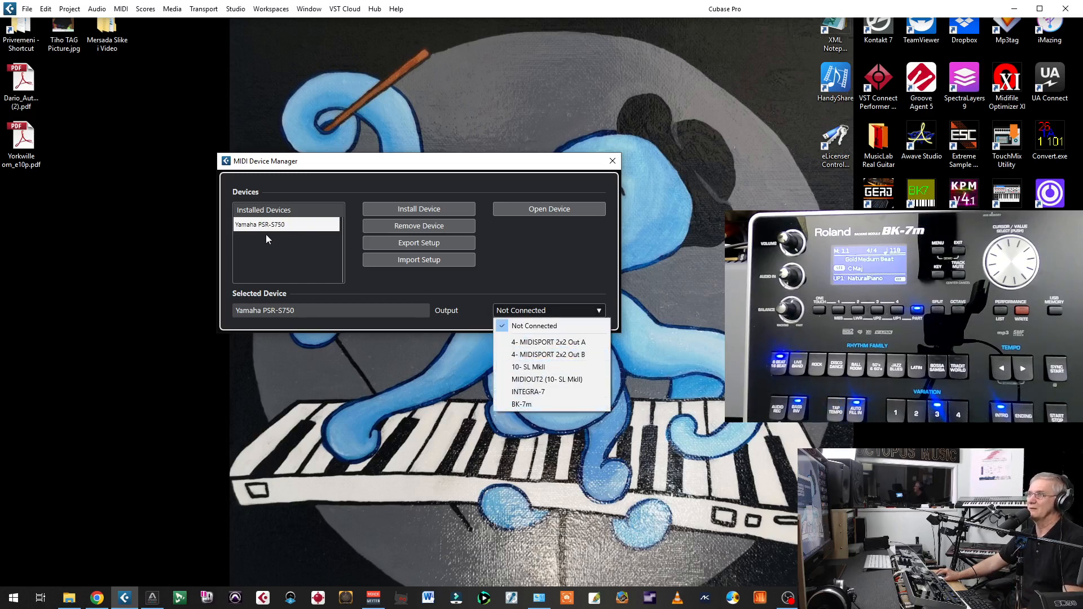
{"action": "left_click", "coordinate": [548, 310]}
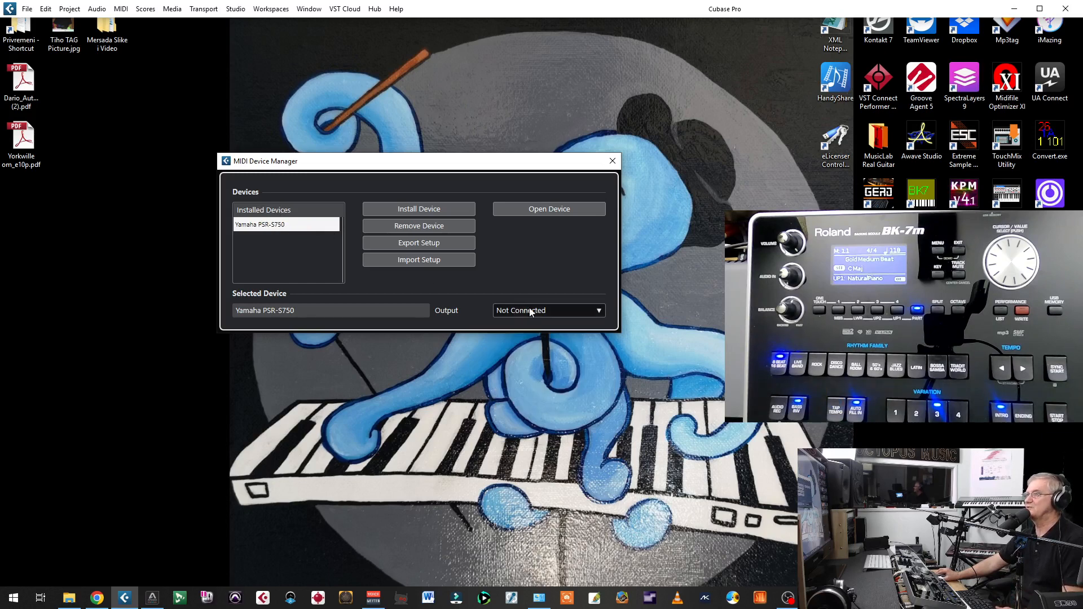
{"action": "left_click", "coordinate": [419, 225]}
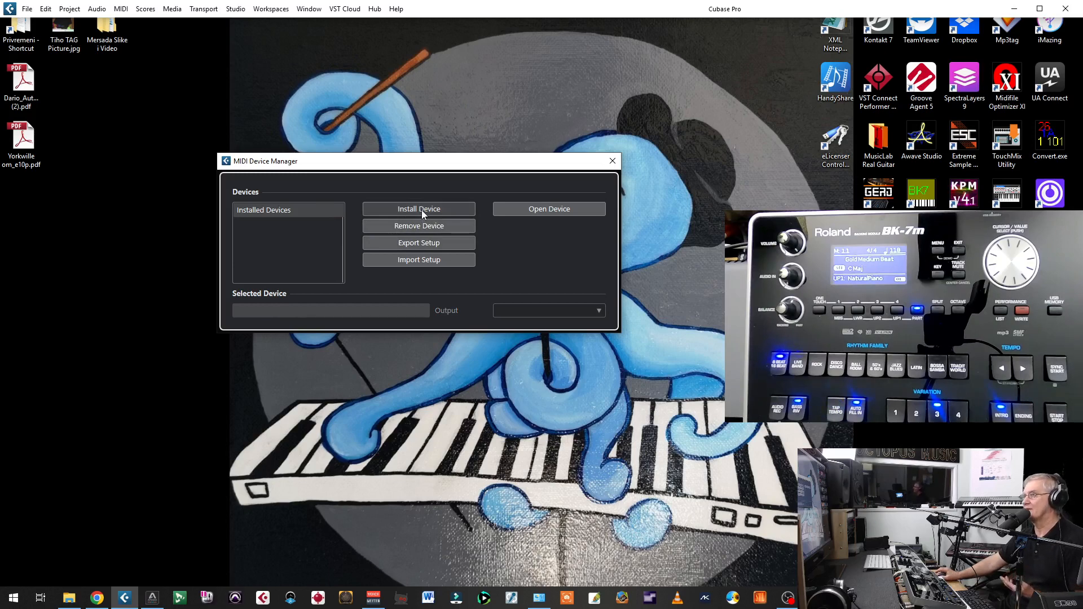
{"action": "mouse_move", "coordinate": [453, 192]}
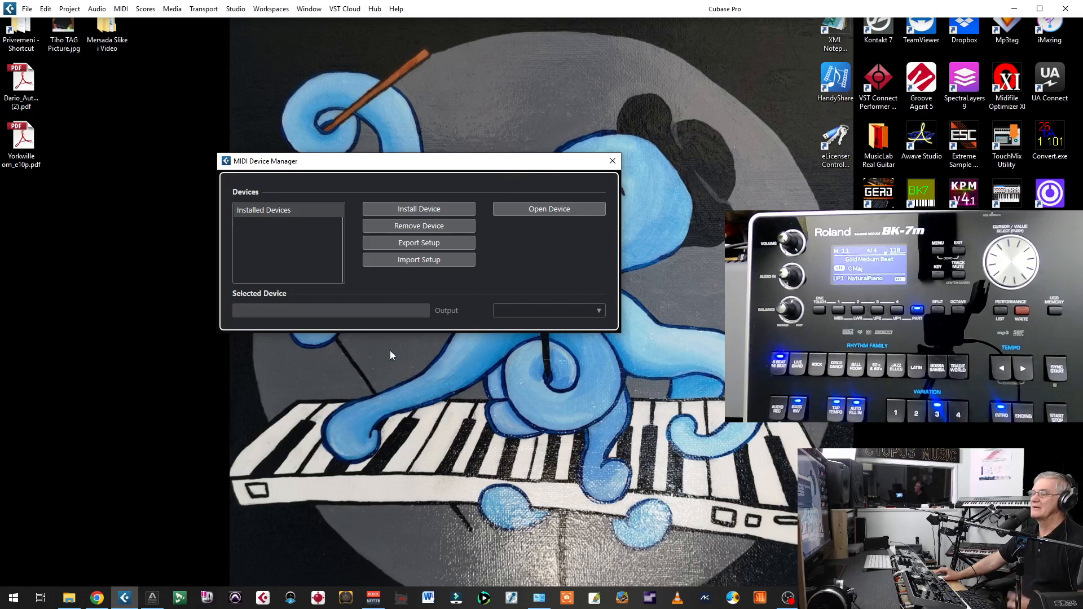
{"action": "mouse_move", "coordinate": [166, 531]}
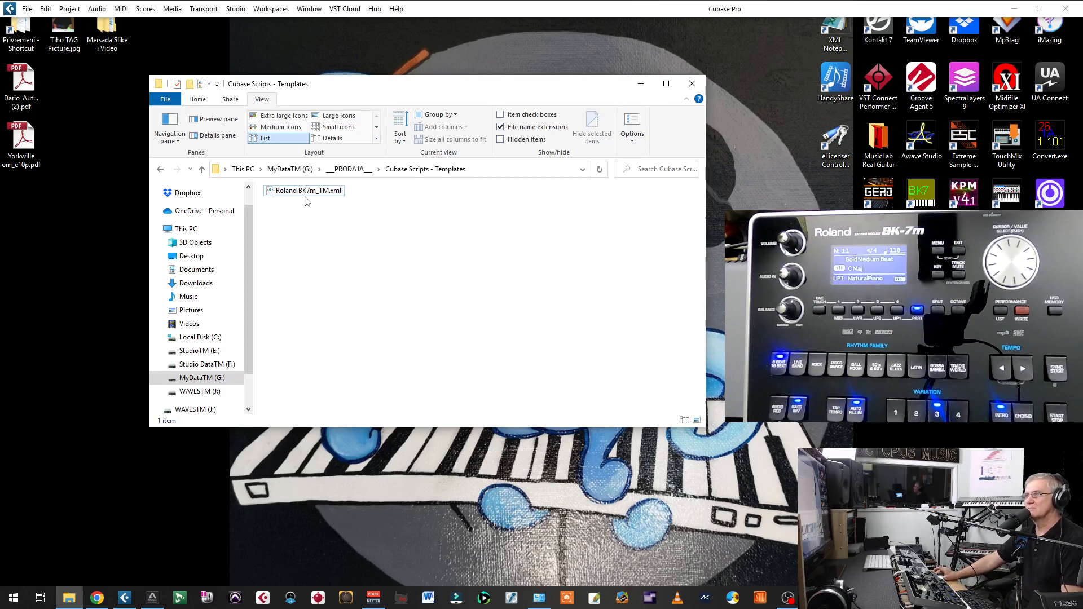
{"action": "mouse_move", "coordinate": [321, 228]}
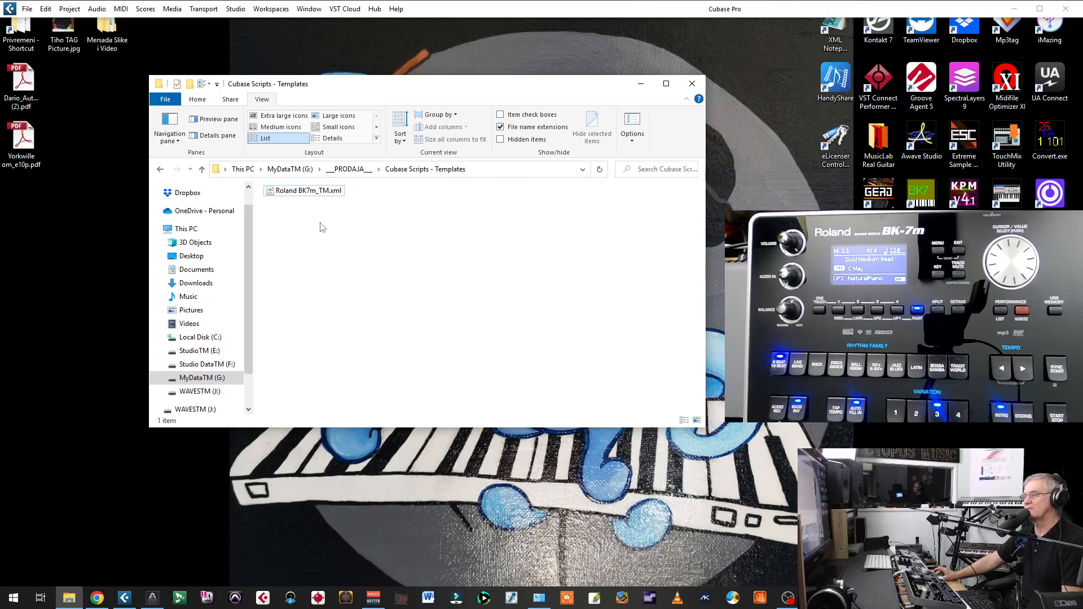
Inspect the Roland BK7m_TM.xml script file in the Cubase Scripts - Templates folder.
{"action": "left_click", "coordinate": [308, 190]}
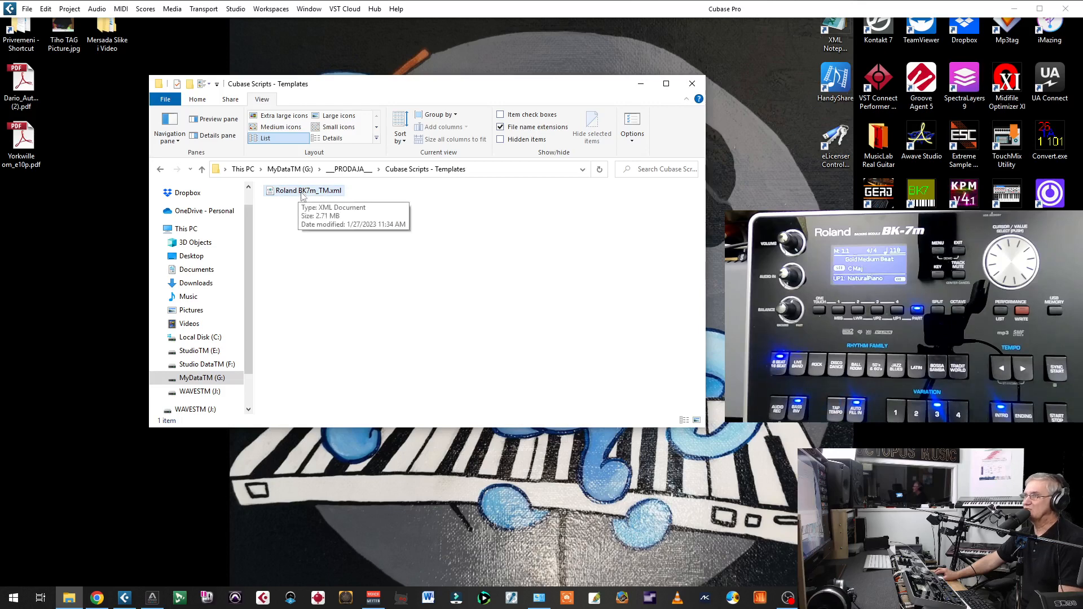
{"action": "mouse_move", "coordinate": [311, 239]}
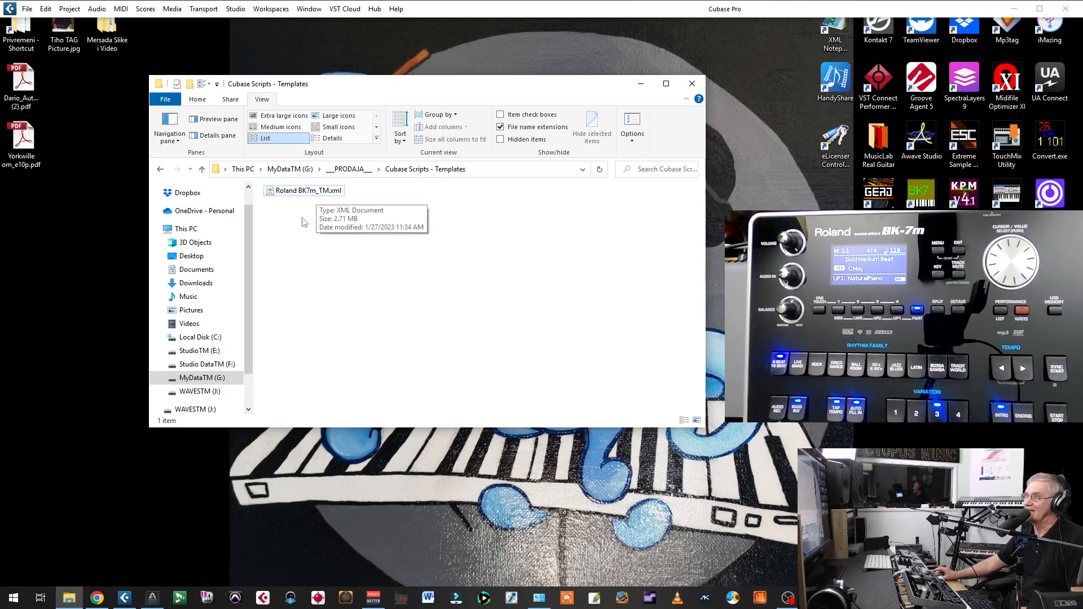
{"action": "mouse_move", "coordinate": [325, 238]}
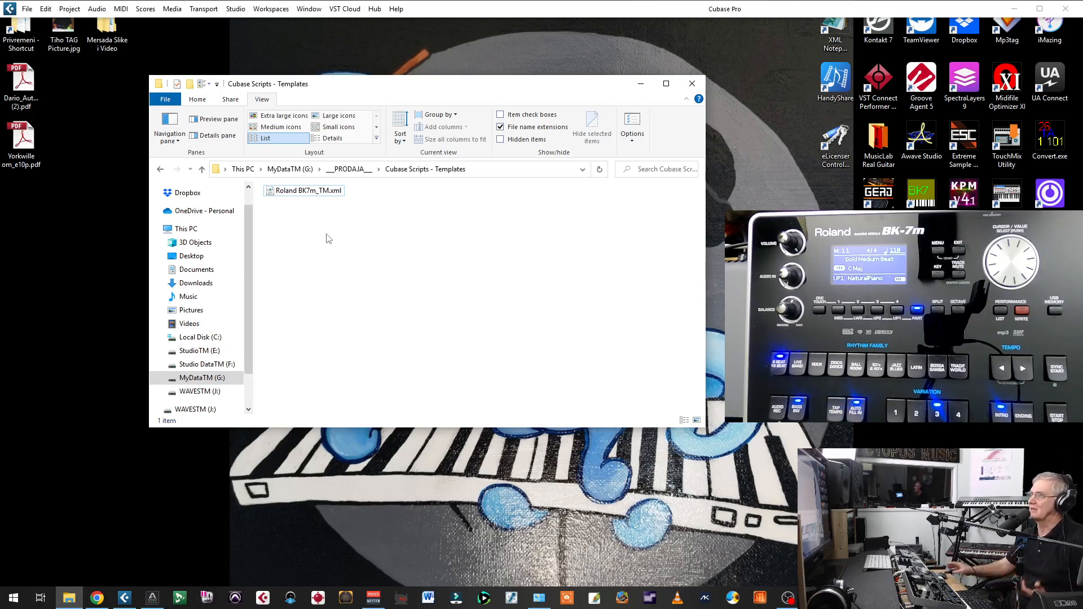
Import the Roland BK7m_TM.xml setup file so the Roland BK7m script is offered.
{"action": "left_click", "coordinate": [121, 8]}
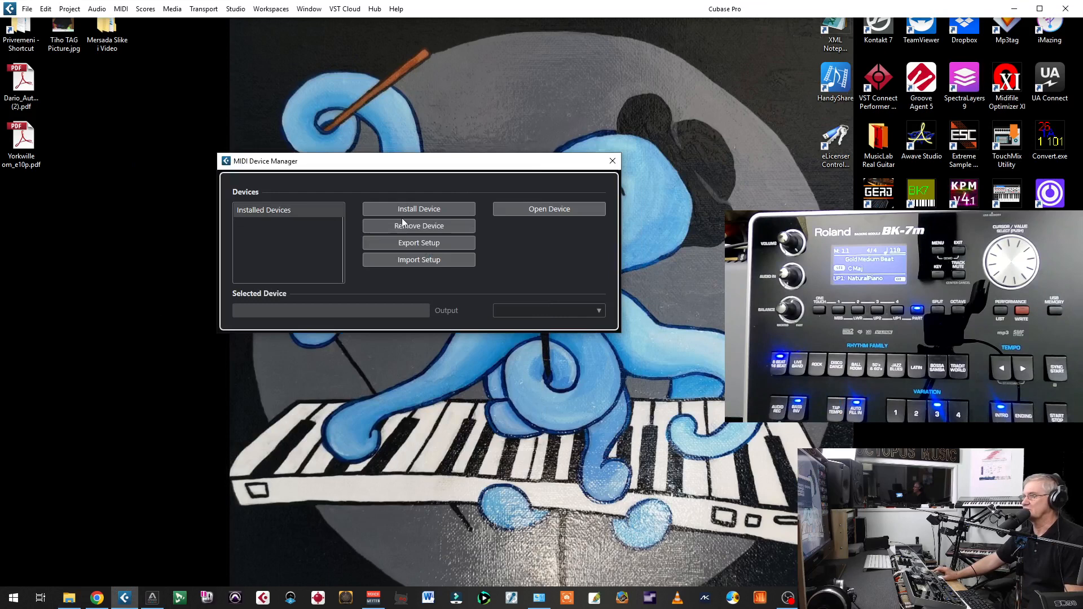
{"action": "mouse_move", "coordinate": [378, 177]}
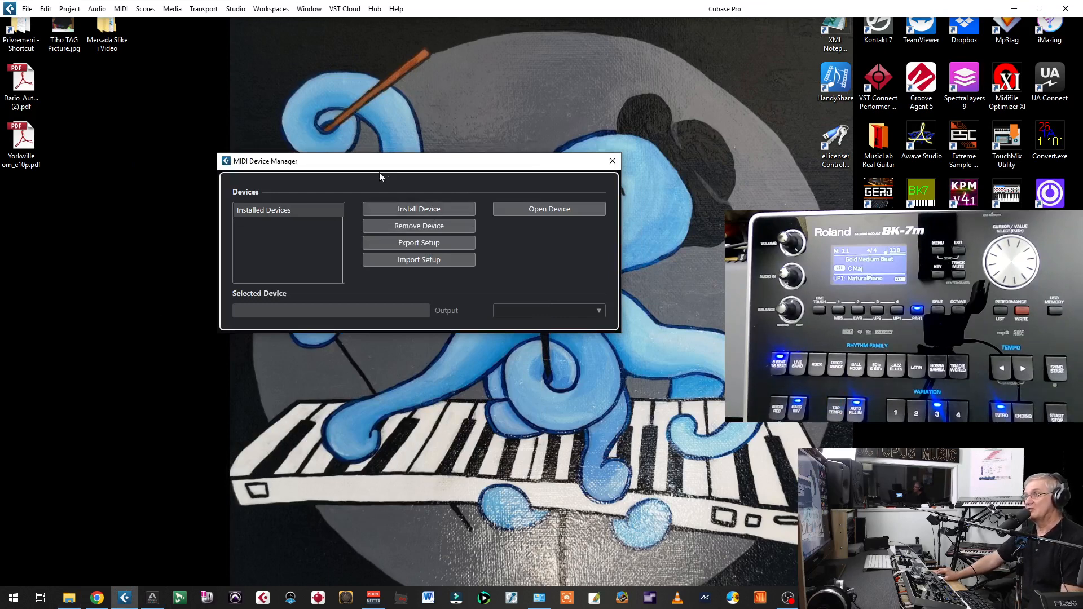
{"action": "mouse_move", "coordinate": [414, 282]}
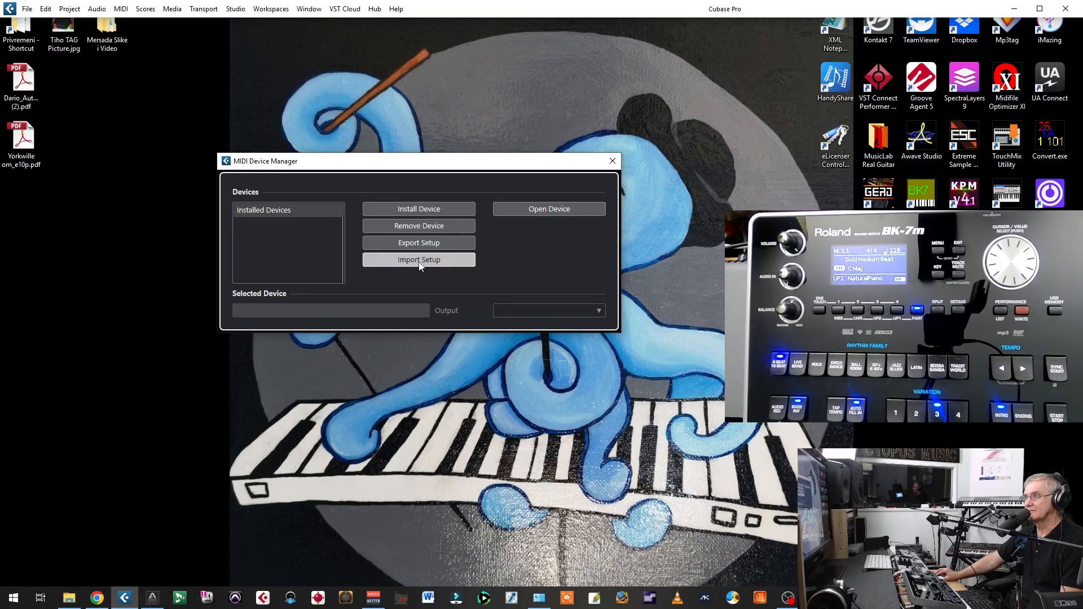
{"action": "left_click", "coordinate": [418, 259]}
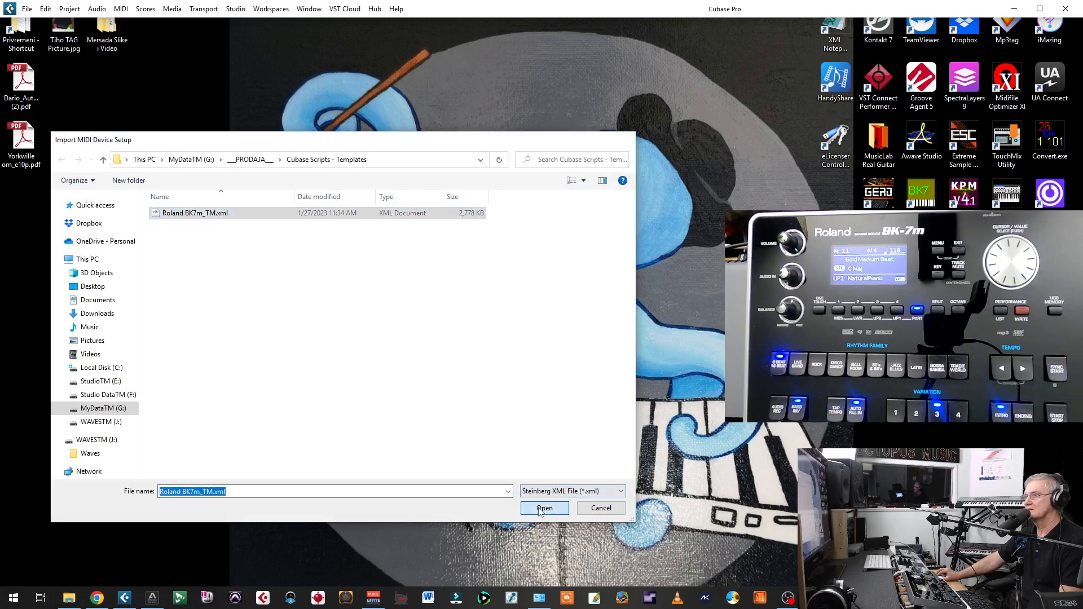
{"action": "left_click", "coordinate": [544, 508]}
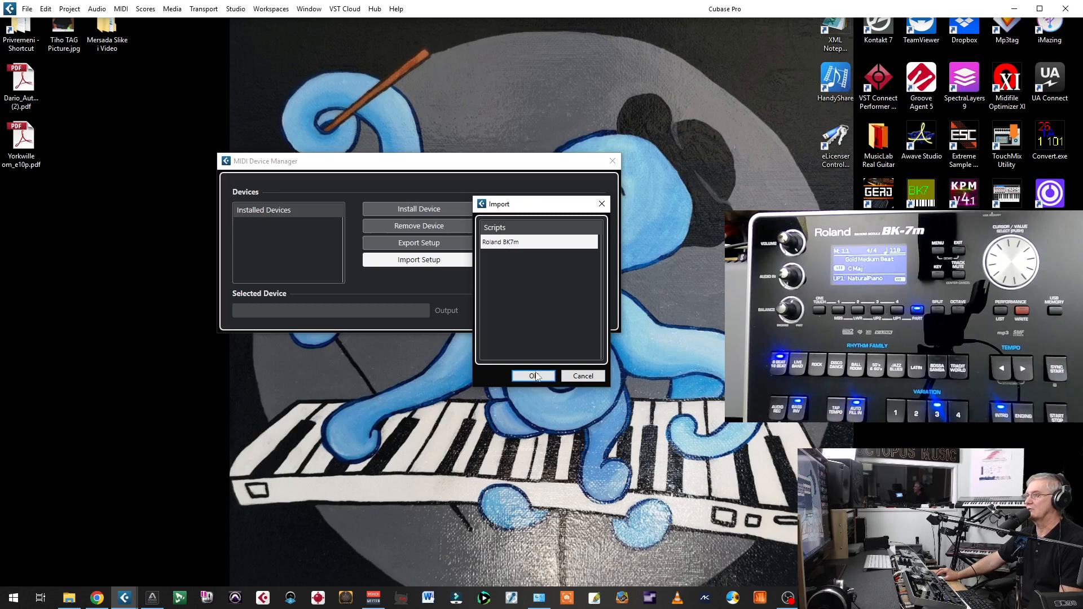
Install the Roland BK7m script as a device and keep BK-7m as its MIDI output.
{"action": "left_click", "coordinate": [531, 375]}
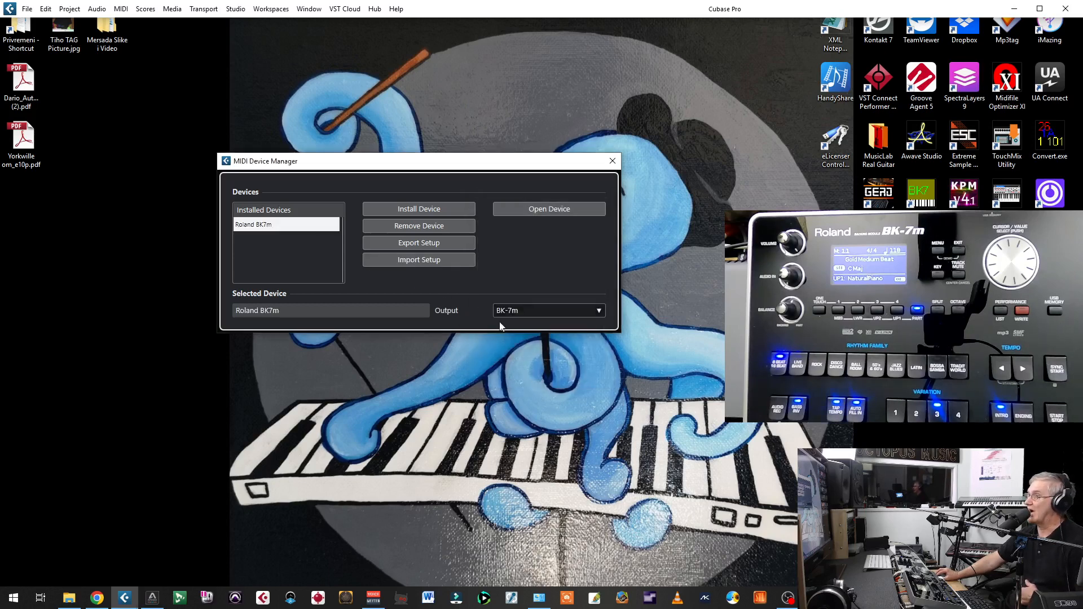
{"action": "left_click", "coordinate": [548, 310]}
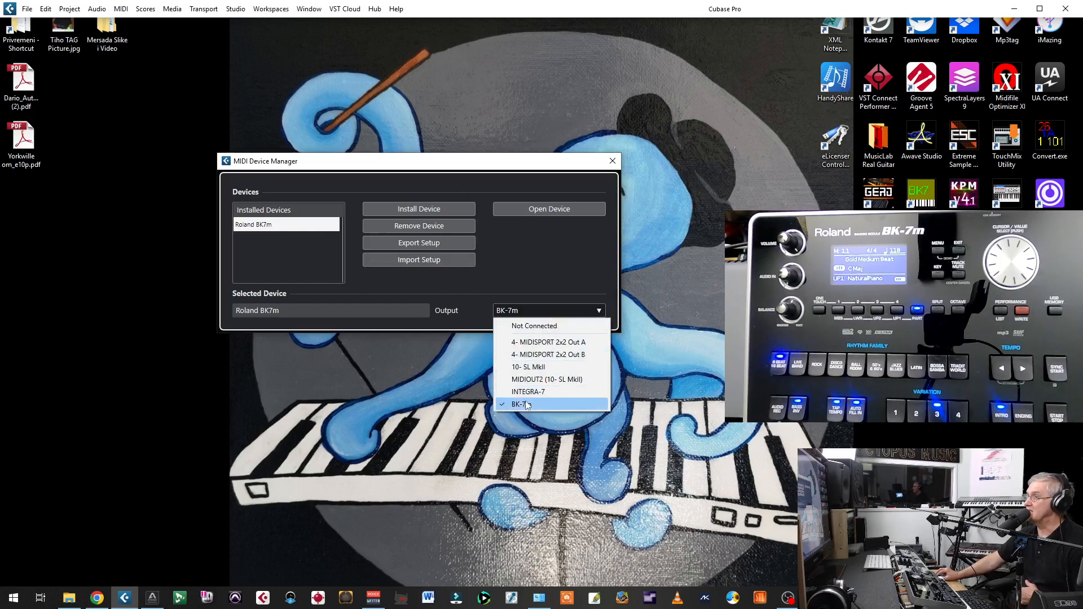
{"action": "mouse_move", "coordinate": [534, 325]}
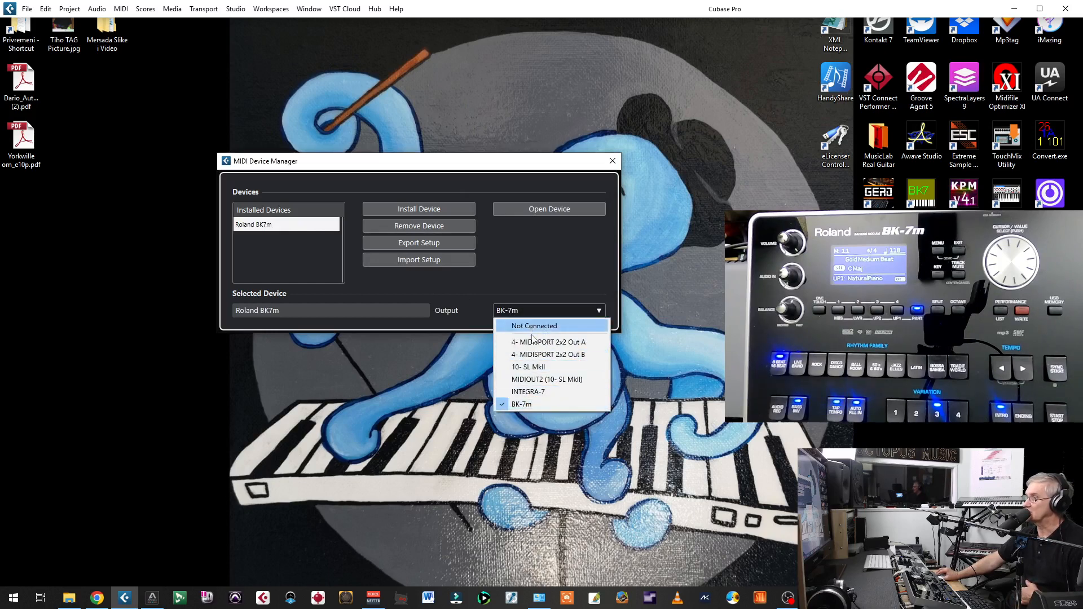
{"action": "left_click", "coordinate": [522, 404]}
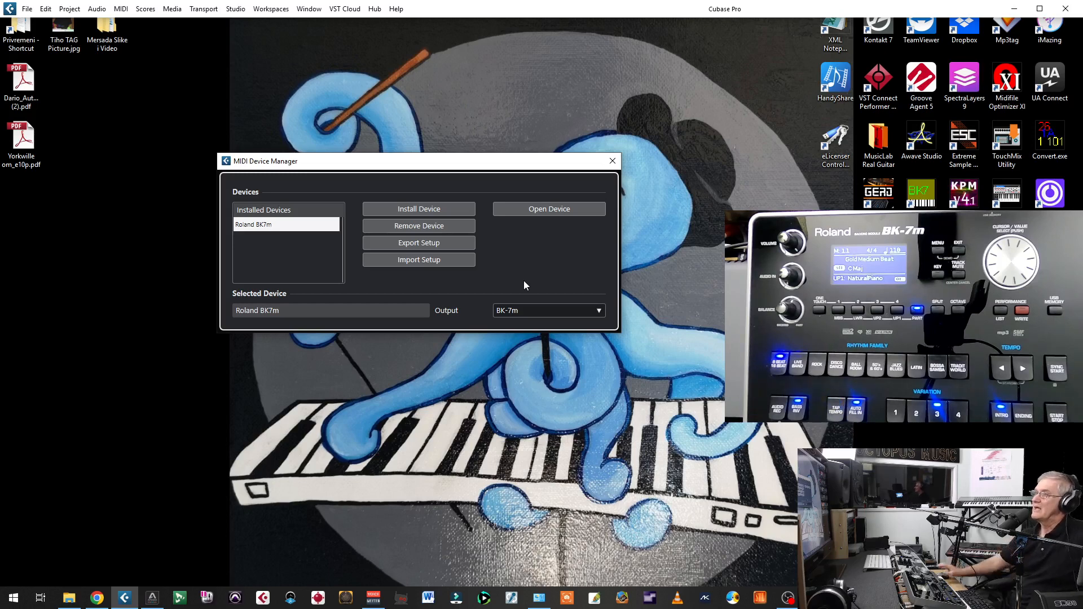
{"action": "left_click", "coordinate": [548, 310]}
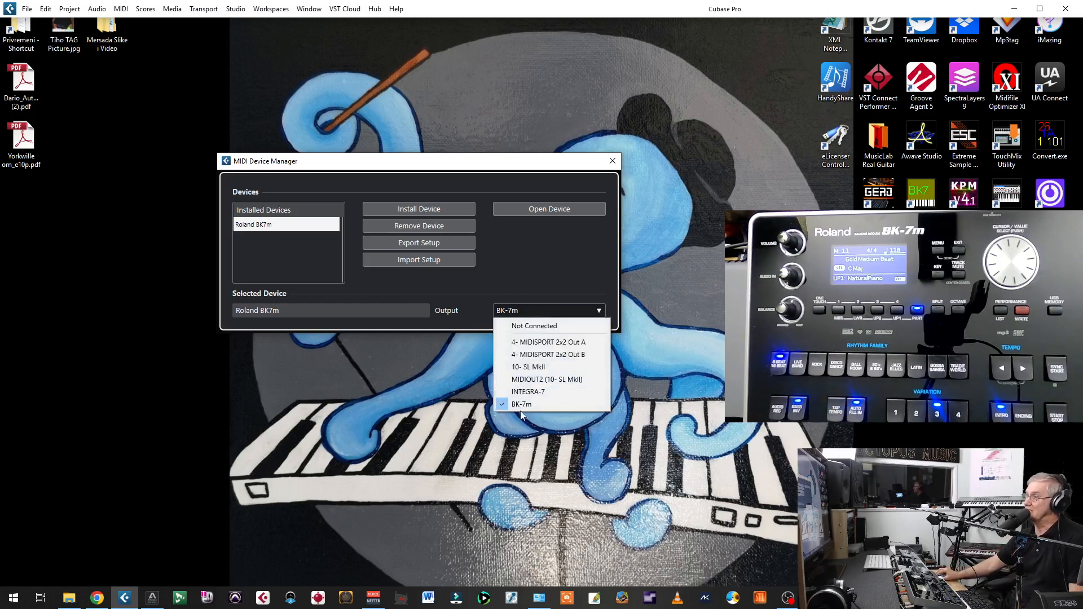
{"action": "mouse_move", "coordinate": [521, 404]}
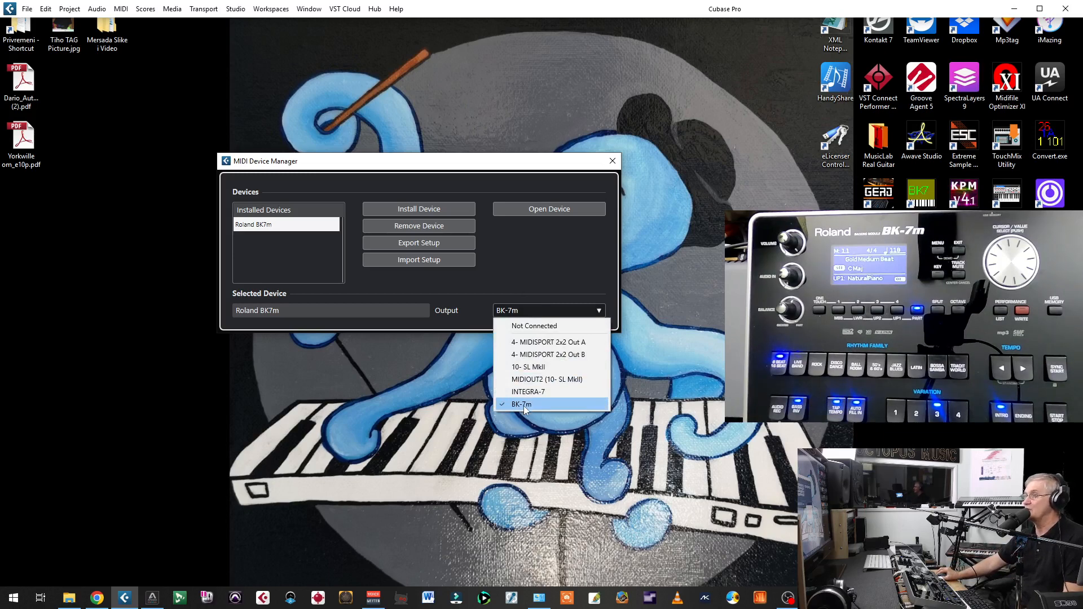
{"action": "mouse_move", "coordinate": [534, 412]}
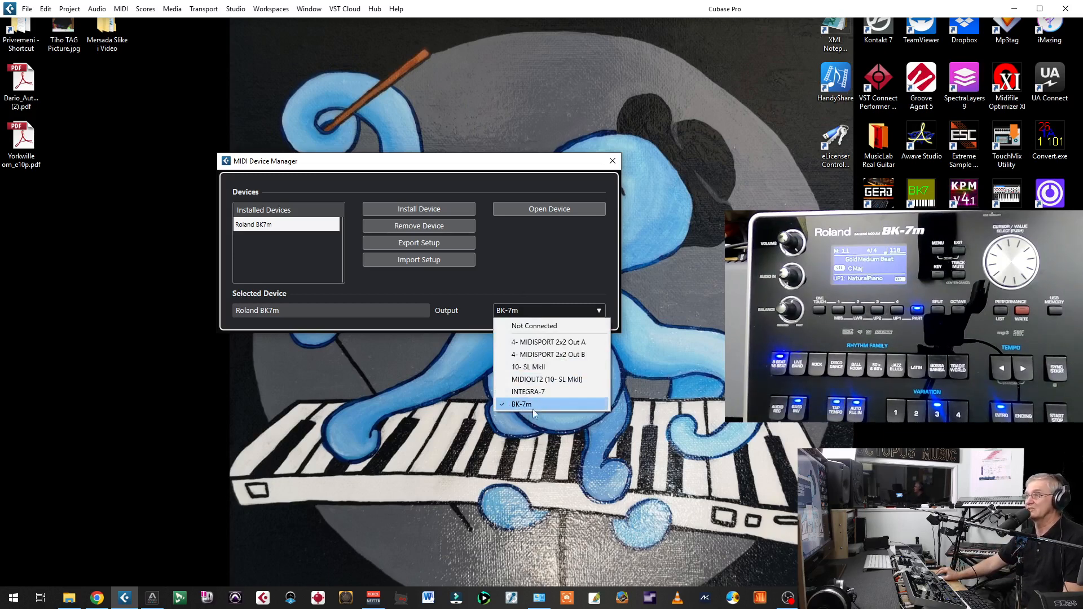
{"action": "left_click", "coordinate": [520, 404]}
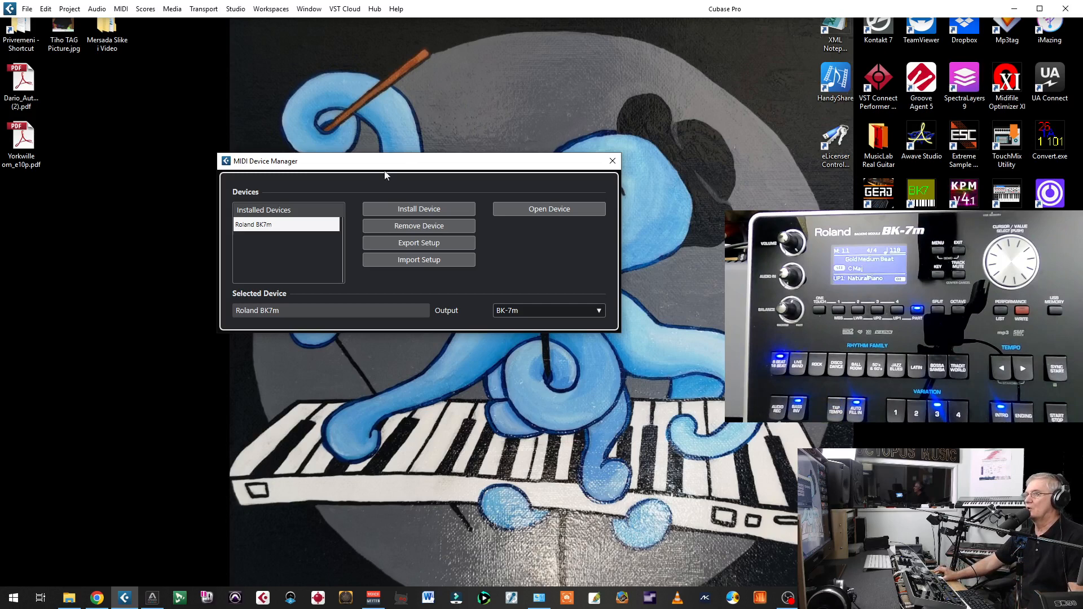
{"action": "mouse_move", "coordinate": [524, 284]}
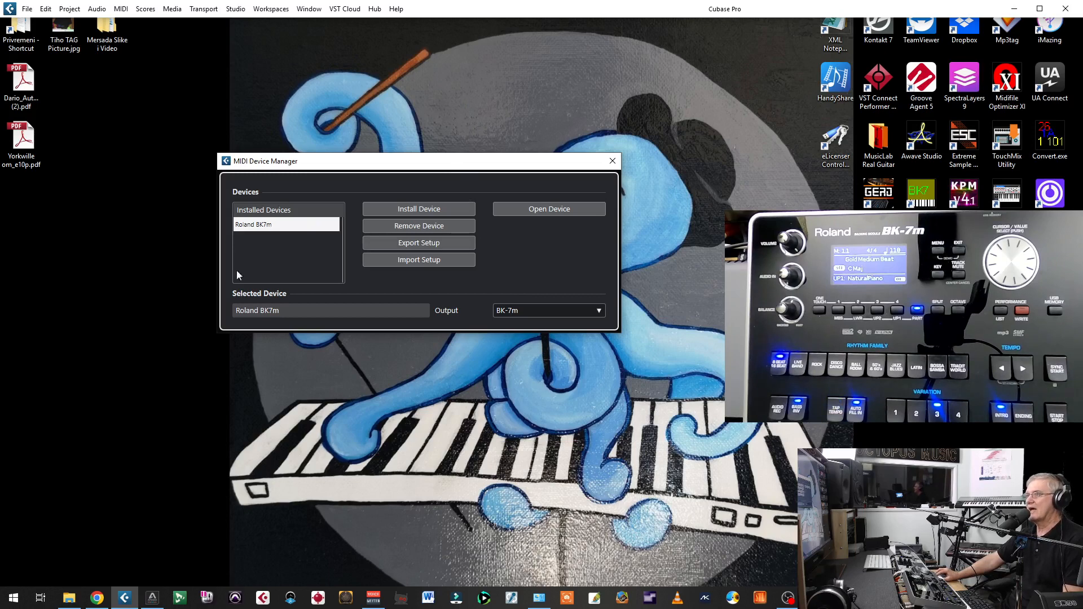
{"action": "mouse_move", "coordinate": [535, 331]}
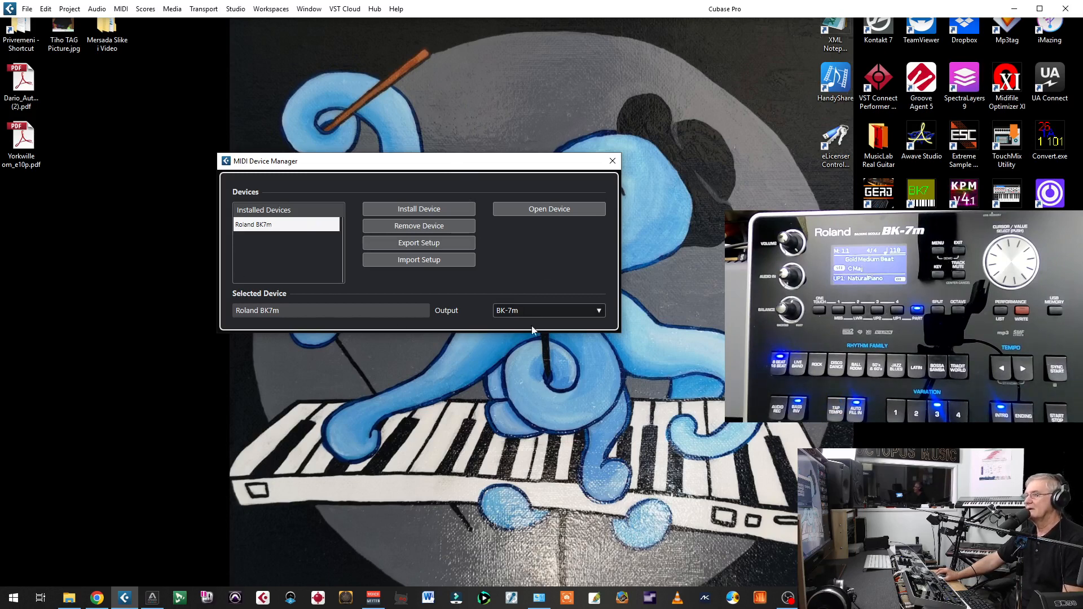
{"action": "mouse_move", "coordinate": [611, 160]}
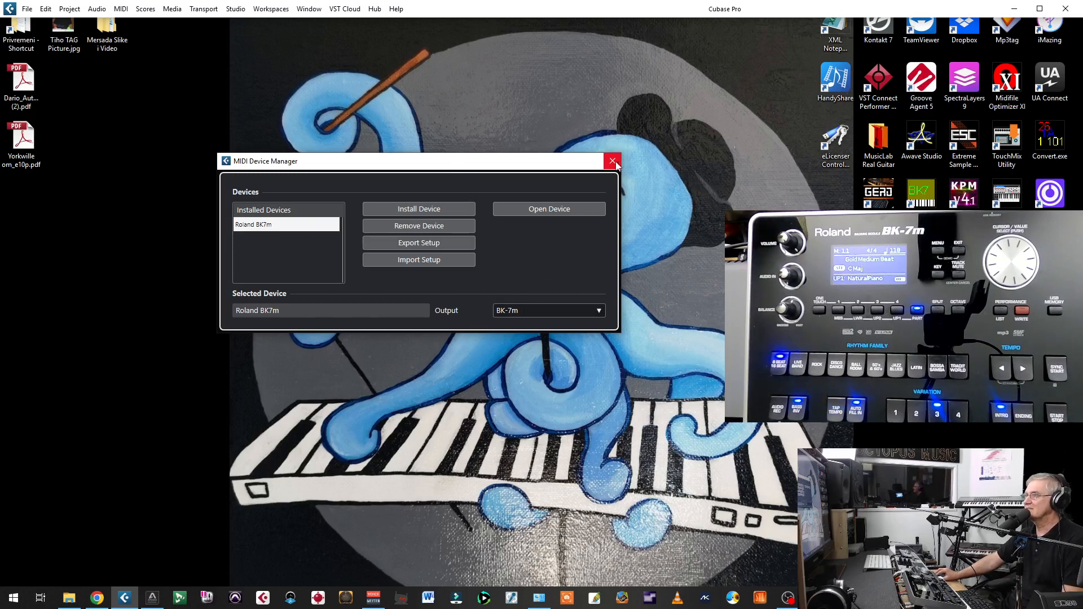
Close the MIDI Device Manager, leaving Roland BK7m installed.
{"action": "left_click", "coordinate": [611, 161]}
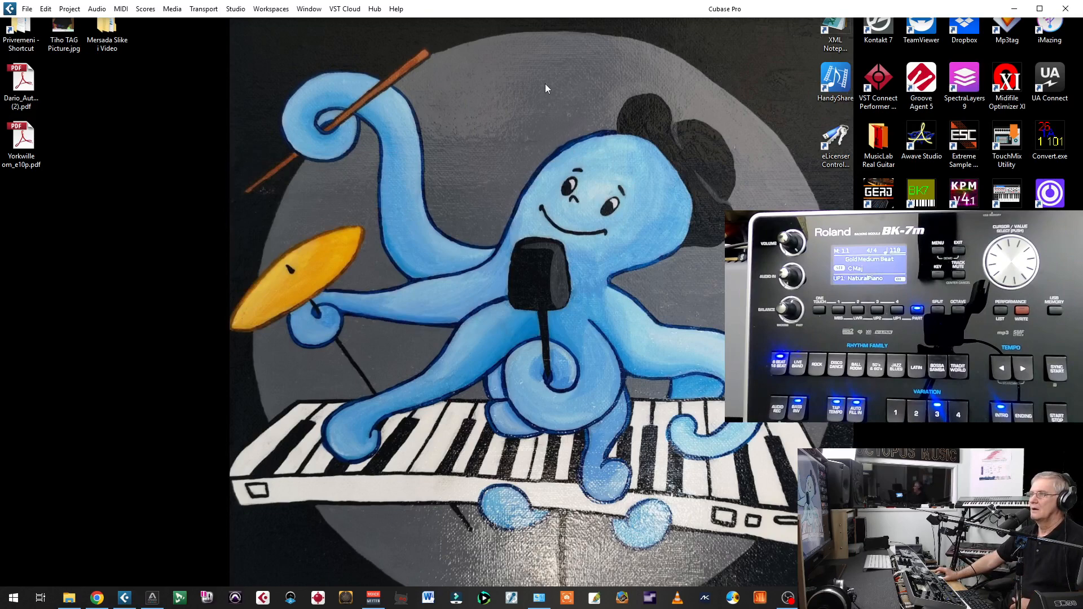
Start a new project from the BK7m-TM template, accepting the Cubase Scripts - Templates folder.
{"action": "left_click", "coordinate": [27, 7]}
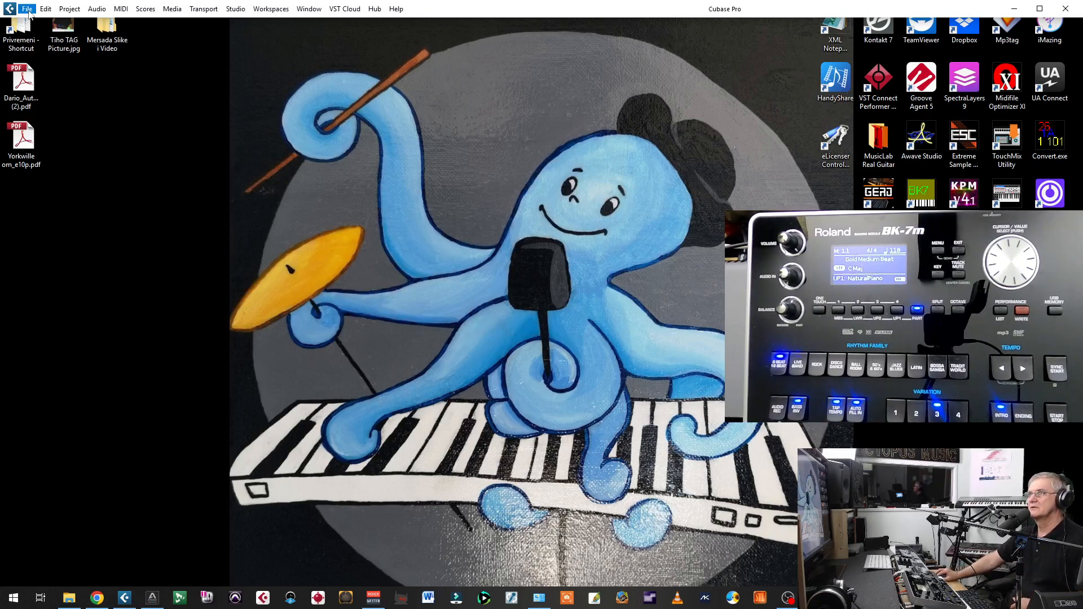
{"action": "left_click", "coordinate": [45, 8]}
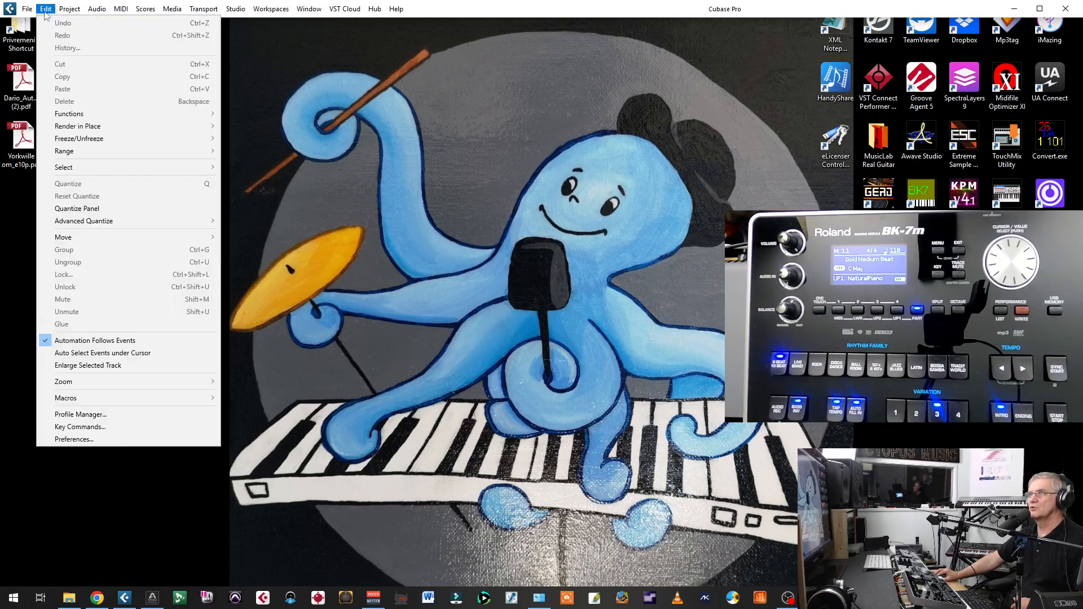
{"action": "left_click", "coordinate": [28, 8]}
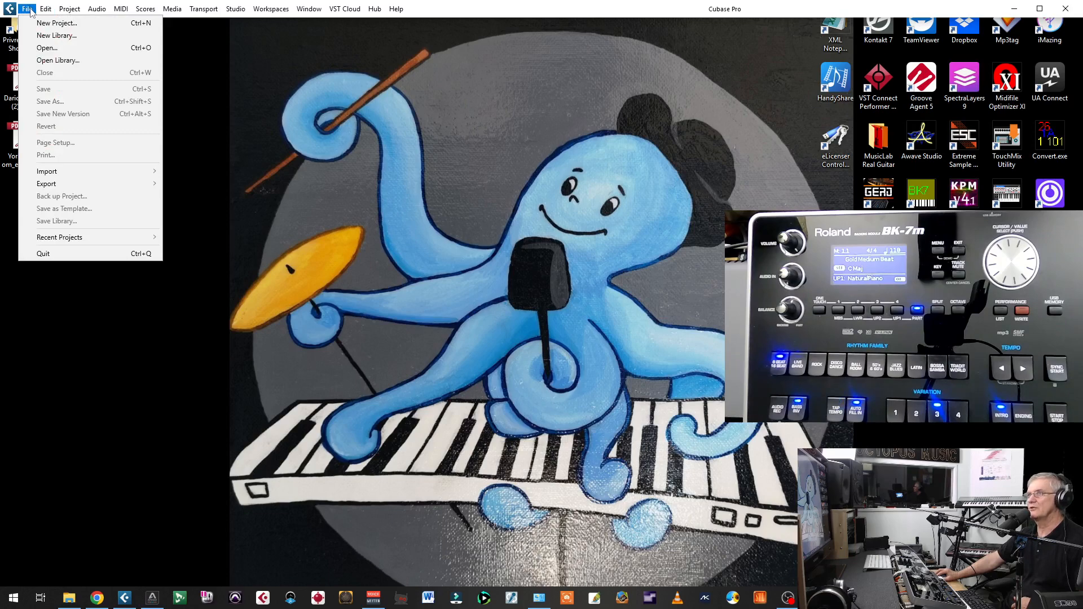
{"action": "mouse_move", "coordinate": [56, 35]}
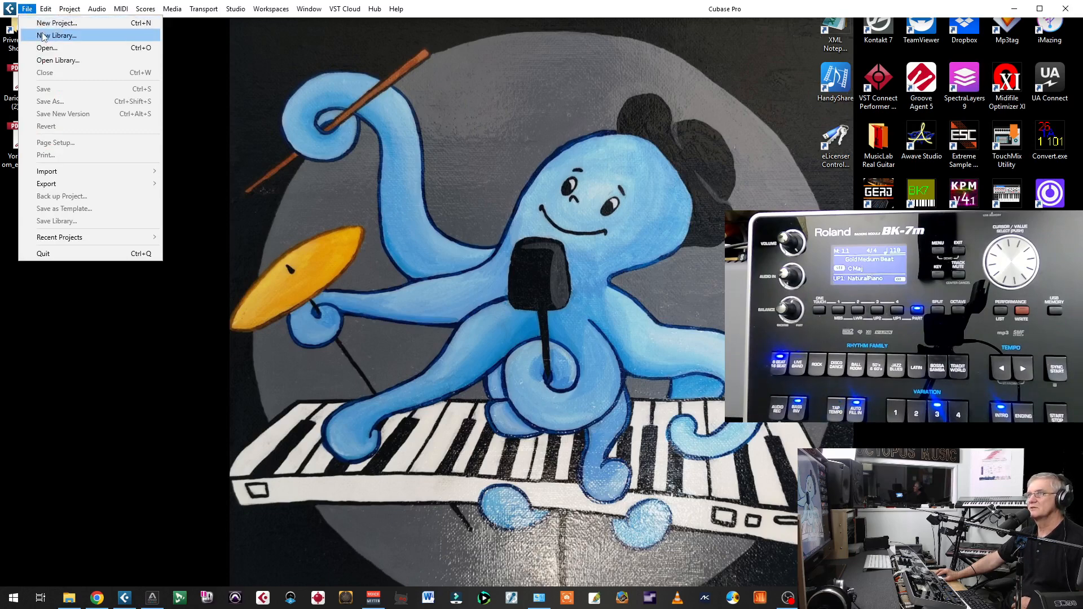
{"action": "left_click", "coordinate": [57, 22]}
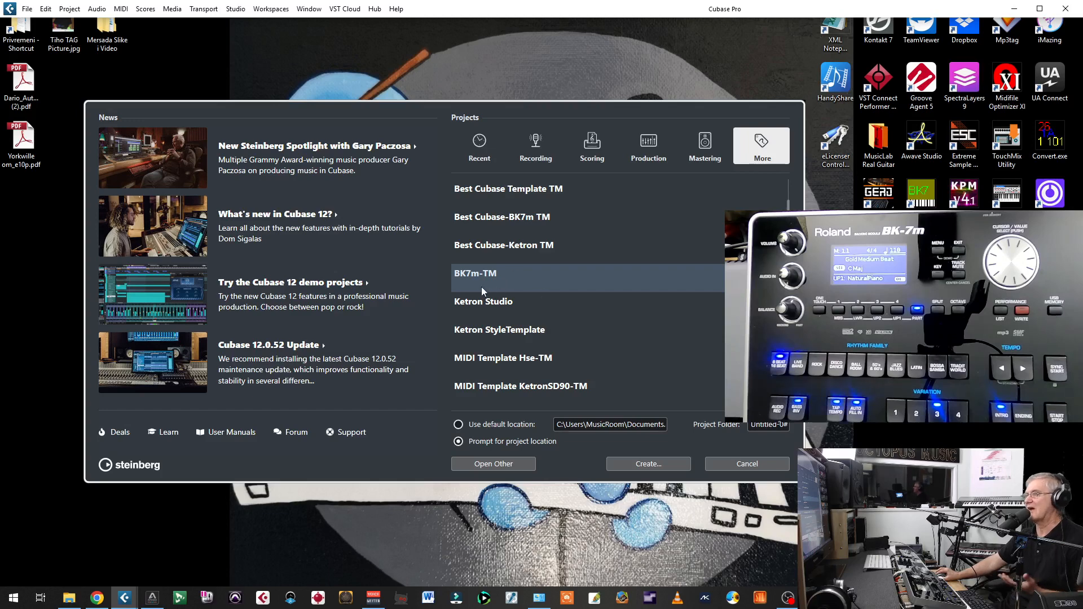
{"action": "mouse_move", "coordinate": [647, 464]}
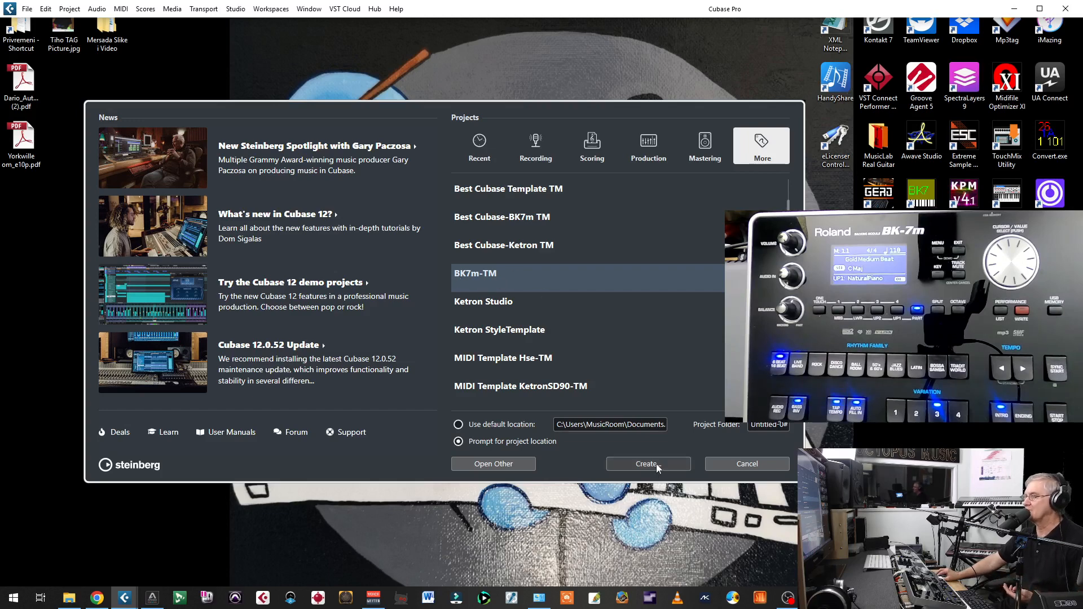
{"action": "left_click", "coordinate": [646, 464]}
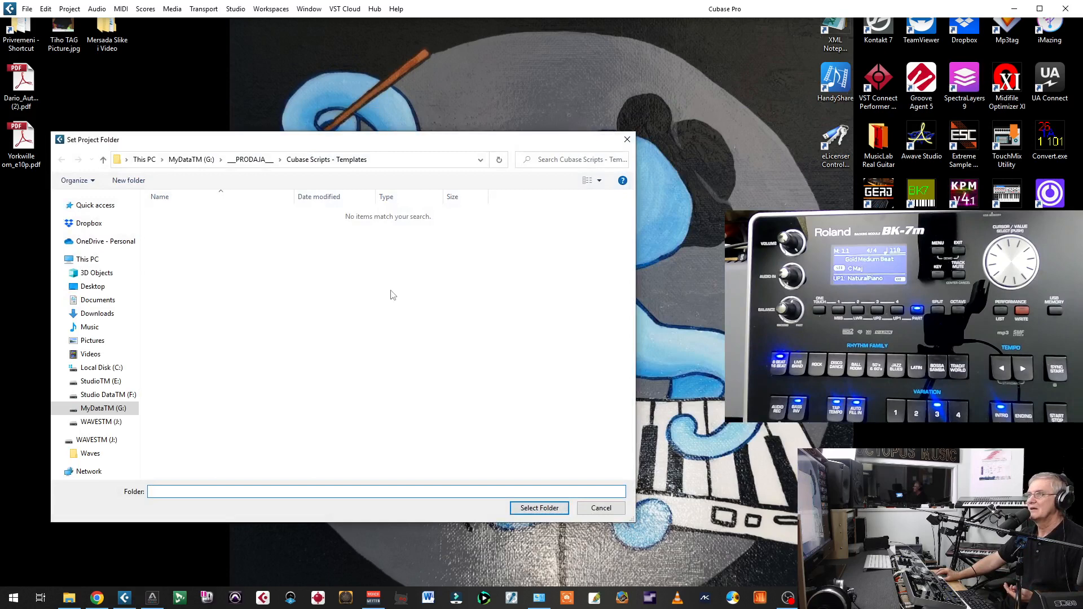
{"action": "left_click", "coordinate": [104, 408]}
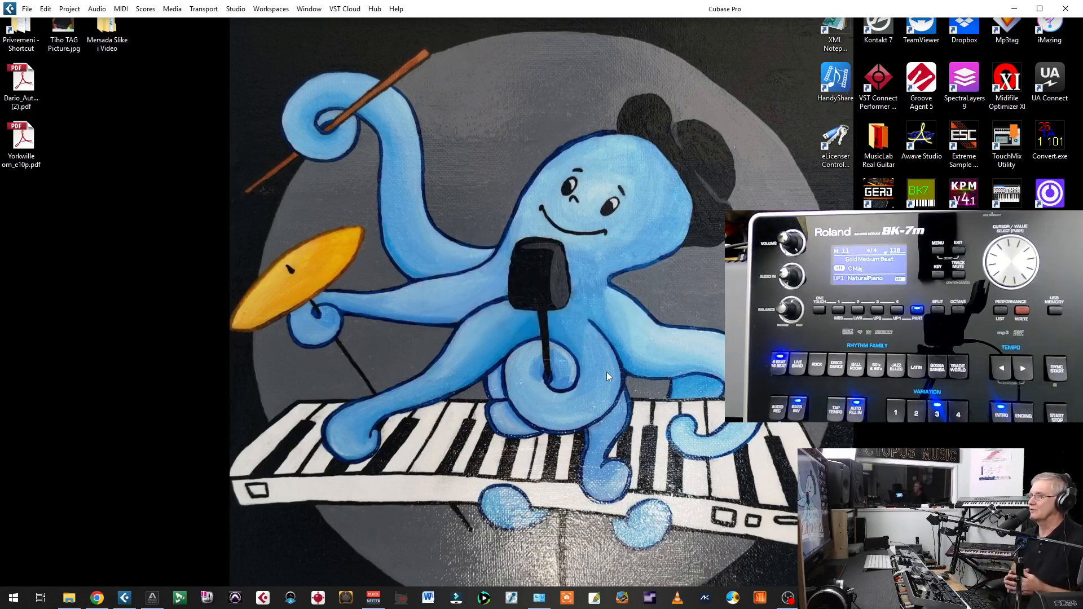
{"action": "mouse_move", "coordinate": [540, 312]}
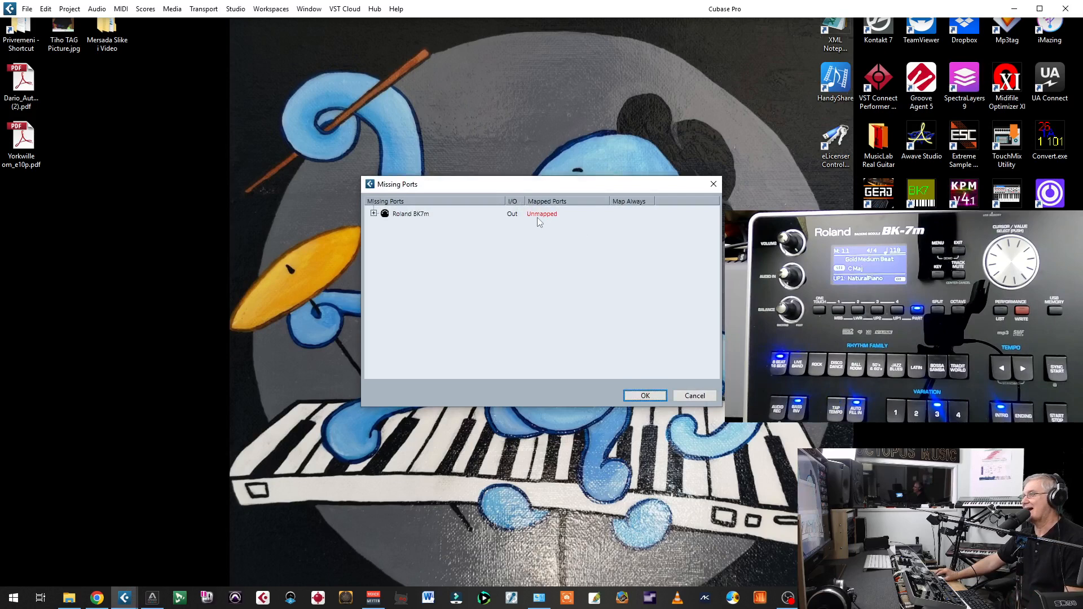
Map the missing port to Roland BK7m (BK-7m) with Map Always and open the project.
{"action": "left_click", "coordinate": [541, 213]}
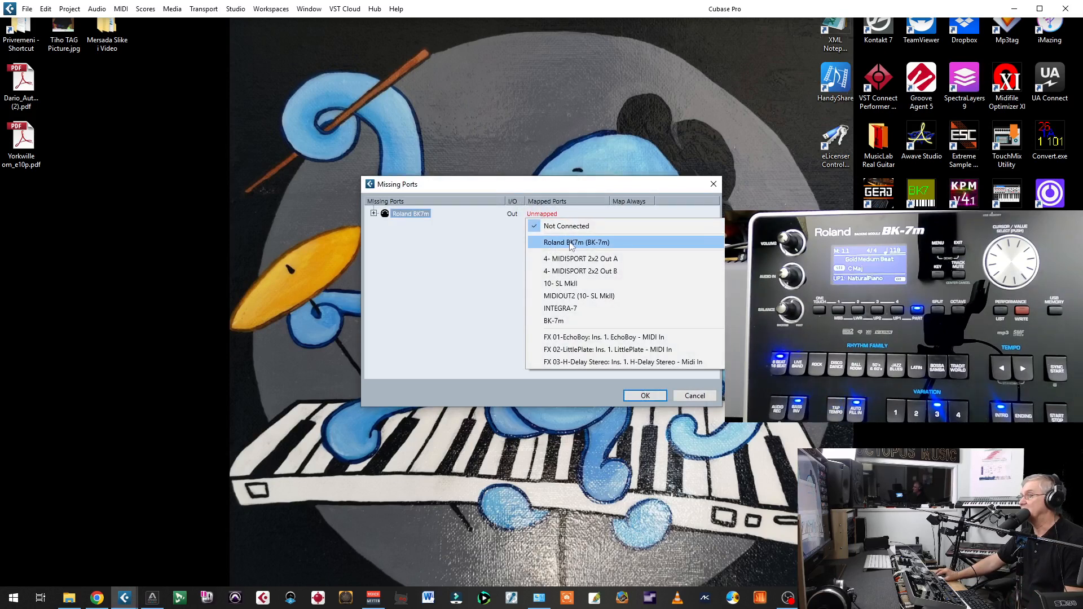
{"action": "mouse_move", "coordinate": [599, 250]}
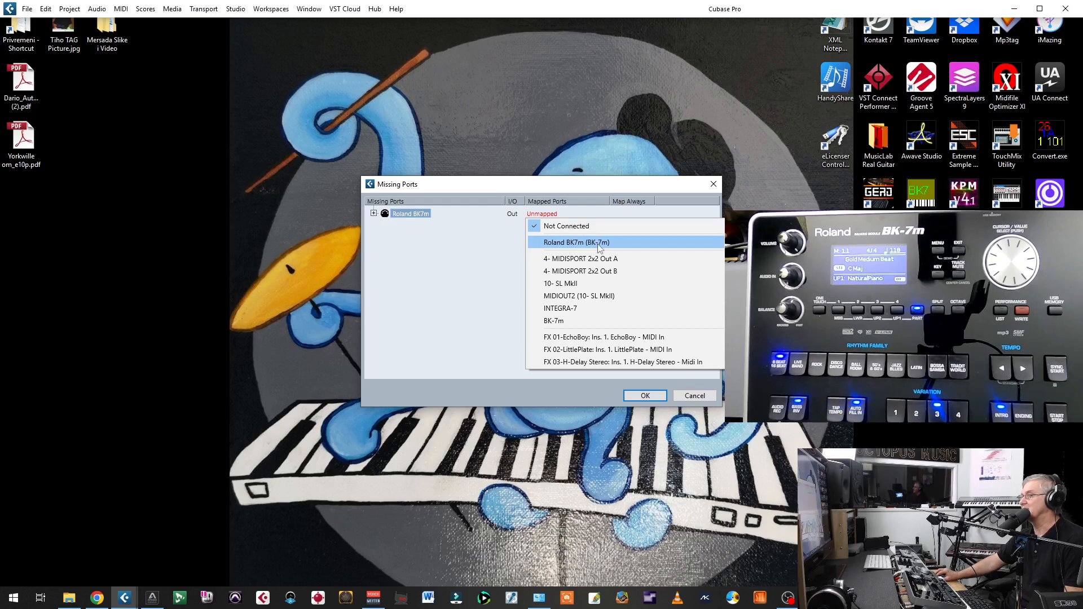
{"action": "mouse_move", "coordinate": [574, 247]}
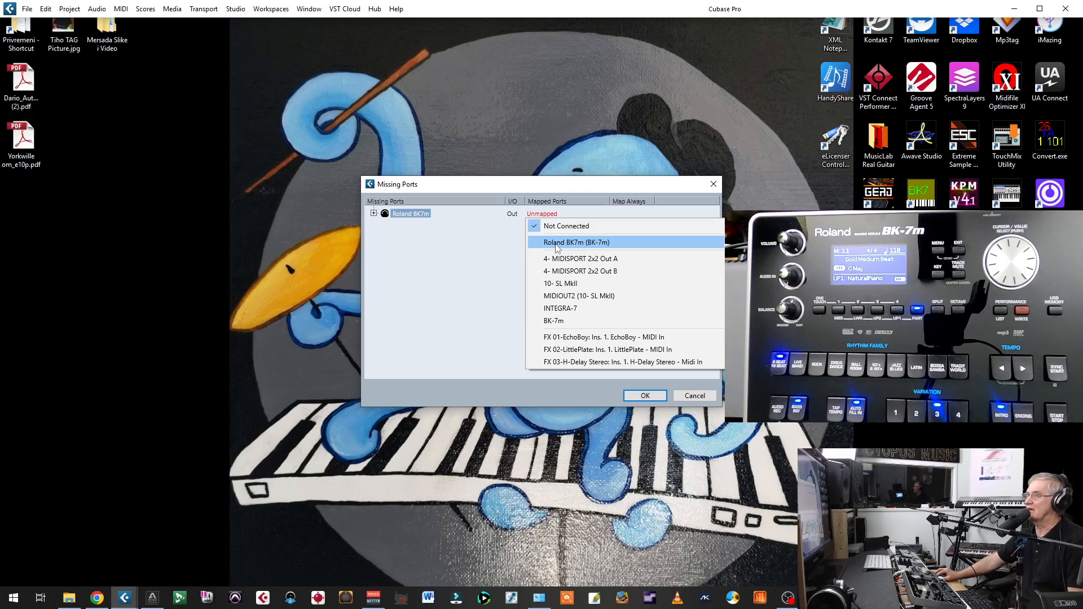
{"action": "left_click", "coordinate": [575, 242]}
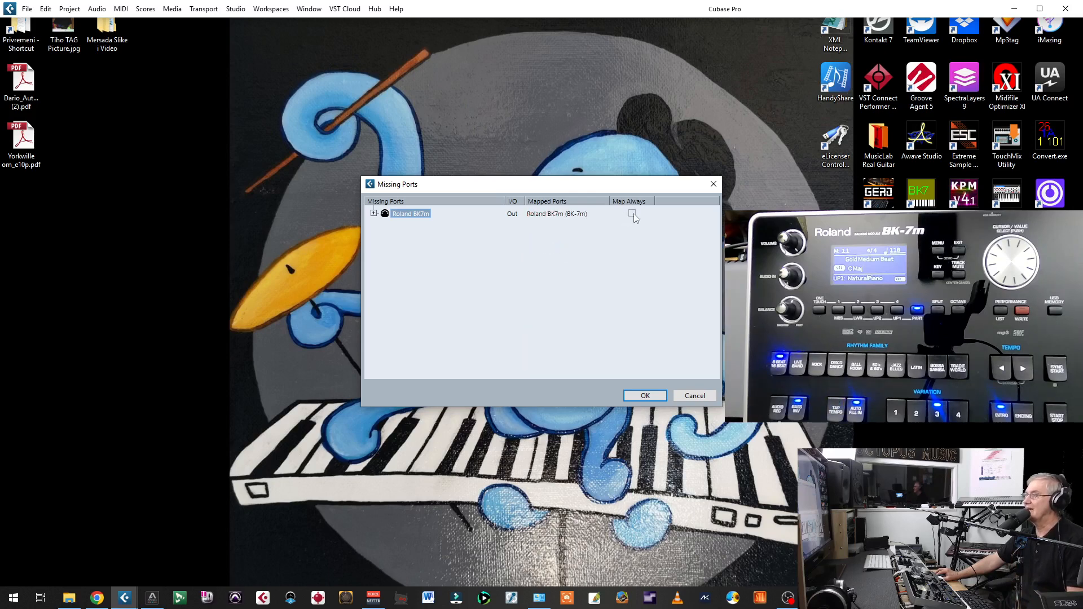
{"action": "left_click", "coordinate": [630, 213]}
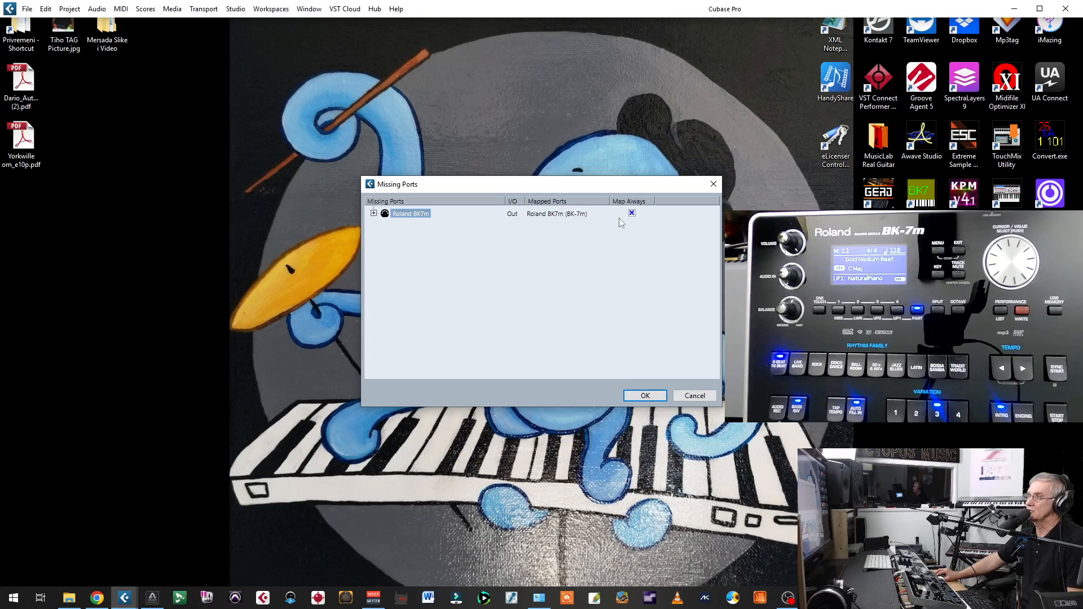
{"action": "left_click", "coordinate": [644, 395]}
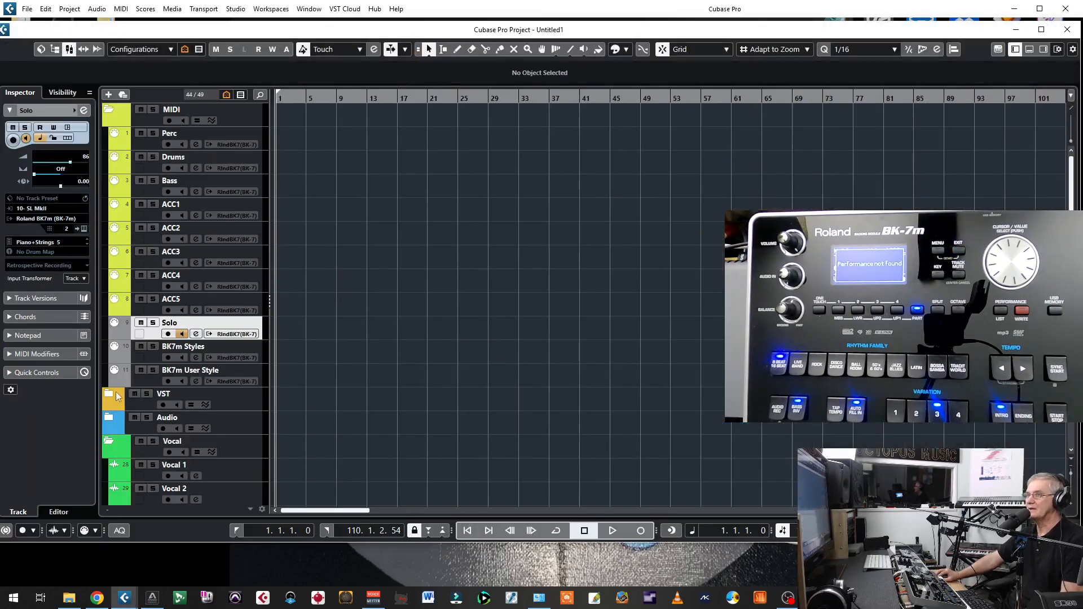
Untick BK7m User Style in the Visibility list so the track is hidden.
{"action": "left_click", "coordinate": [60, 92]}
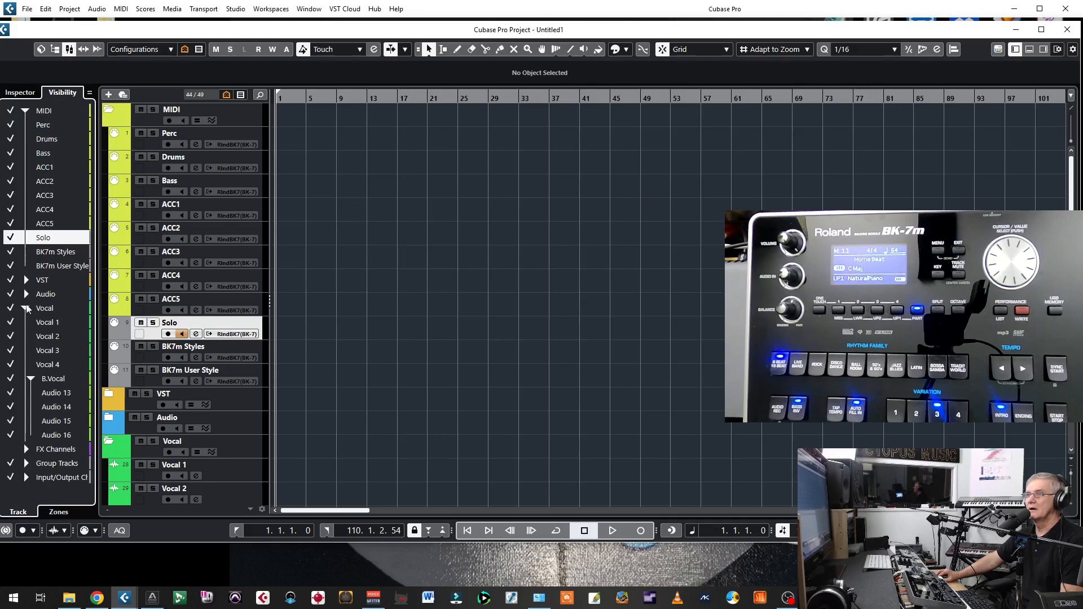
{"action": "left_click", "coordinate": [19, 92]}
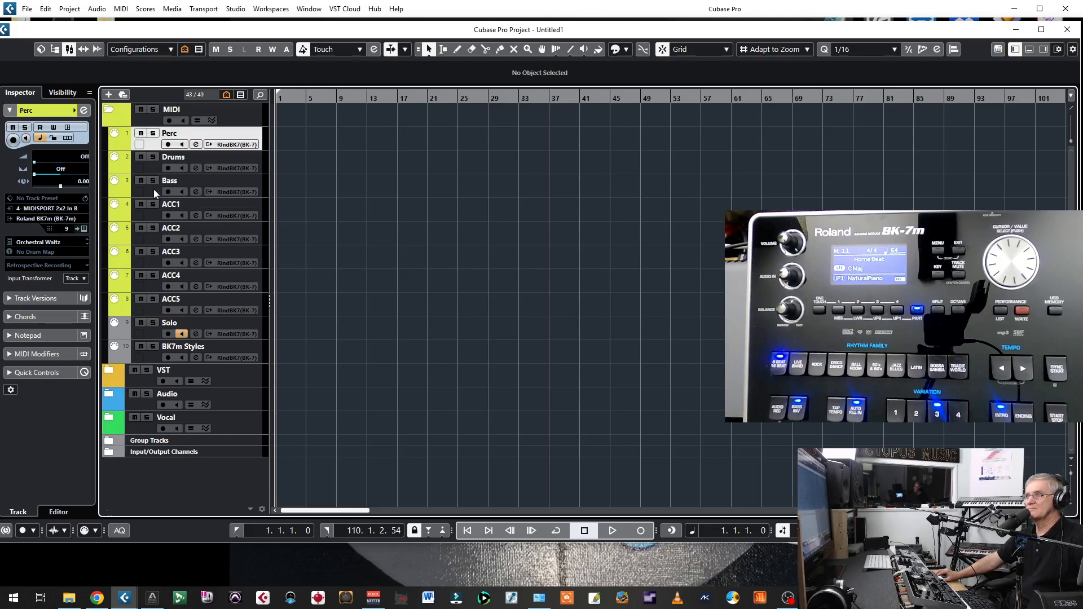
{"action": "mouse_move", "coordinate": [153, 318]}
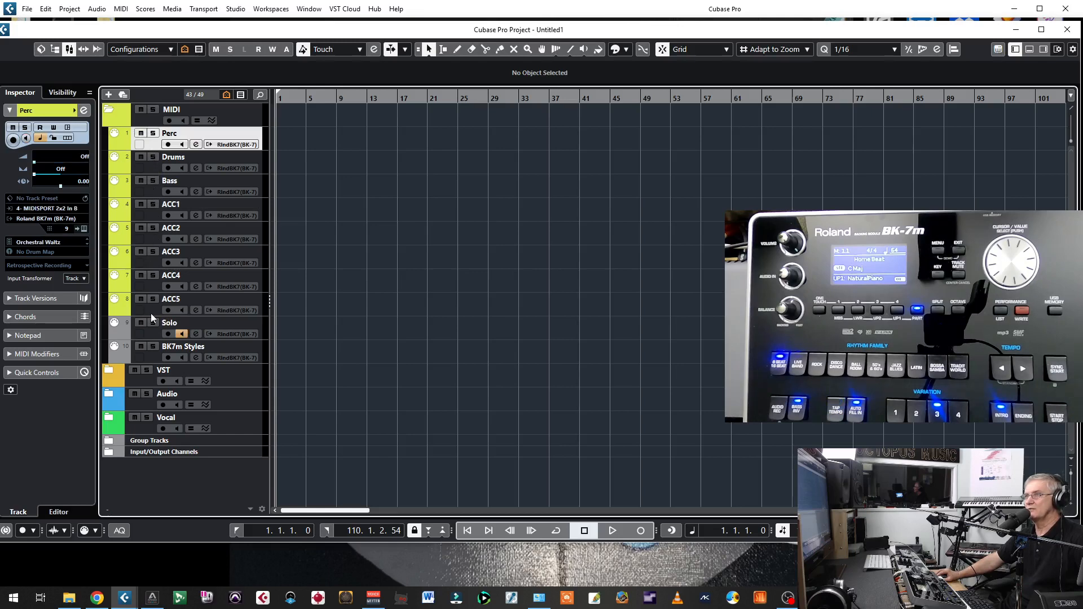
{"action": "mouse_move", "coordinate": [204, 218]}
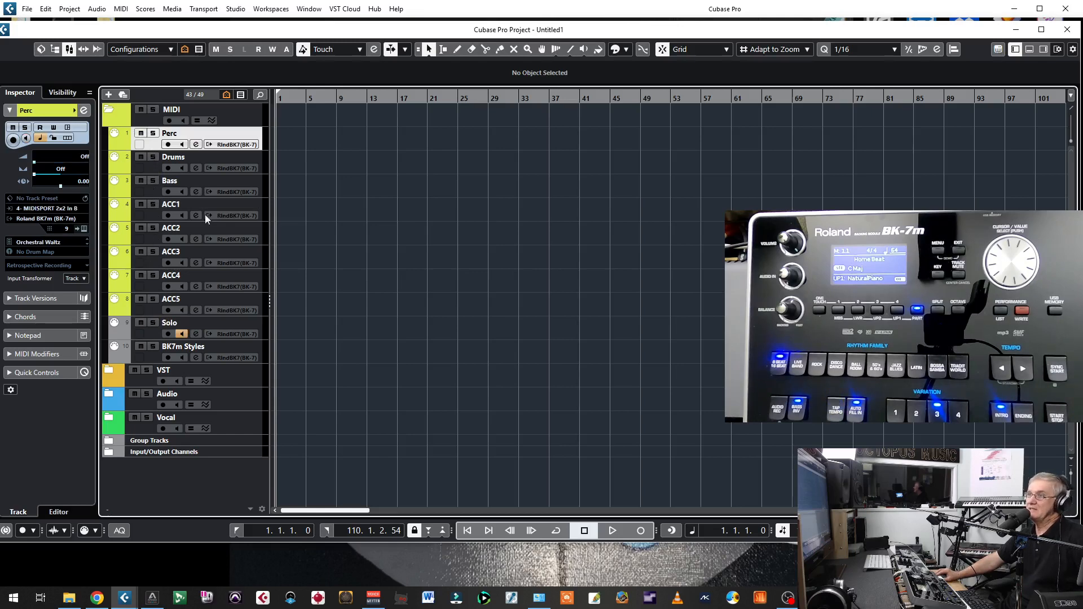
{"action": "mouse_move", "coordinate": [181, 298]}
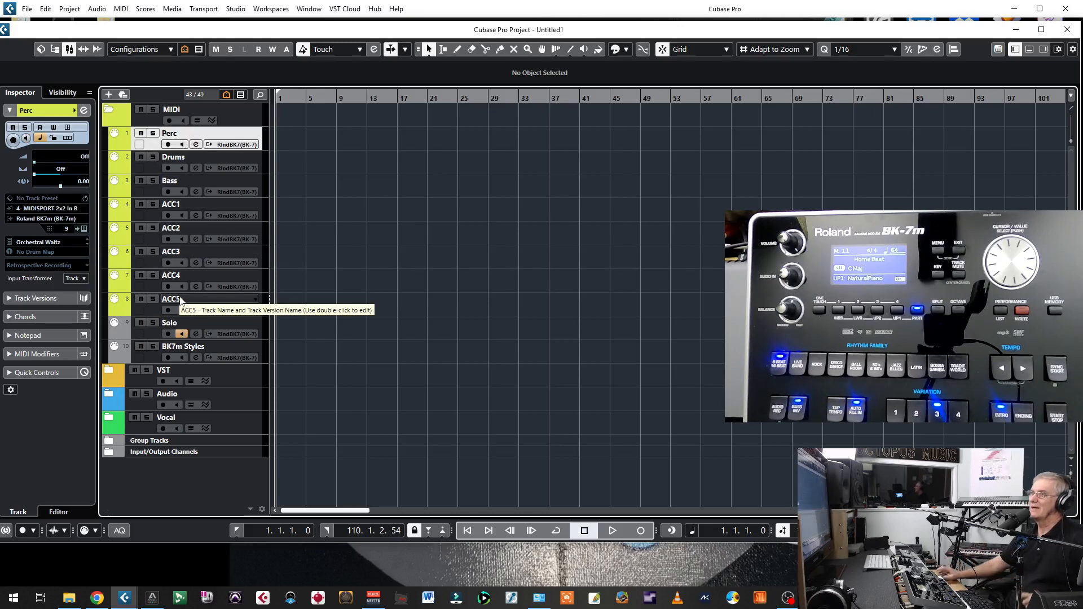
{"action": "mouse_move", "coordinate": [141, 190]}
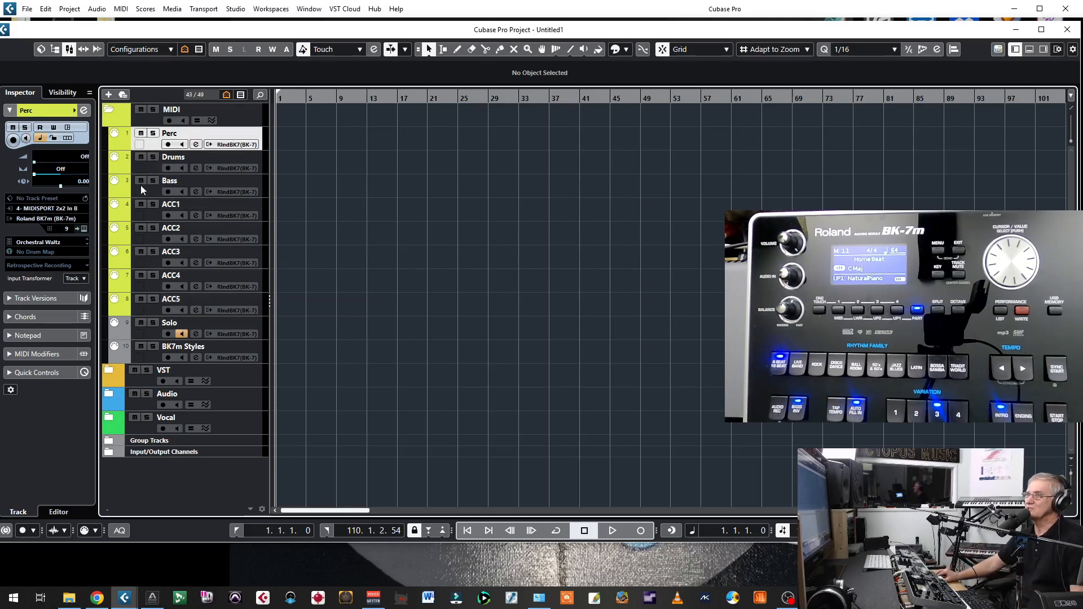
{"action": "mouse_move", "coordinate": [185, 244]}
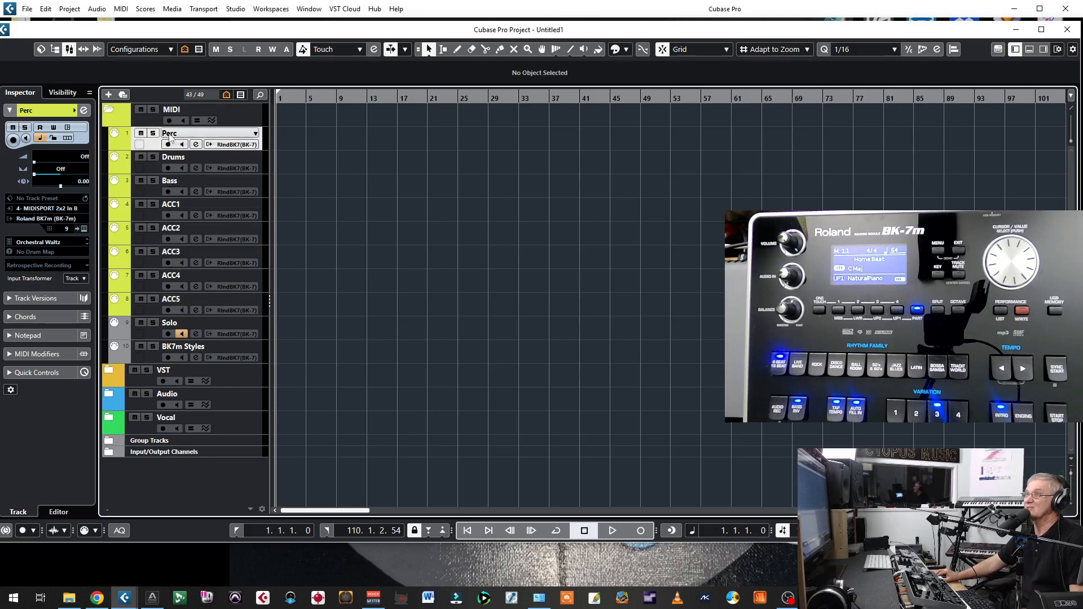
Rename the Perc track to ACC6, sitting above Drums, Bass and ACC1–ACC5.
{"action": "double_click", "coordinate": [169, 133]}
{"action": "type", "text": "ACC6"}
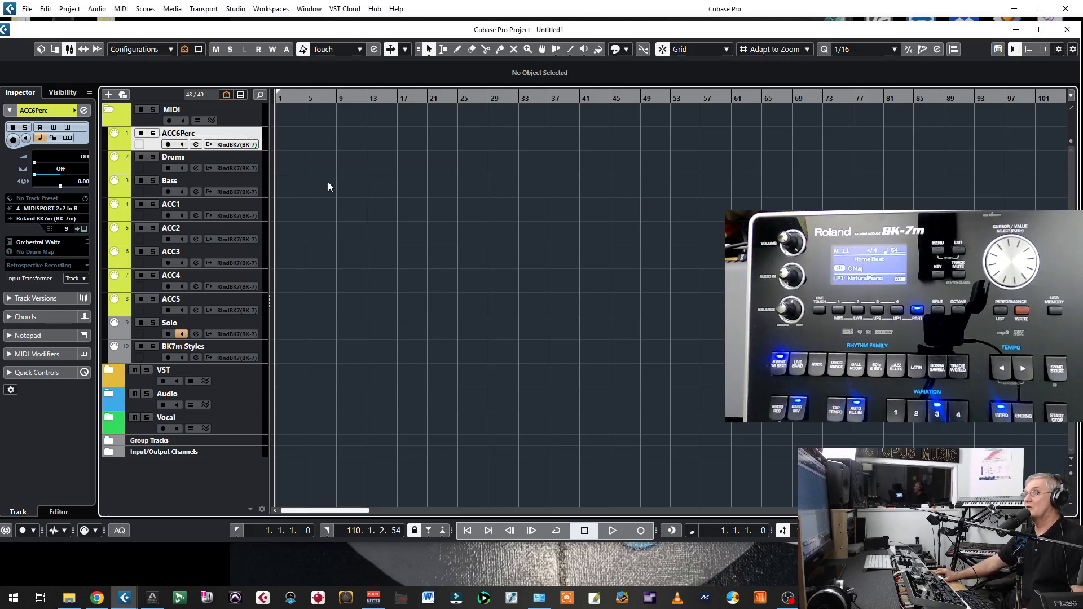
{"action": "double_click", "coordinate": [178, 134]}
{"action": "type", "text": "-"}
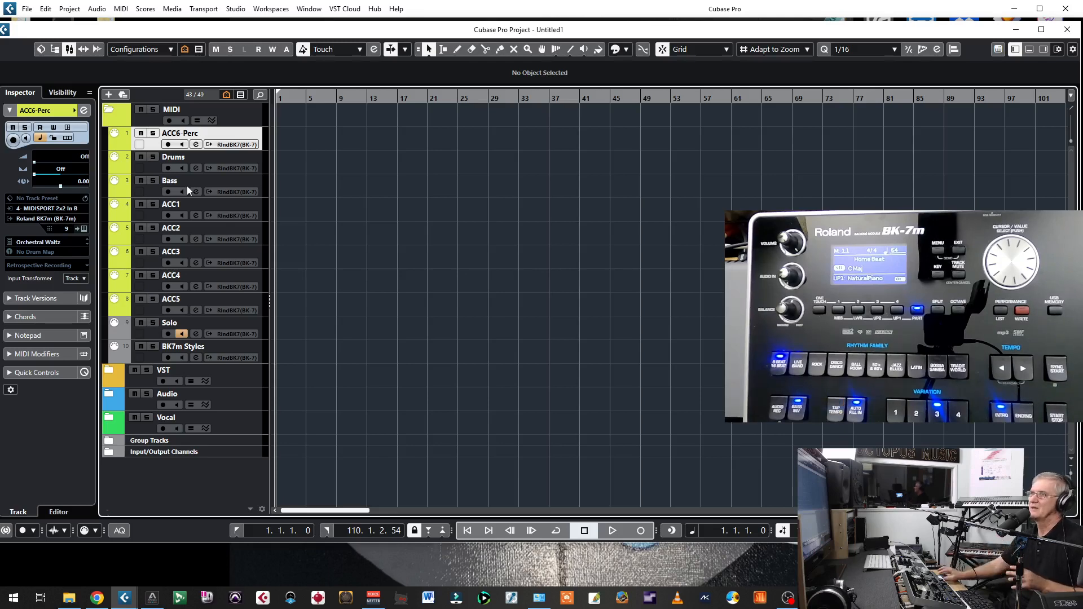
{"action": "mouse_move", "coordinate": [155, 195]}
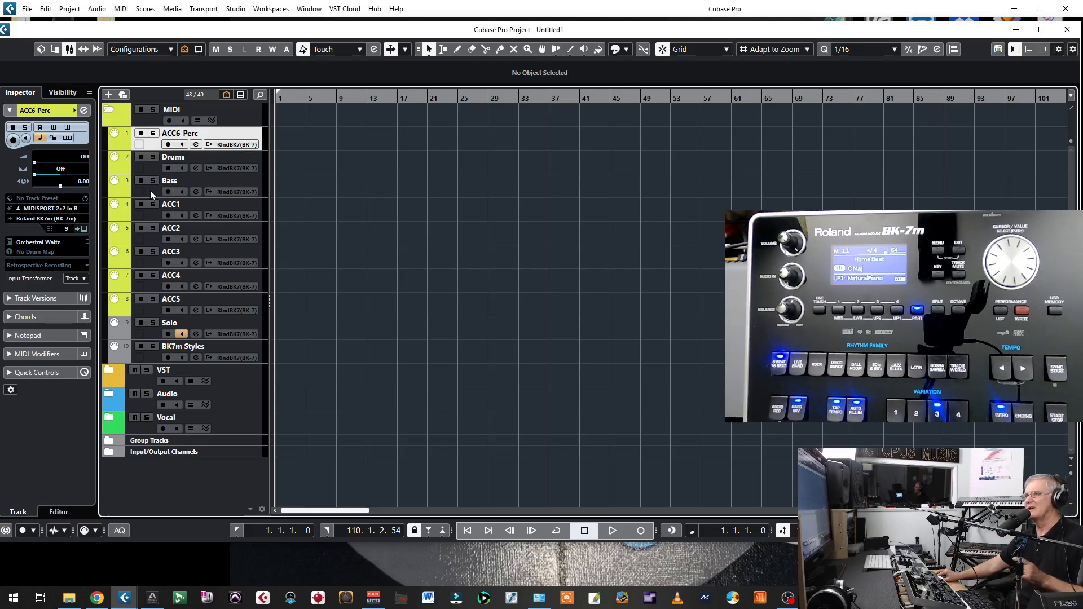
{"action": "mouse_move", "coordinate": [156, 159]}
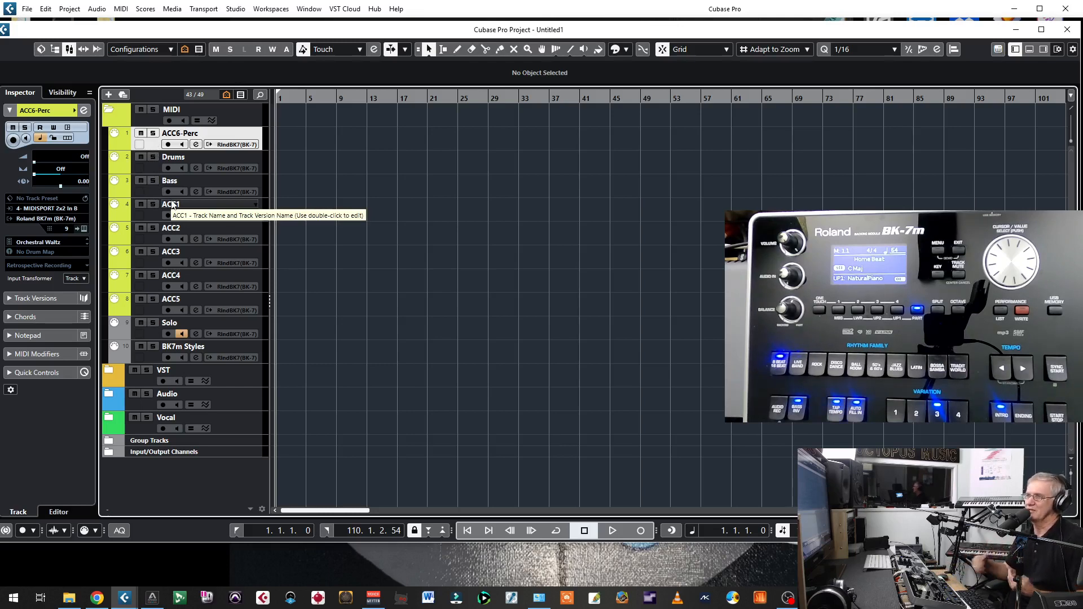
{"action": "mouse_move", "coordinate": [168, 306]}
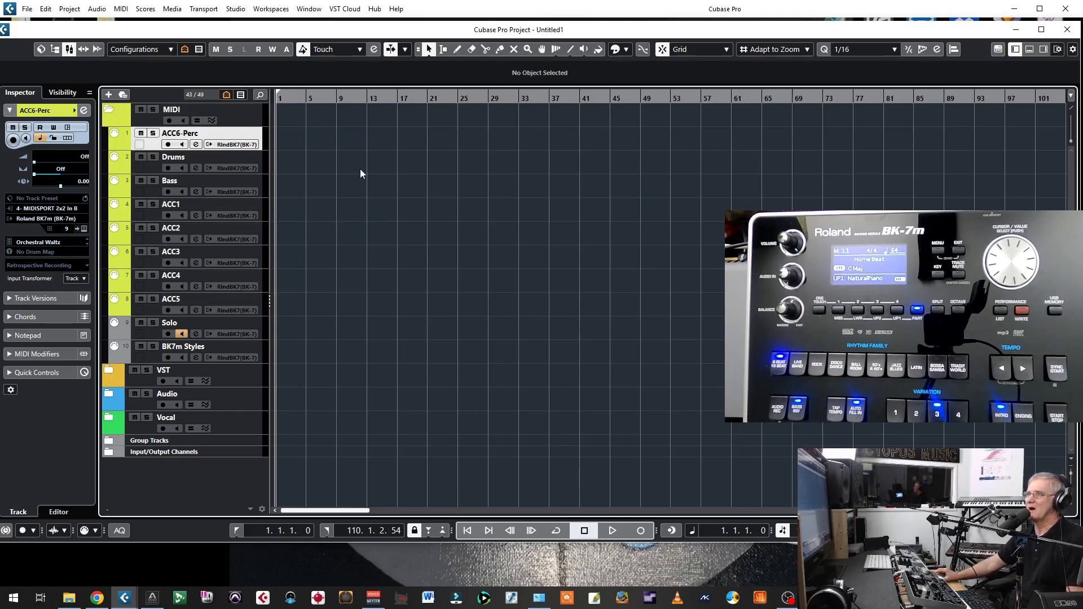
{"action": "mouse_move", "coordinate": [145, 169]}
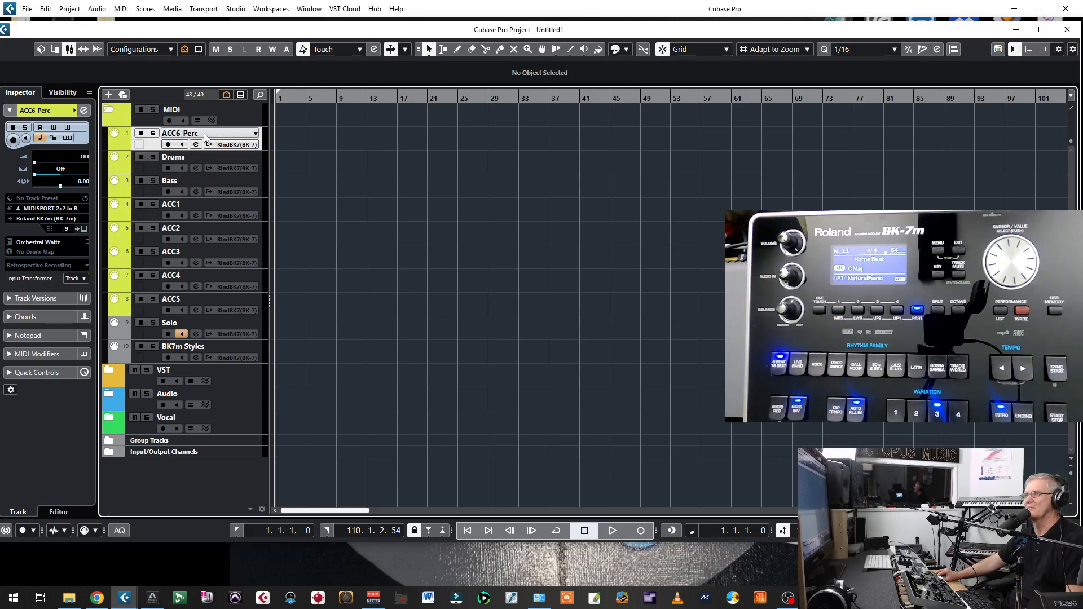
{"action": "double_click", "coordinate": [181, 134]}
{"action": "type", "text": "ACC6"}
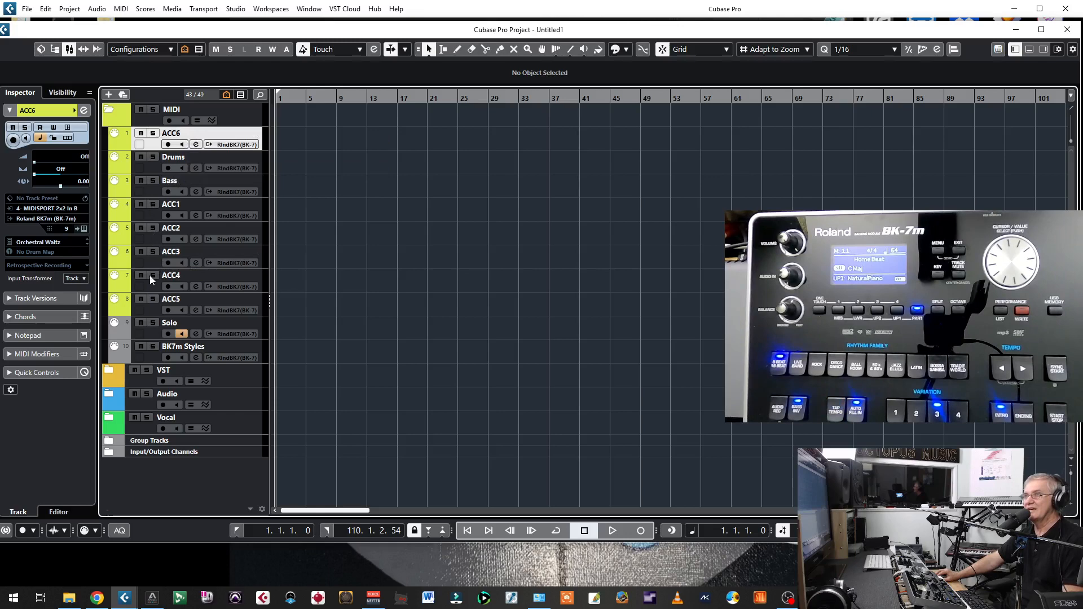
{"action": "mouse_move", "coordinate": [150, 316]}
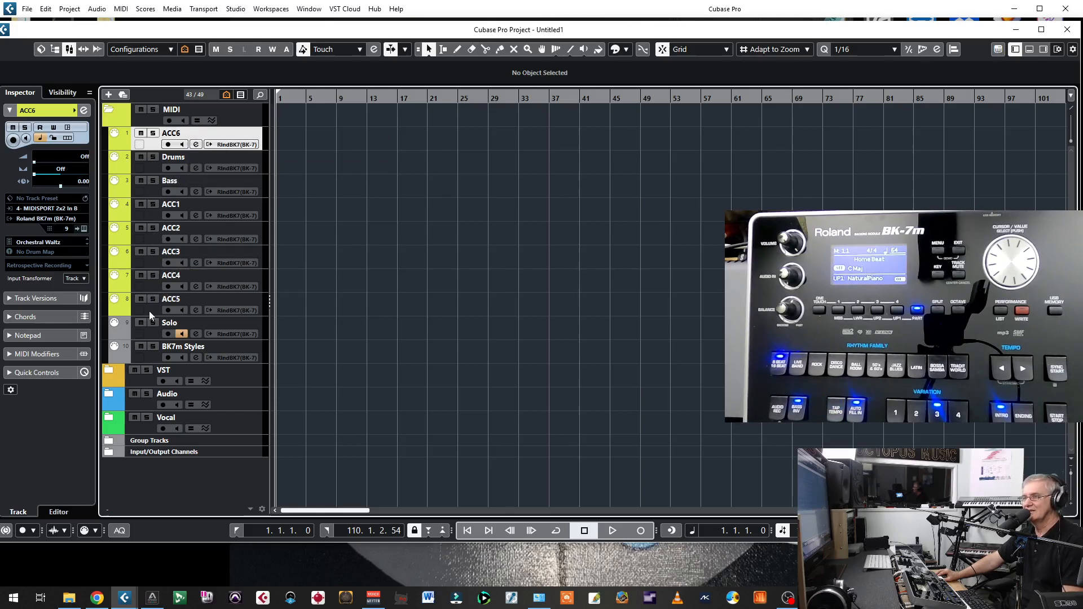
{"action": "mouse_move", "coordinate": [134, 195]}
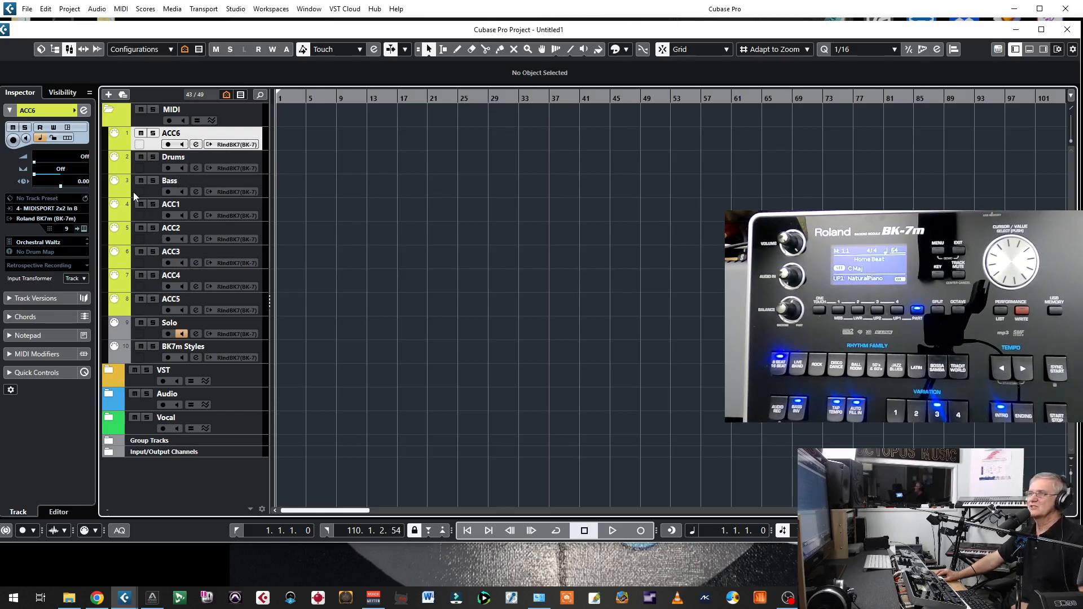
{"action": "mouse_move", "coordinate": [165, 143]}
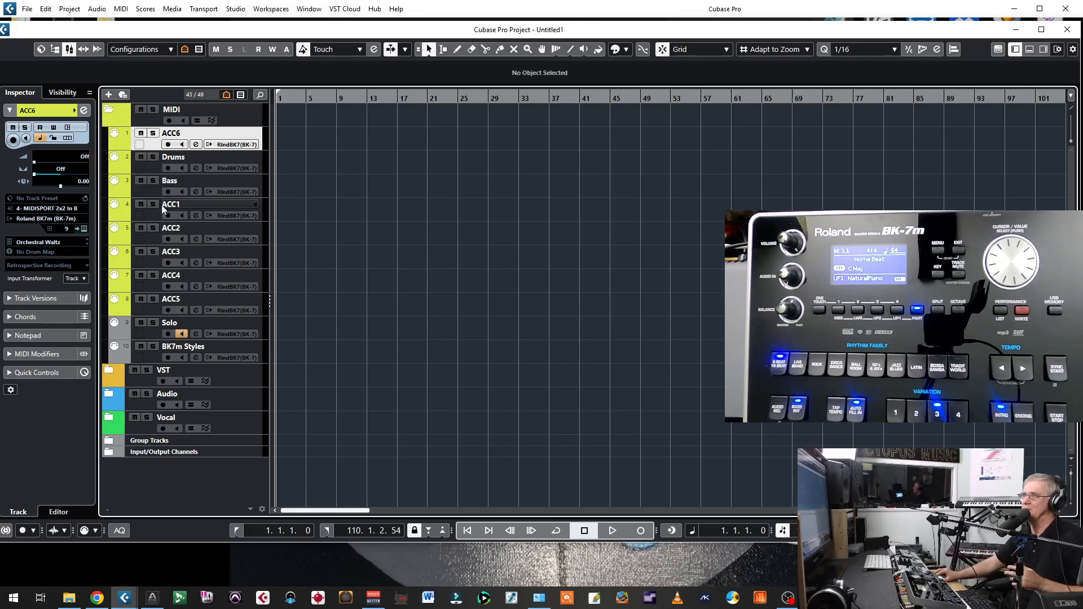
Make BK-7m the MIDI input of the ACC6 and Drums tracks after checking ACC1 and ACC5.
{"action": "left_click", "coordinate": [171, 205]}
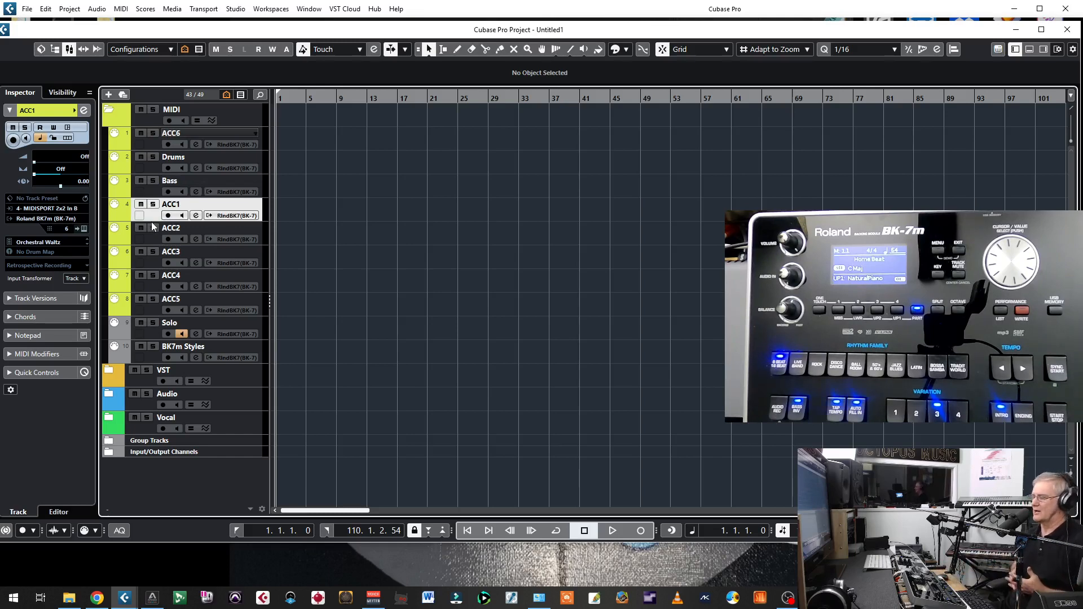
{"action": "mouse_move", "coordinate": [206, 241]}
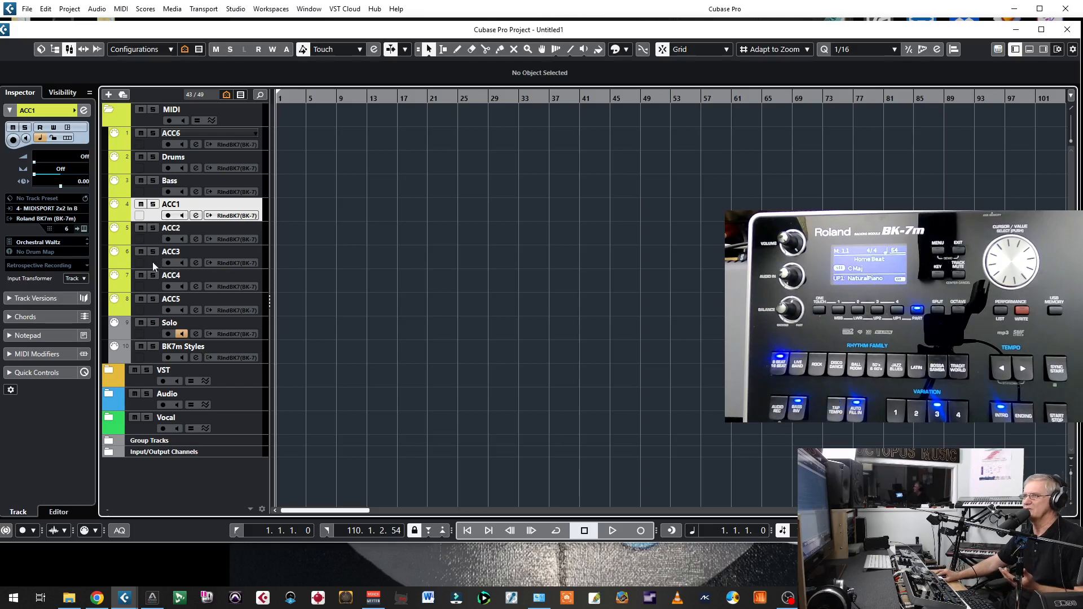
{"action": "mouse_move", "coordinate": [150, 315]}
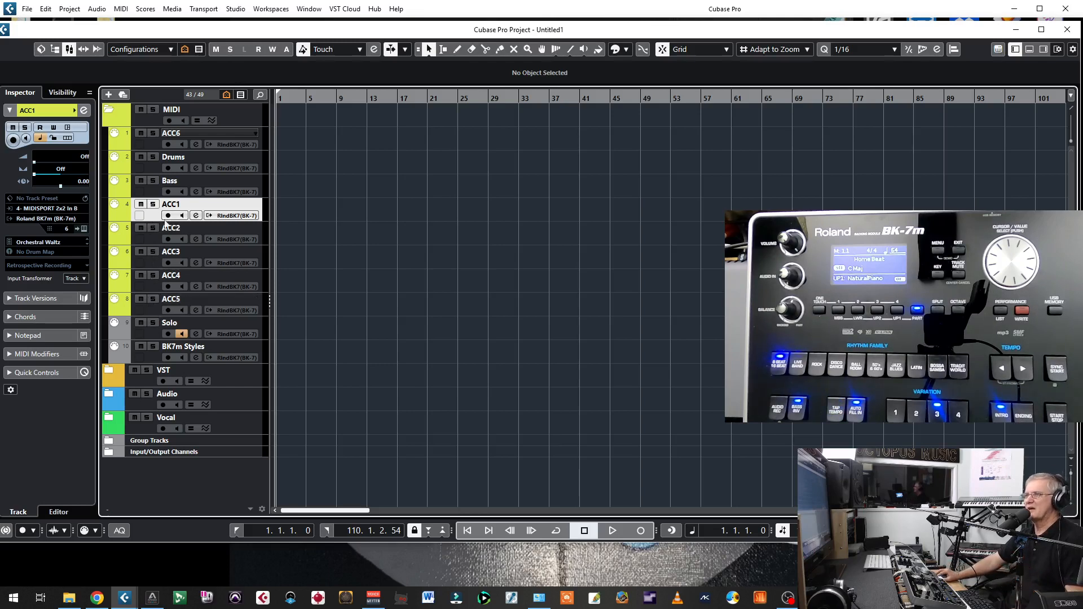
{"action": "mouse_move", "coordinate": [275, 273]}
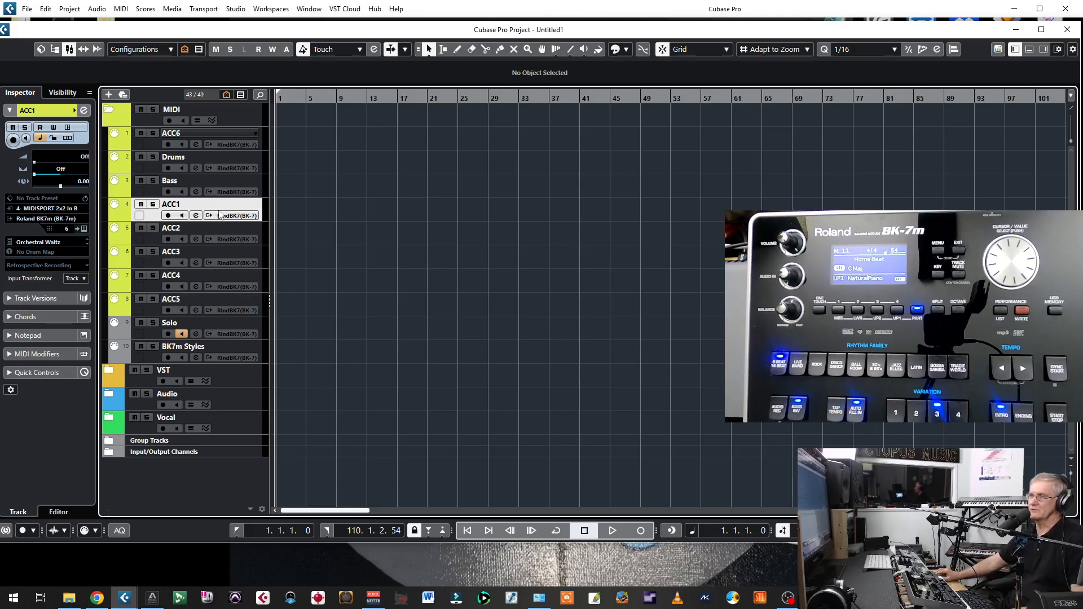
{"action": "mouse_move", "coordinate": [302, 300]}
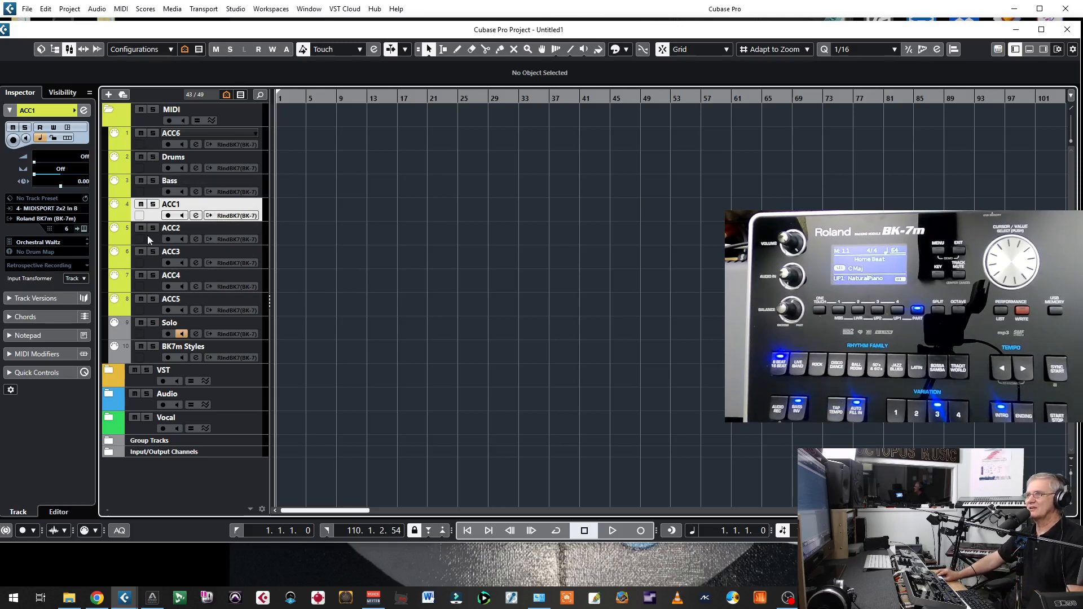
{"action": "mouse_move", "coordinate": [152, 312]}
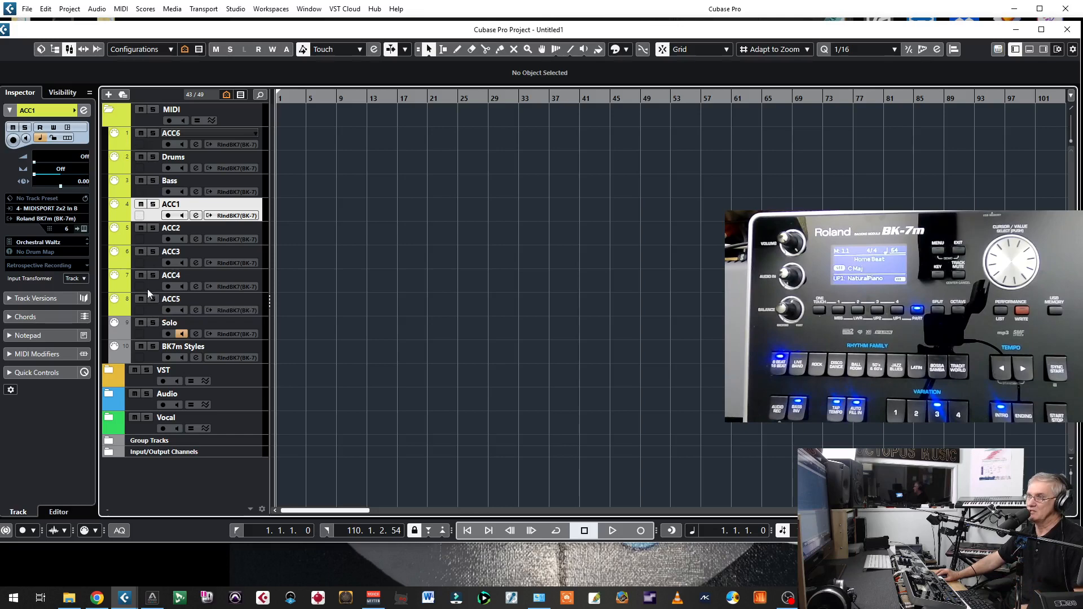
{"action": "left_click", "coordinate": [170, 298]}
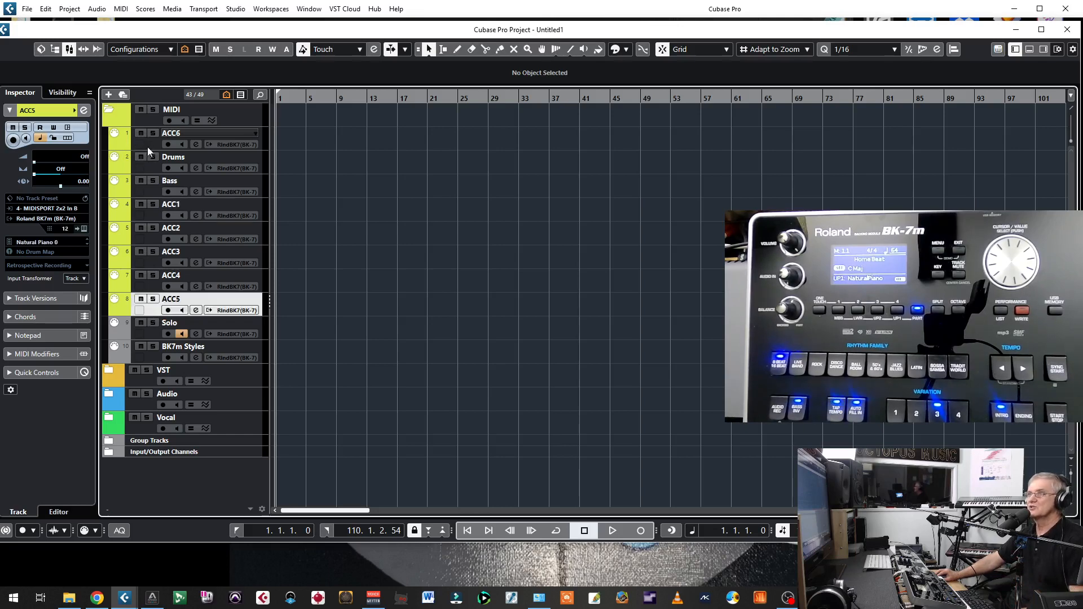
{"action": "left_click", "coordinate": [171, 133]}
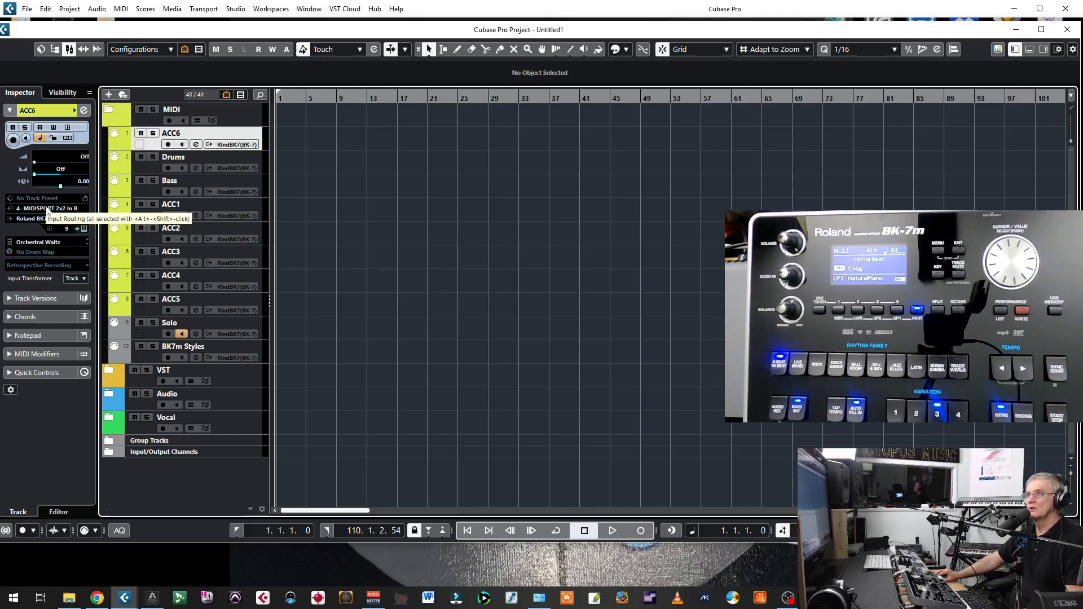
{"action": "left_click", "coordinate": [47, 209]}
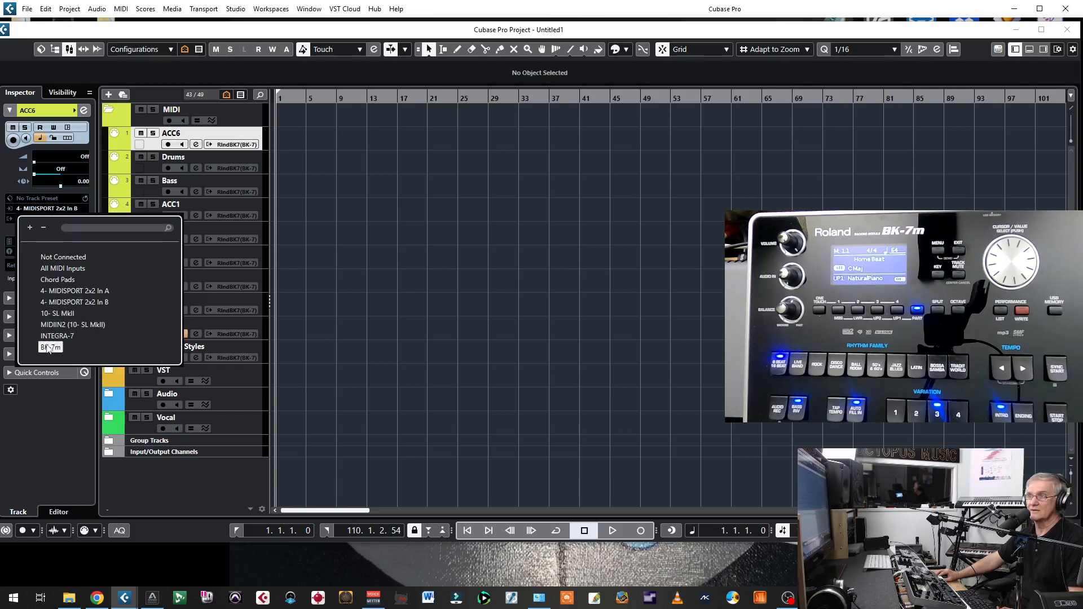
{"action": "left_click", "coordinate": [51, 346]}
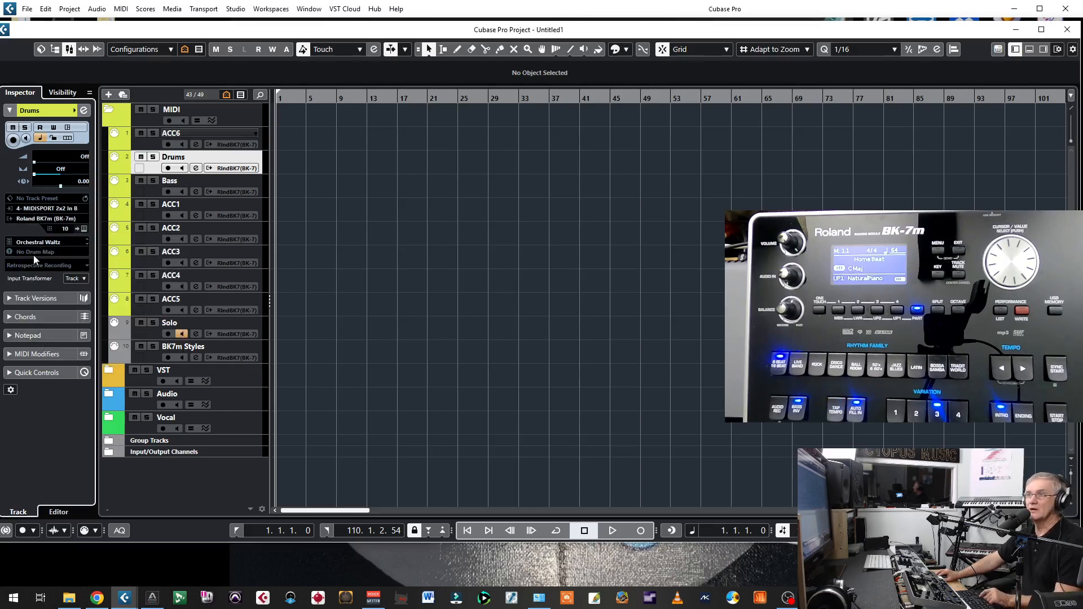
{"action": "left_click", "coordinate": [47, 207]}
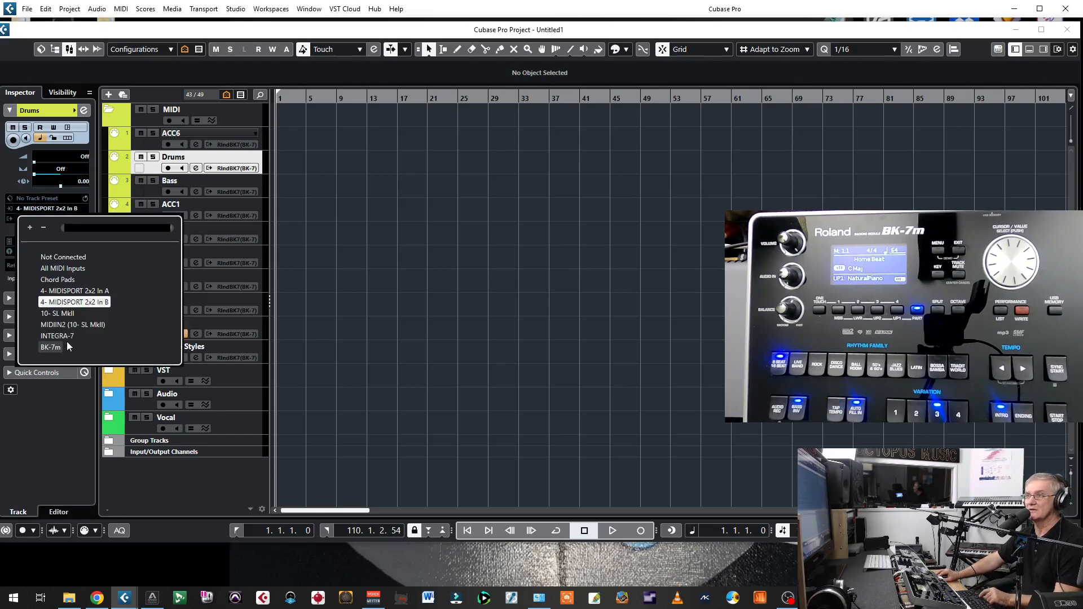
{"action": "left_click", "coordinate": [51, 346]}
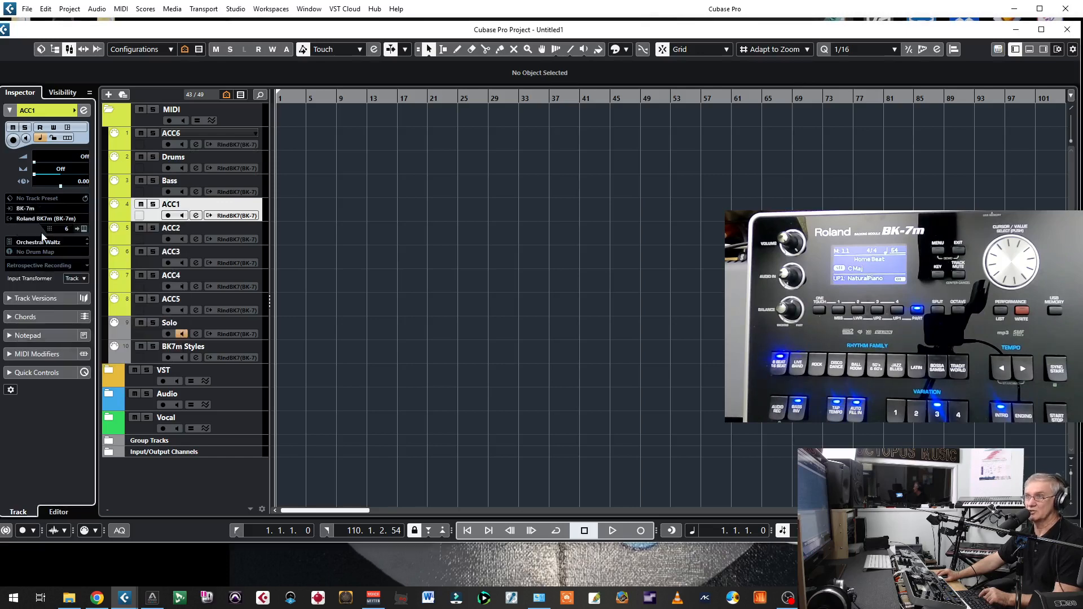
Review the routing of ACC3, ACC4, ACC5, Solo and BK7m Styles, confirming Roland BK7m on channel 16.
{"action": "left_click", "coordinate": [170, 250]}
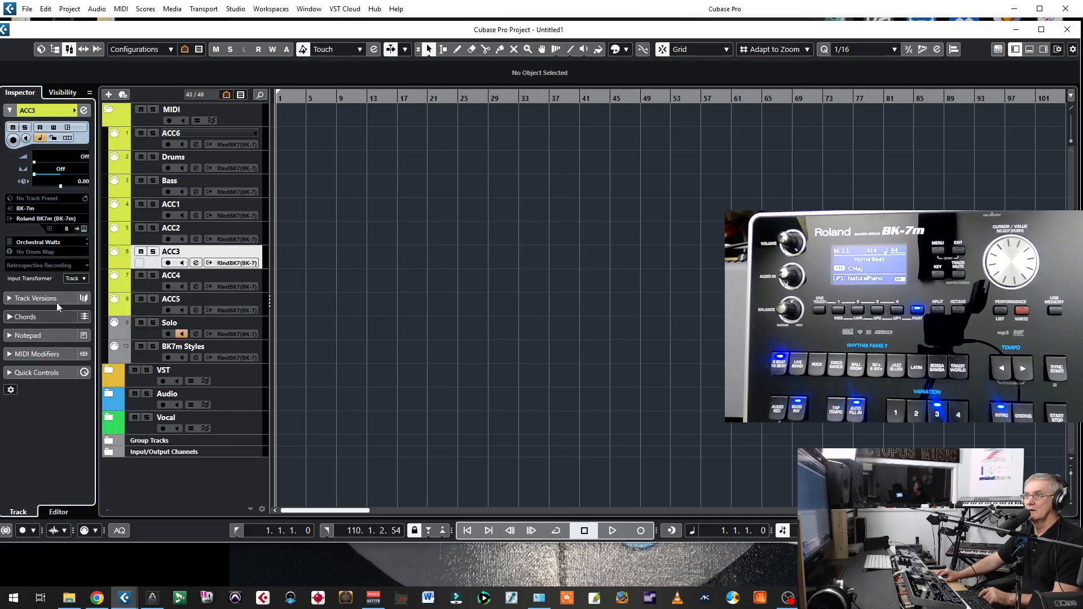
{"action": "left_click", "coordinate": [171, 275]}
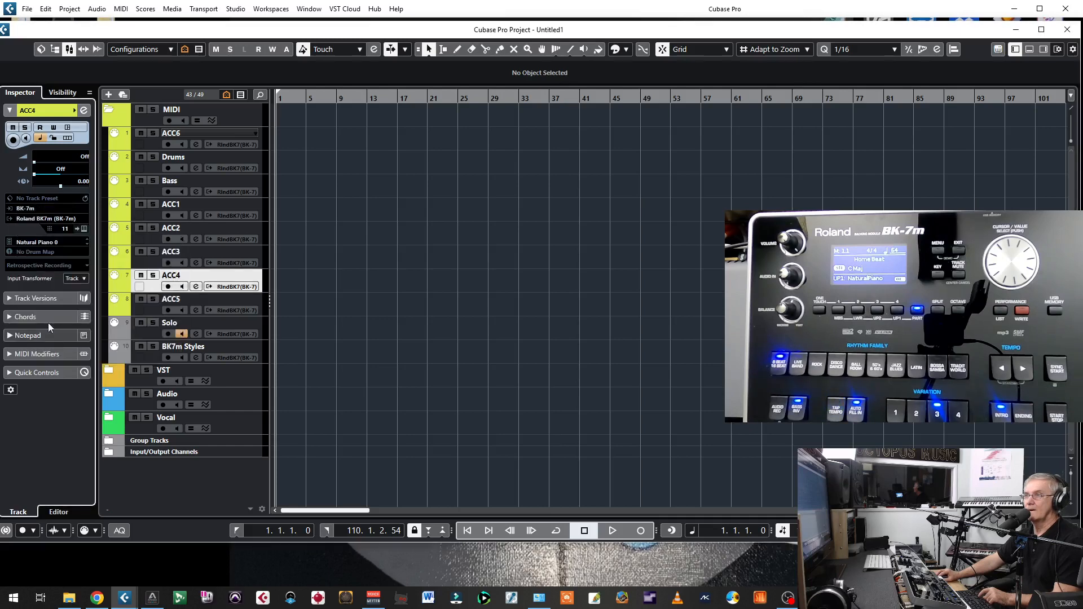
{"action": "left_click", "coordinate": [170, 298]}
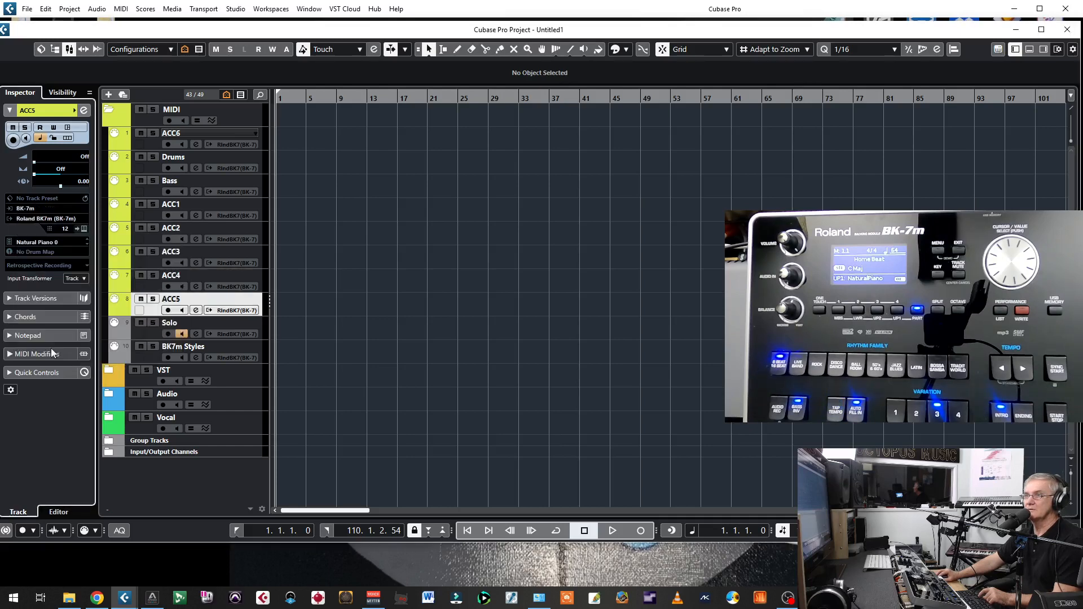
{"action": "left_click", "coordinate": [169, 323]}
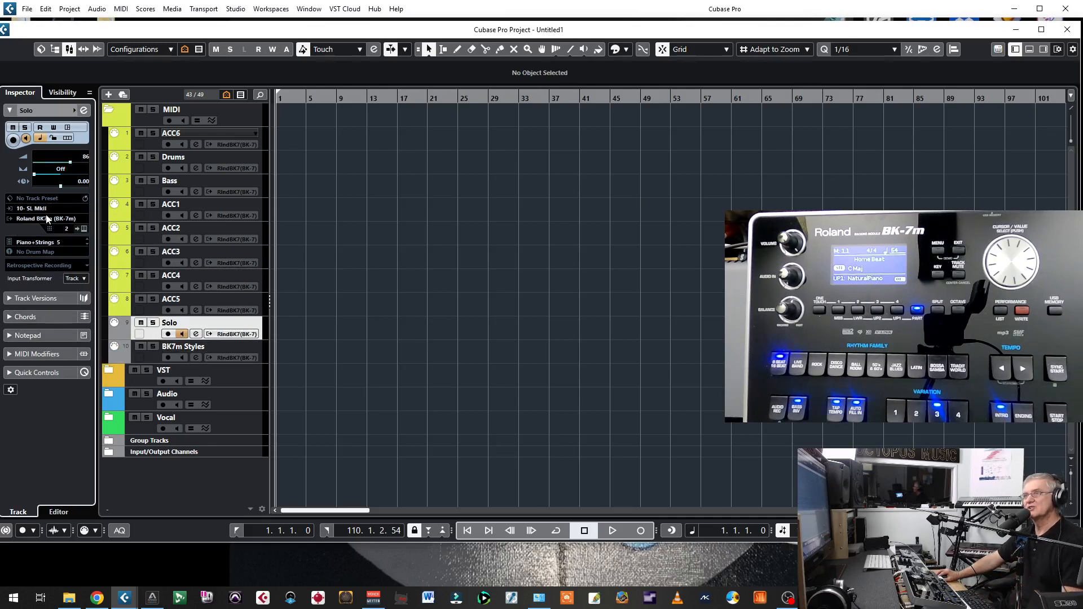
{"action": "mouse_move", "coordinate": [48, 217]}
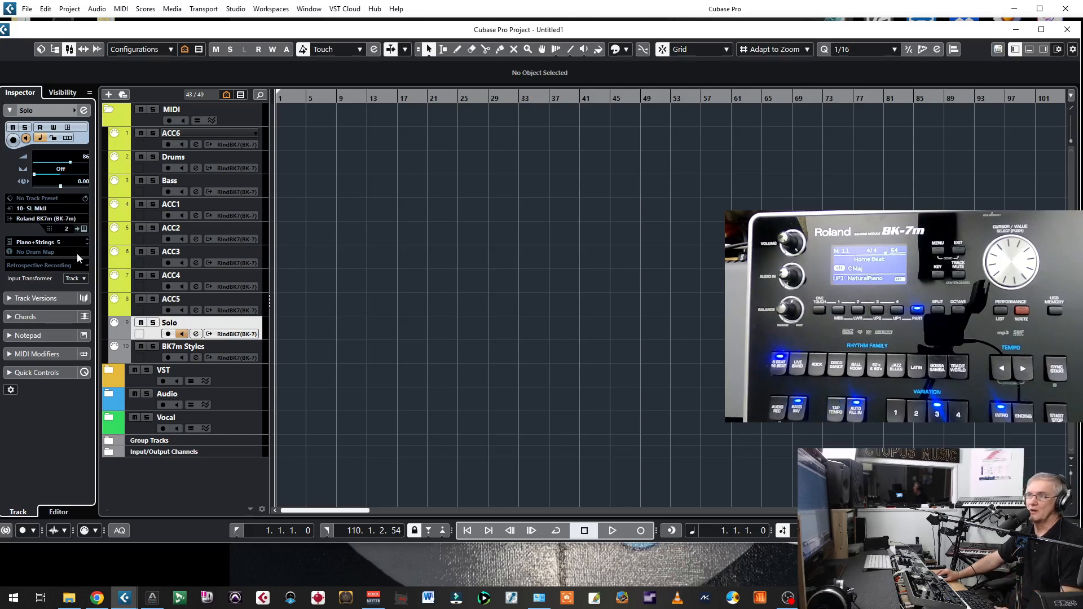
{"action": "mouse_move", "coordinate": [154, 364]}
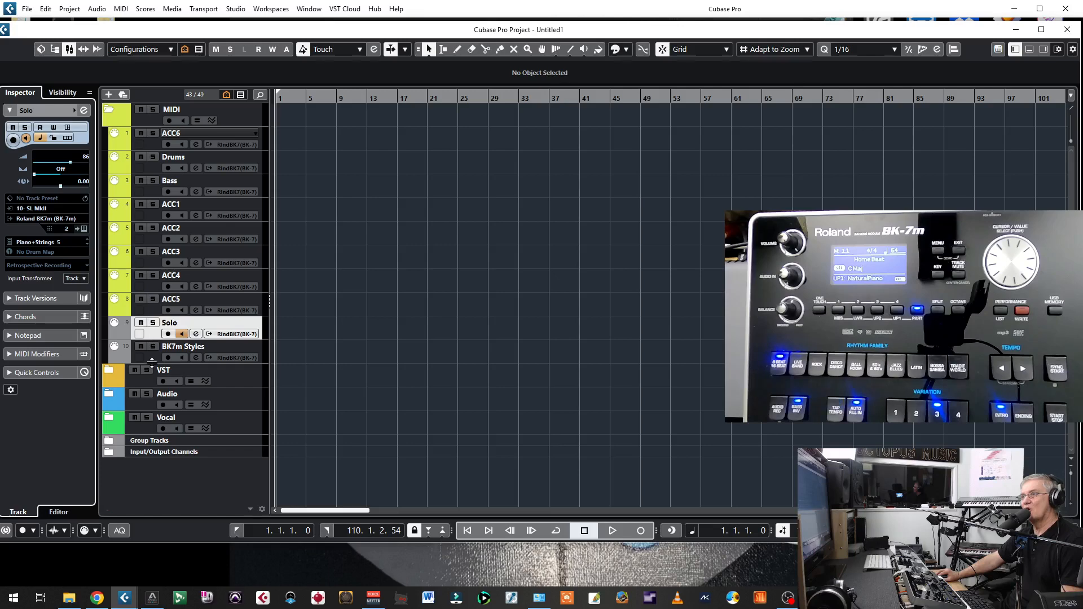
{"action": "left_click", "coordinate": [184, 347]}
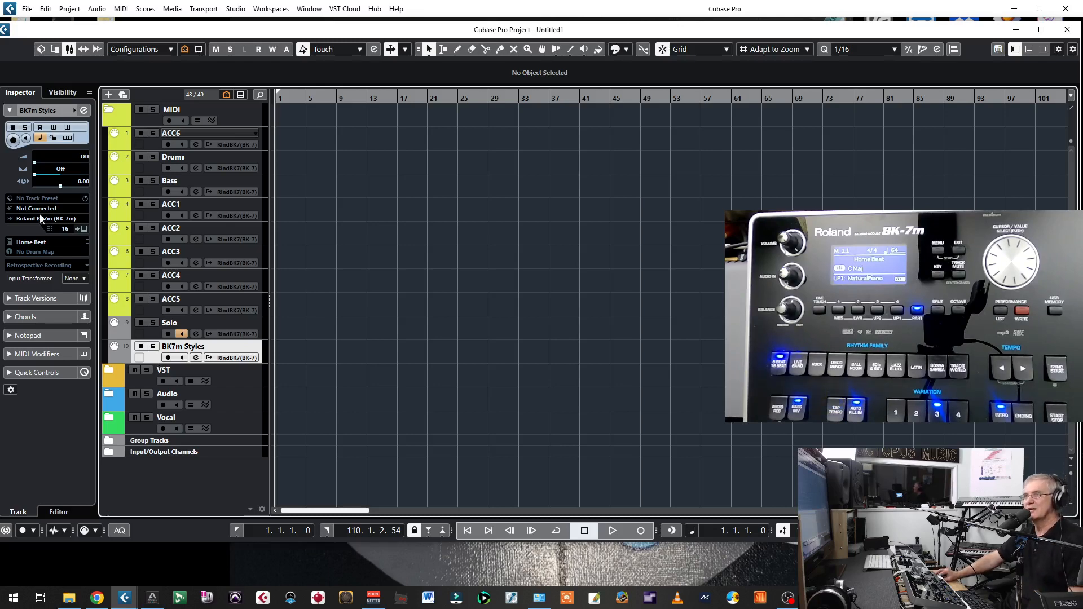
{"action": "mouse_move", "coordinate": [45, 217]}
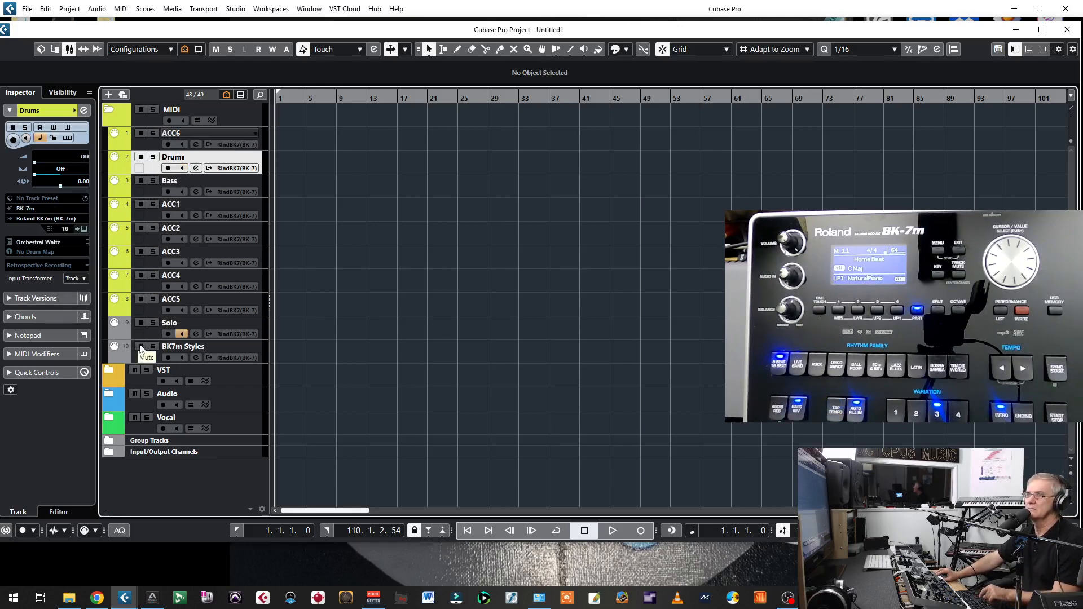
Show the MIDI output port list for the ACC5 track, currently Roland BK7m (BK-7m).
{"action": "left_click", "coordinate": [171, 298]}
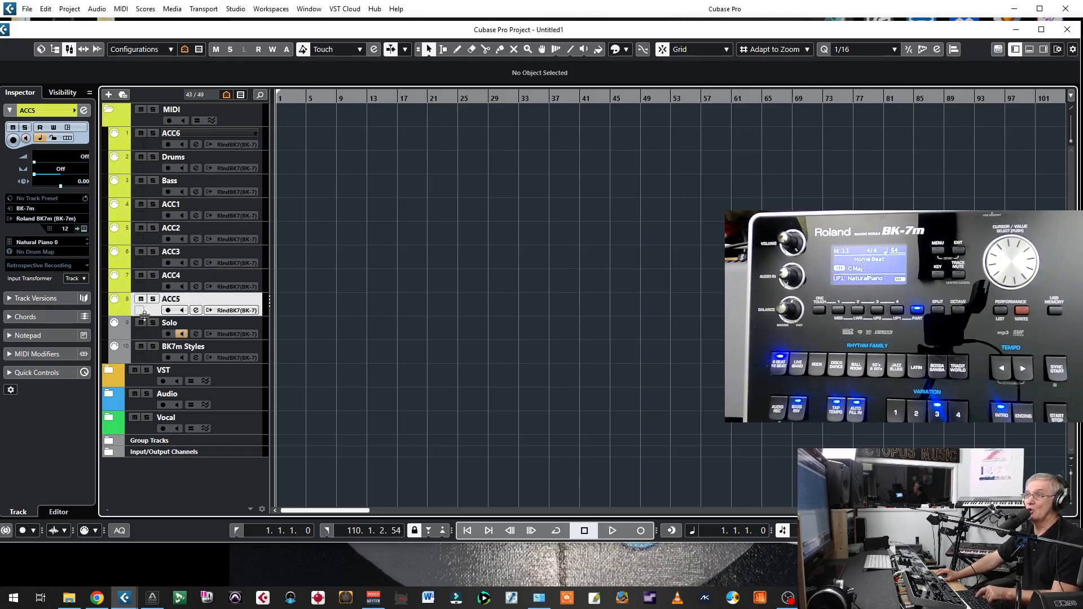
{"action": "mouse_move", "coordinate": [43, 218]}
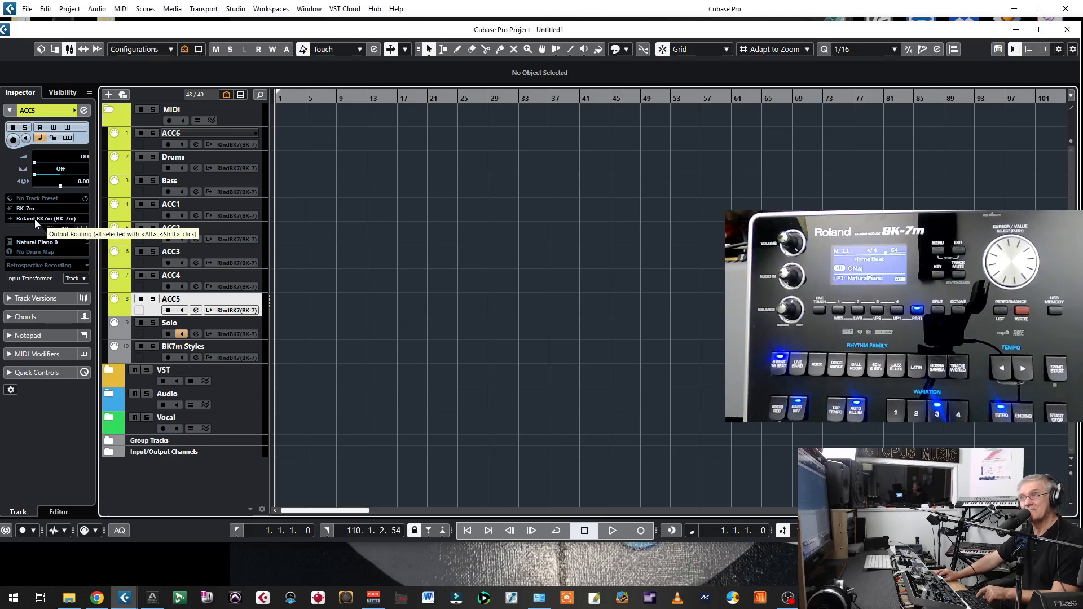
{"action": "left_click", "coordinate": [48, 217]}
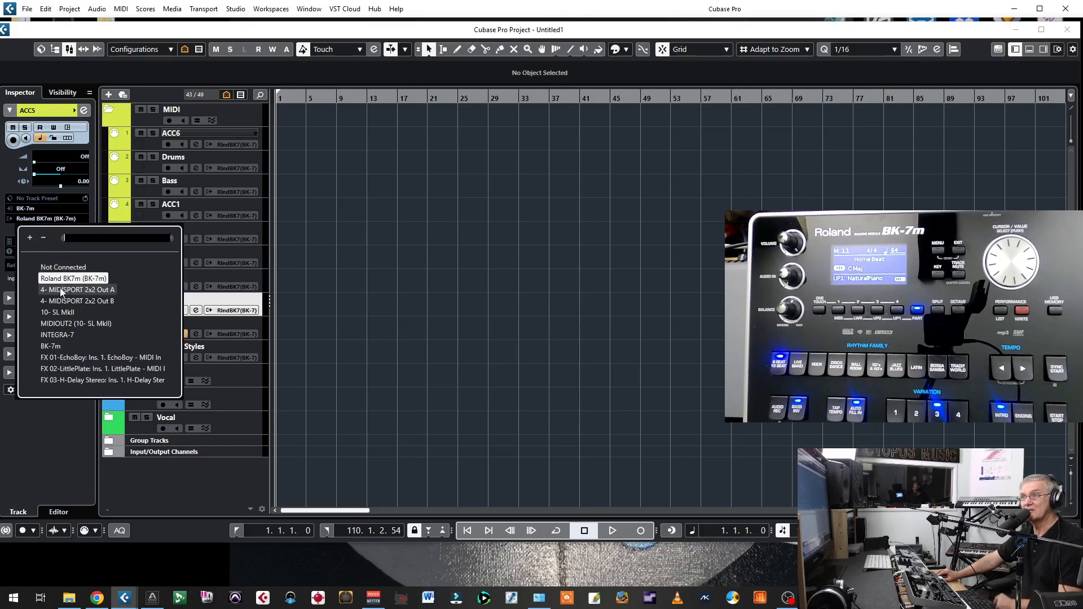
{"action": "mouse_move", "coordinate": [61, 350]}
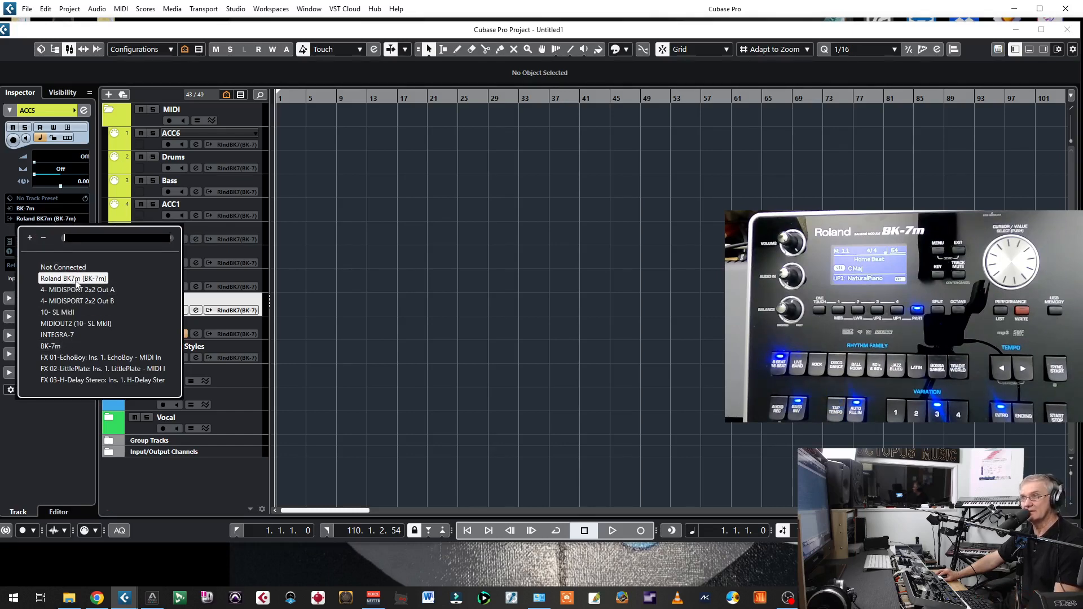
Keep ACC5's output on Roland BK7m (BK-7m).
{"action": "left_click", "coordinate": [63, 267]}
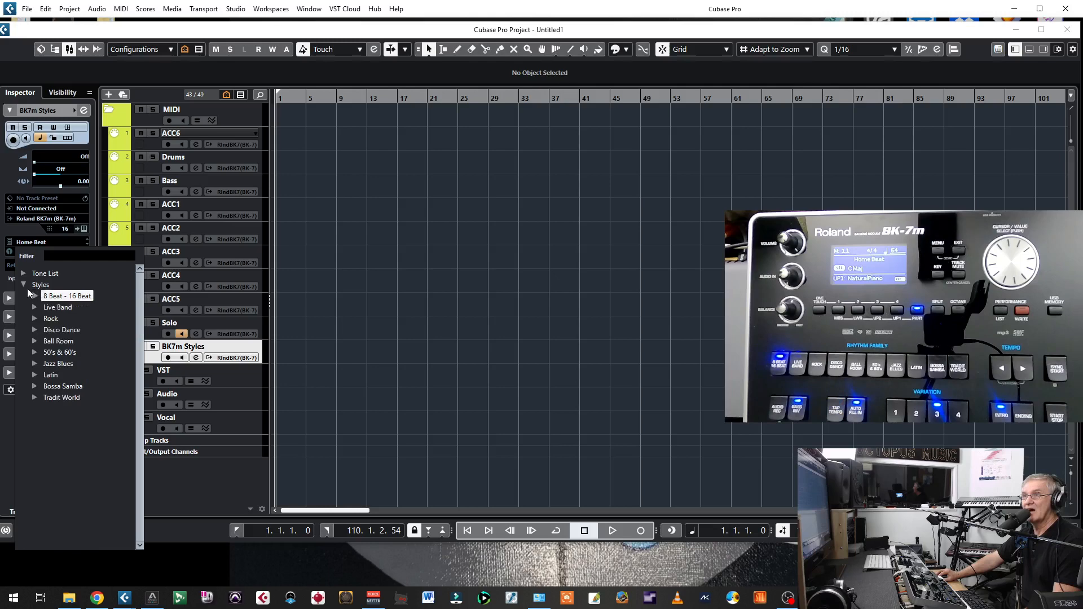
Audition the Rock styles Green Rock and Cool Shuffle on the BK7m Styles track.
{"action": "left_click", "coordinate": [23, 273]}
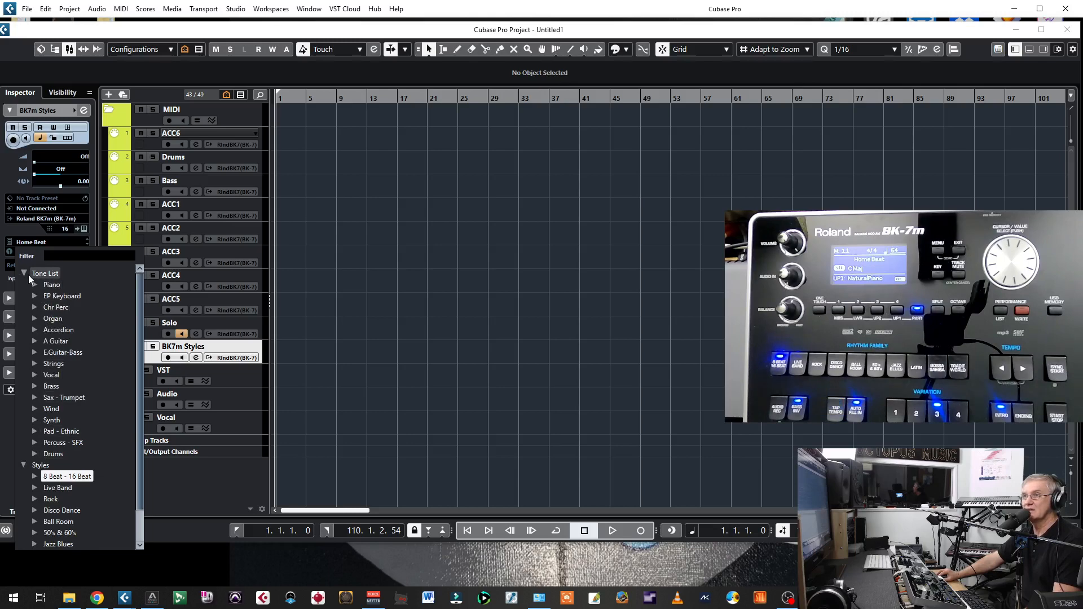
{"action": "left_click", "coordinate": [23, 273]}
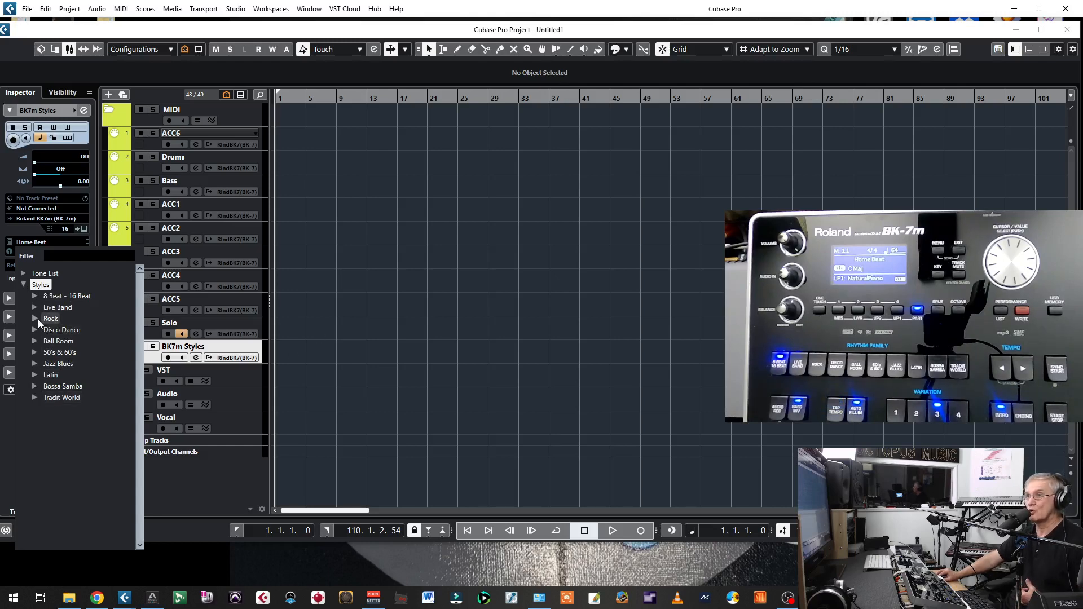
{"action": "left_click", "coordinate": [35, 318]}
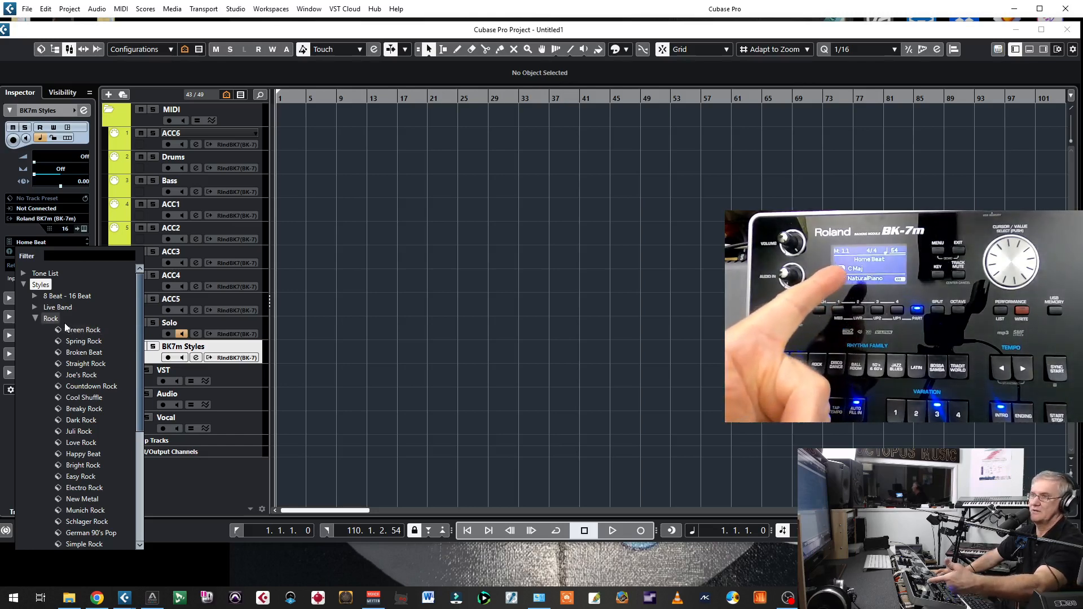
{"action": "left_click", "coordinate": [83, 329]}
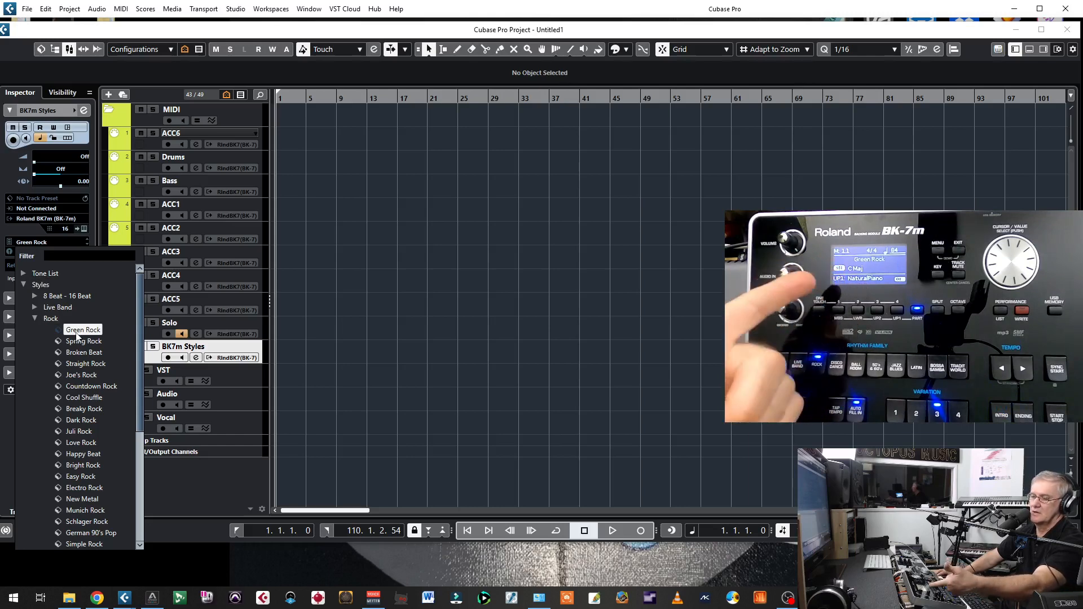
{"action": "left_click", "coordinate": [84, 397]}
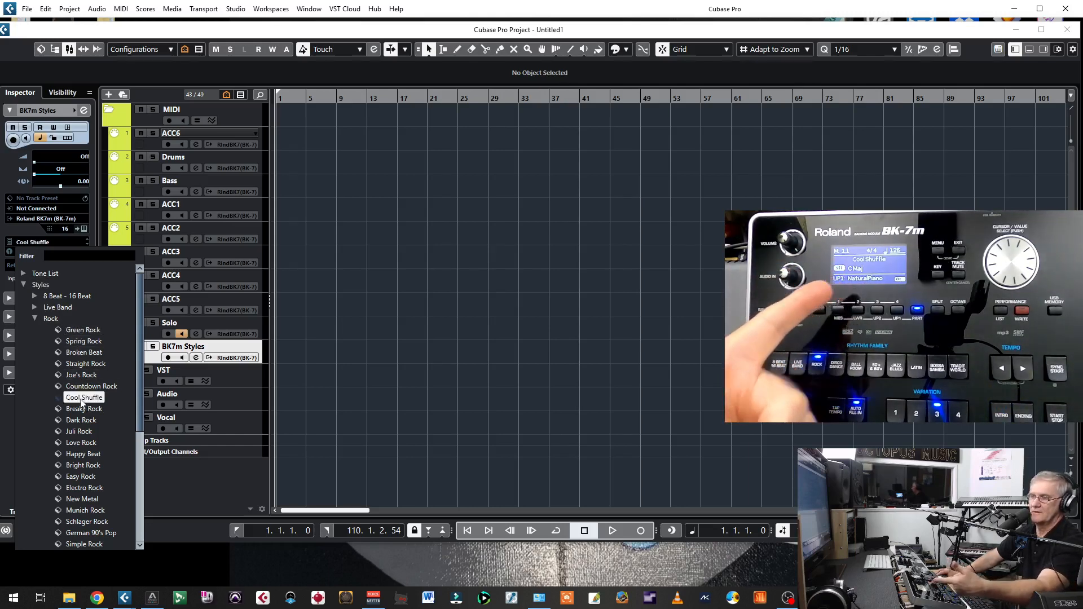
Settle on the first Live Band style (Brick Beat) for the BK7m Styles track.
{"action": "left_click", "coordinate": [35, 318]}
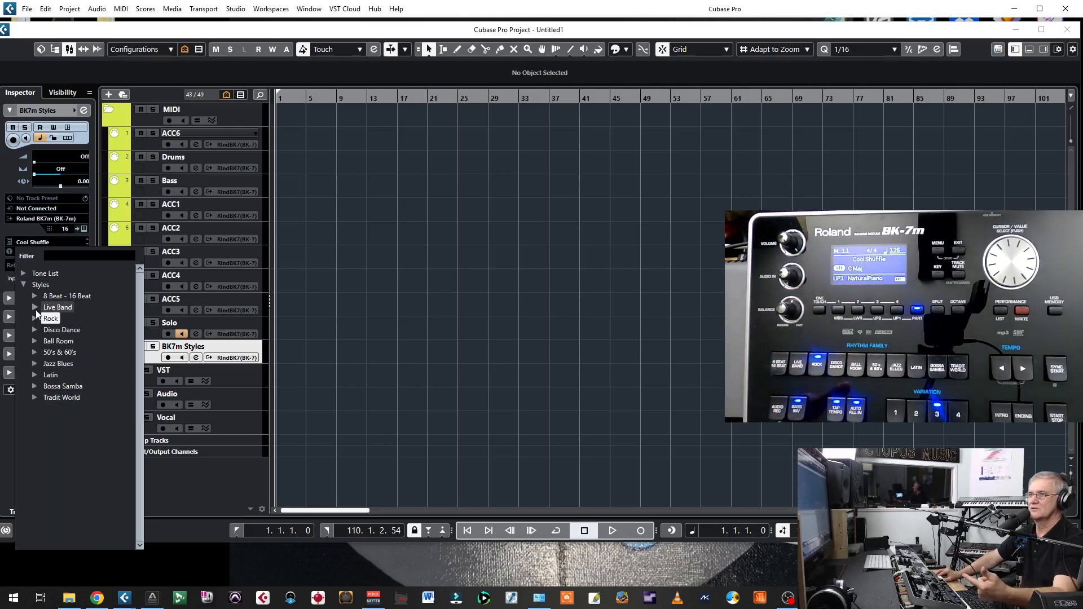
{"action": "left_click", "coordinate": [35, 307]}
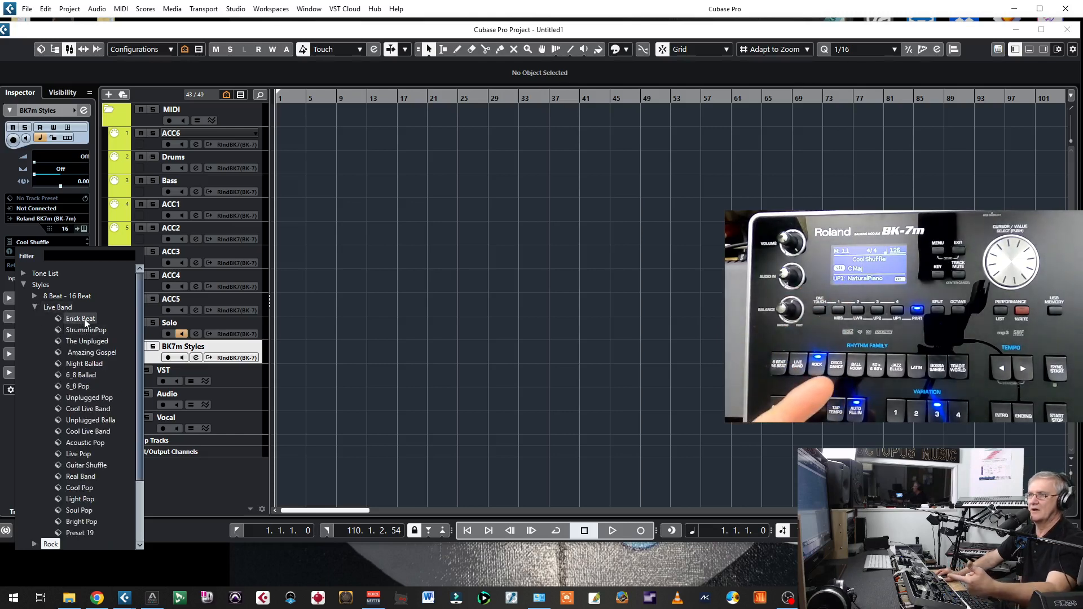
{"action": "left_click", "coordinate": [81, 318]}
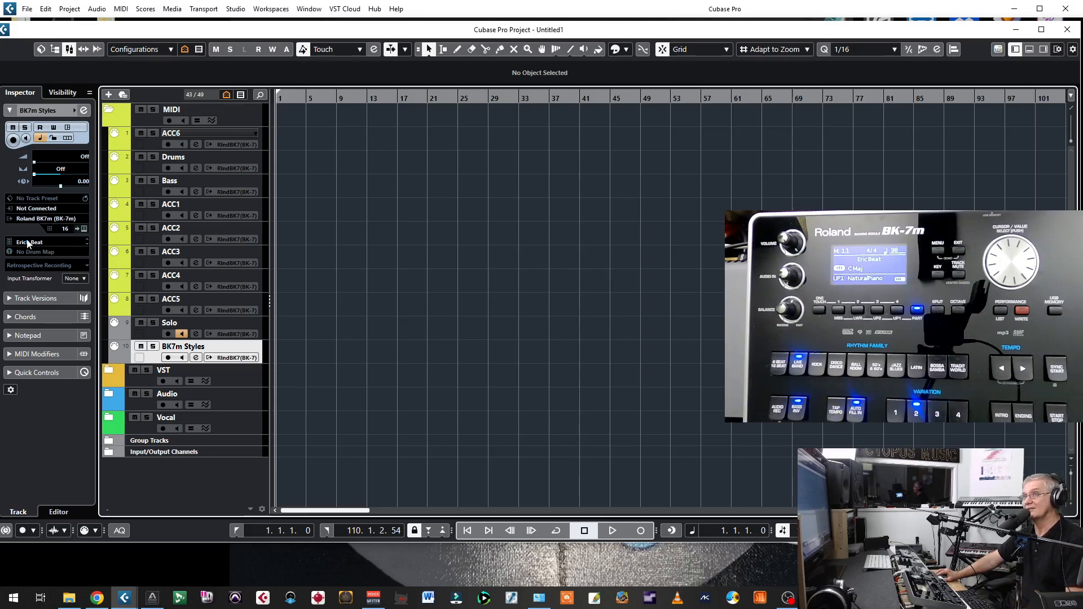
{"action": "left_click", "coordinate": [170, 323]}
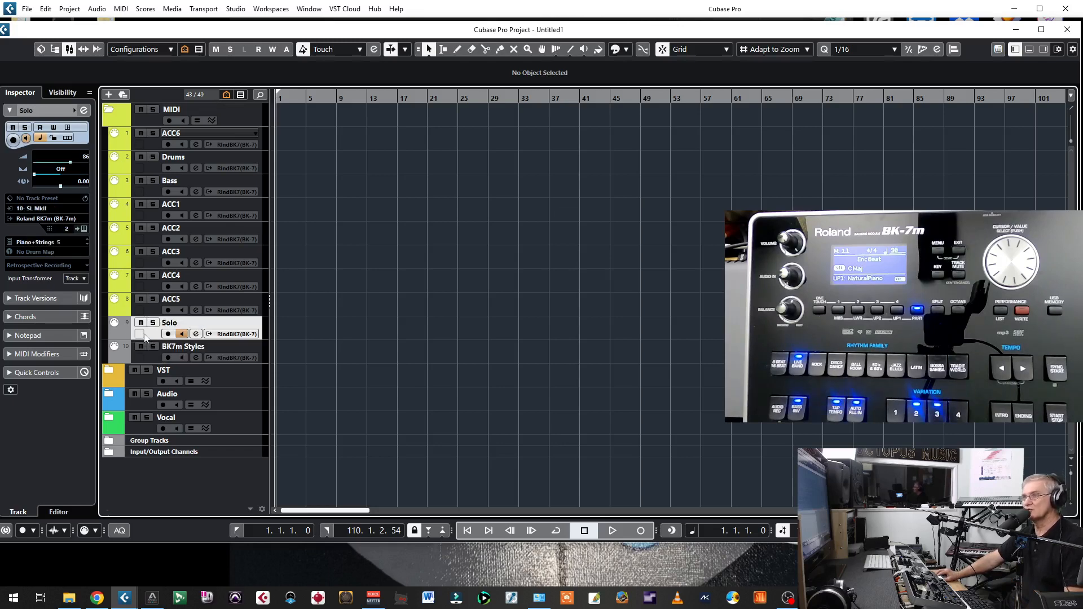
Choose Brite Piano 4 from the Piano tones as the Solo track's tone, replacing Piano+Strings 5.
{"action": "left_click", "coordinate": [39, 243]}
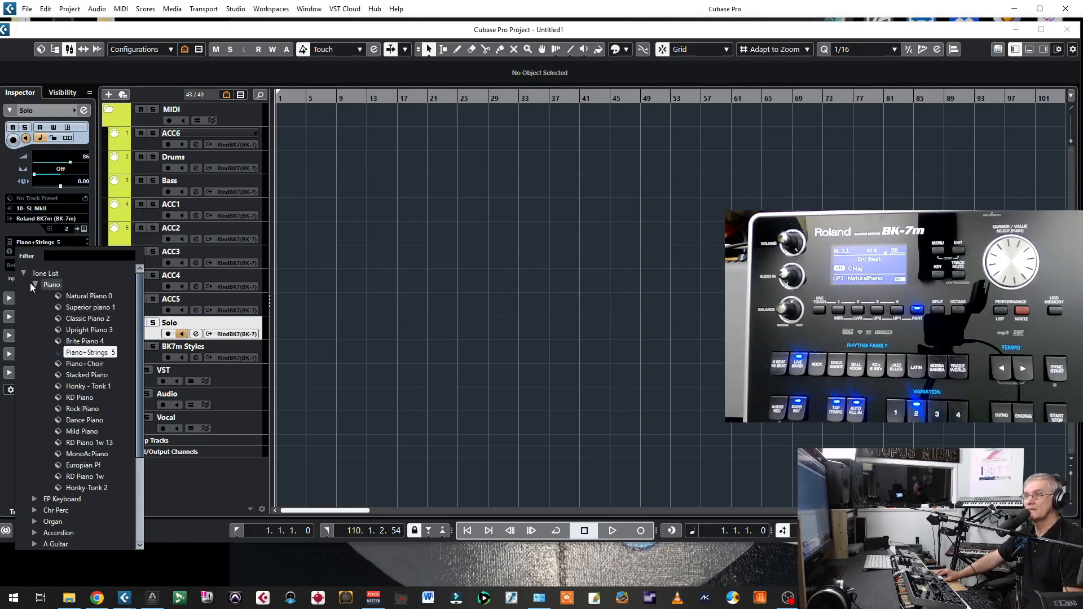
{"action": "left_click", "coordinate": [31, 284]}
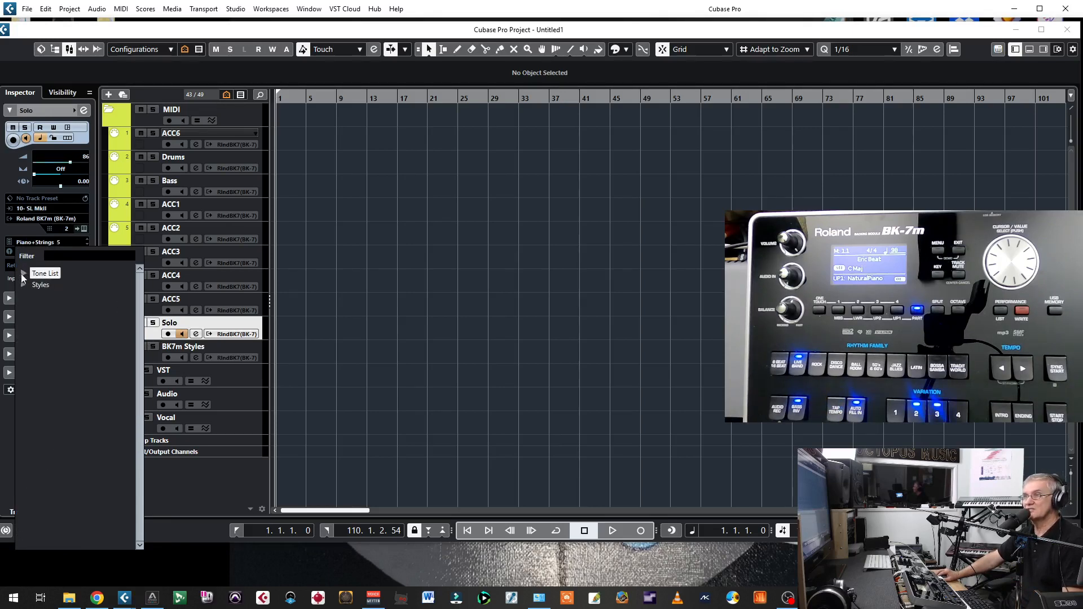
{"action": "left_click", "coordinate": [24, 273]}
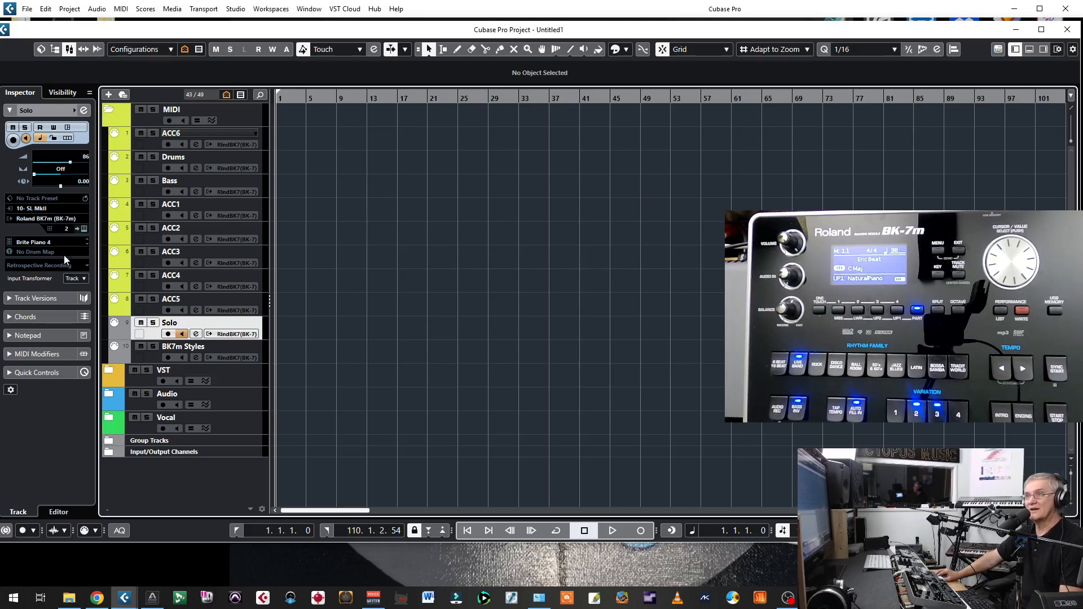
{"action": "mouse_move", "coordinate": [62, 259]}
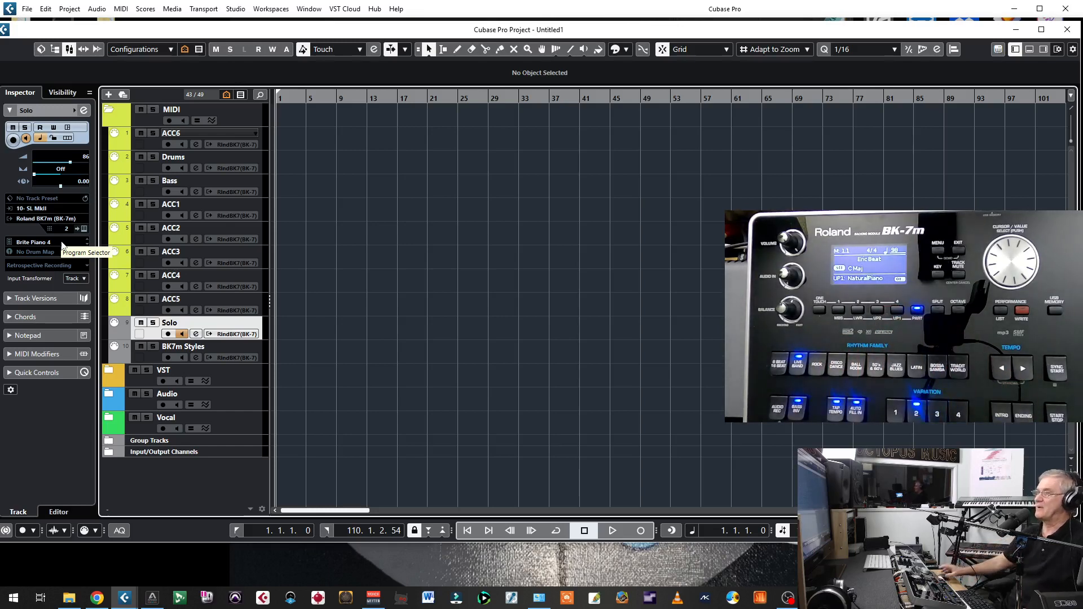
{"action": "mouse_move", "coordinate": [322, 260]}
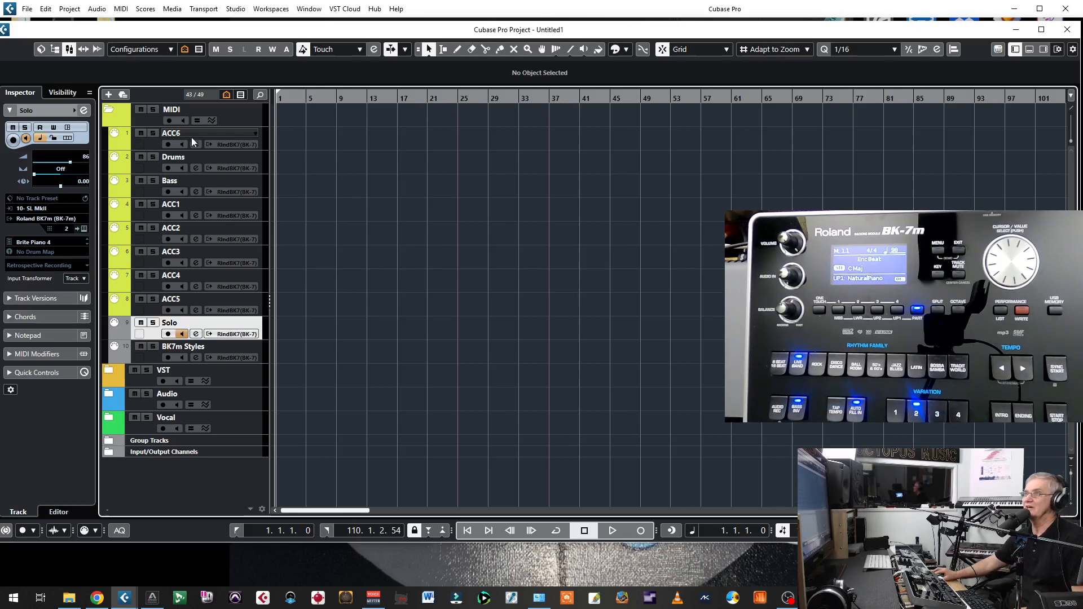
{"action": "left_click", "coordinate": [171, 133]}
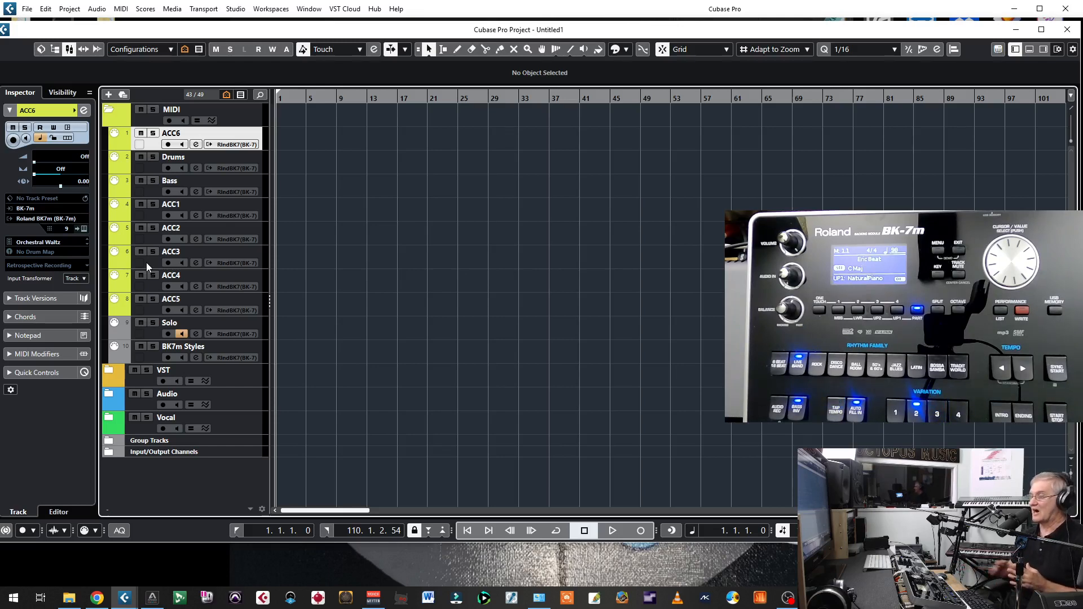
{"action": "mouse_move", "coordinate": [370, 230]}
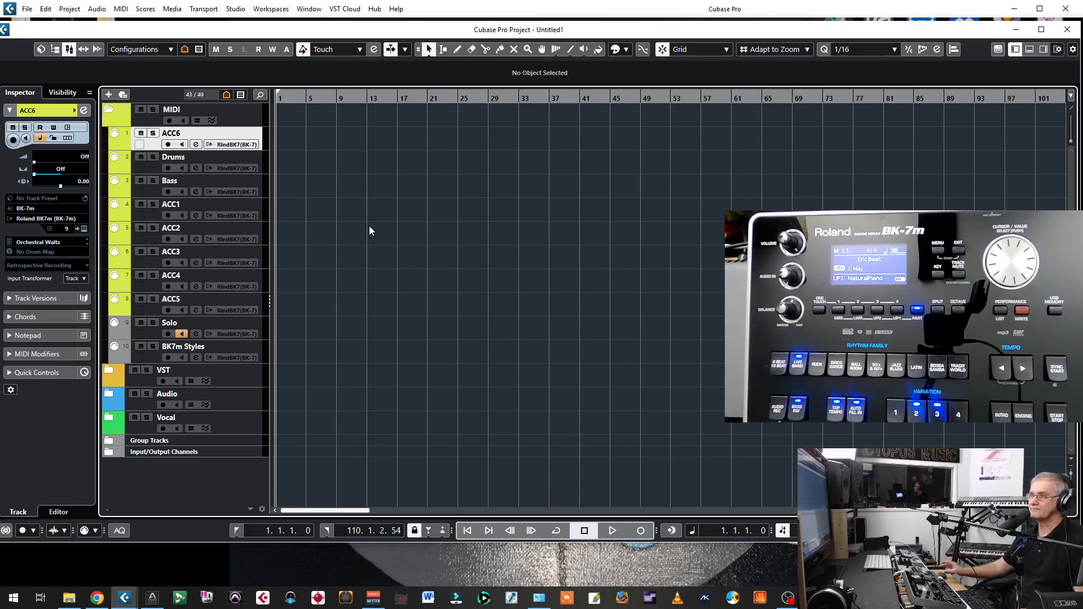
{"action": "left_click", "coordinate": [169, 323]}
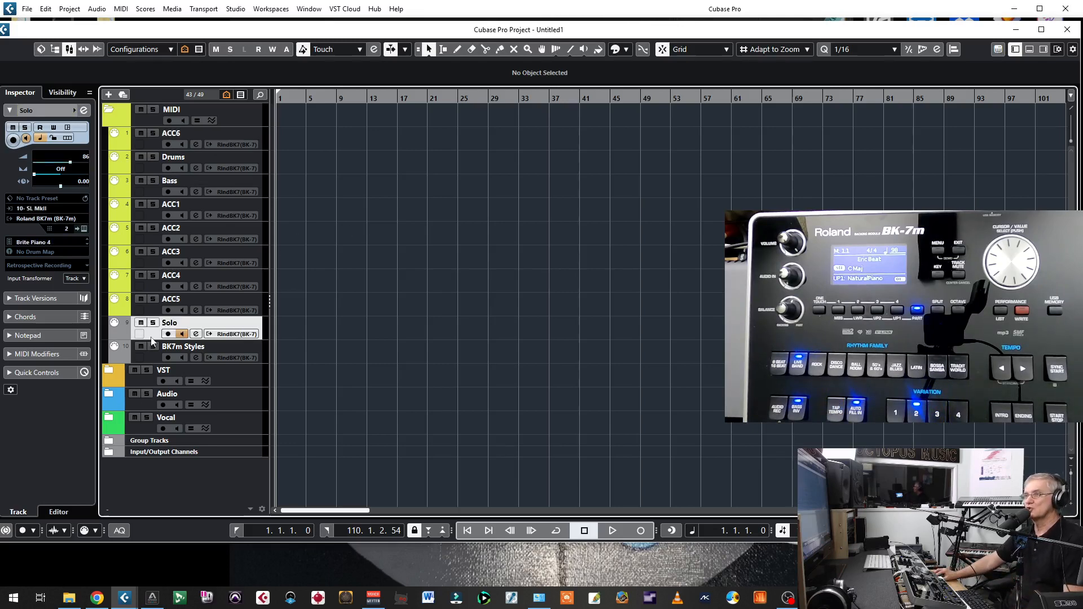
{"action": "mouse_move", "coordinate": [48, 217]}
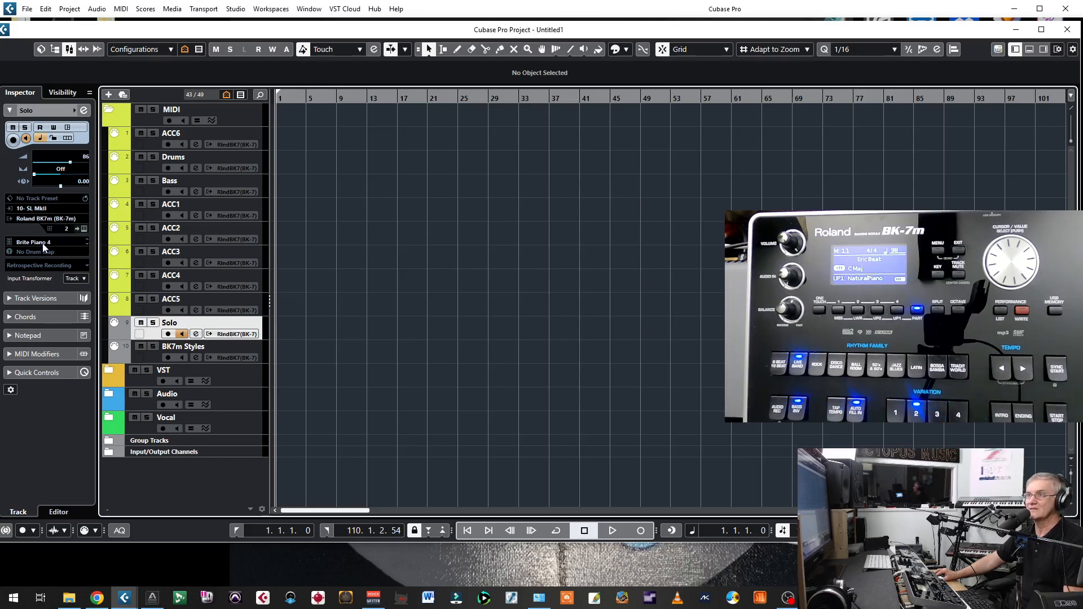
Try Natural Piano 0, then set the Solo track's tone to Superior piano 1.
{"action": "left_click", "coordinate": [35, 242]}
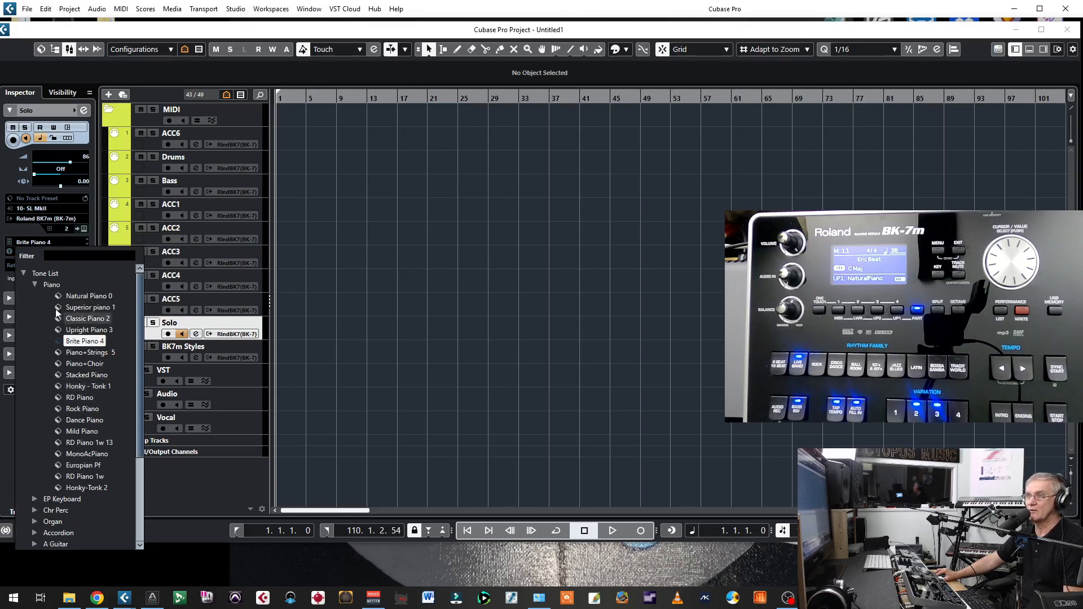
{"action": "left_click", "coordinate": [88, 295]}
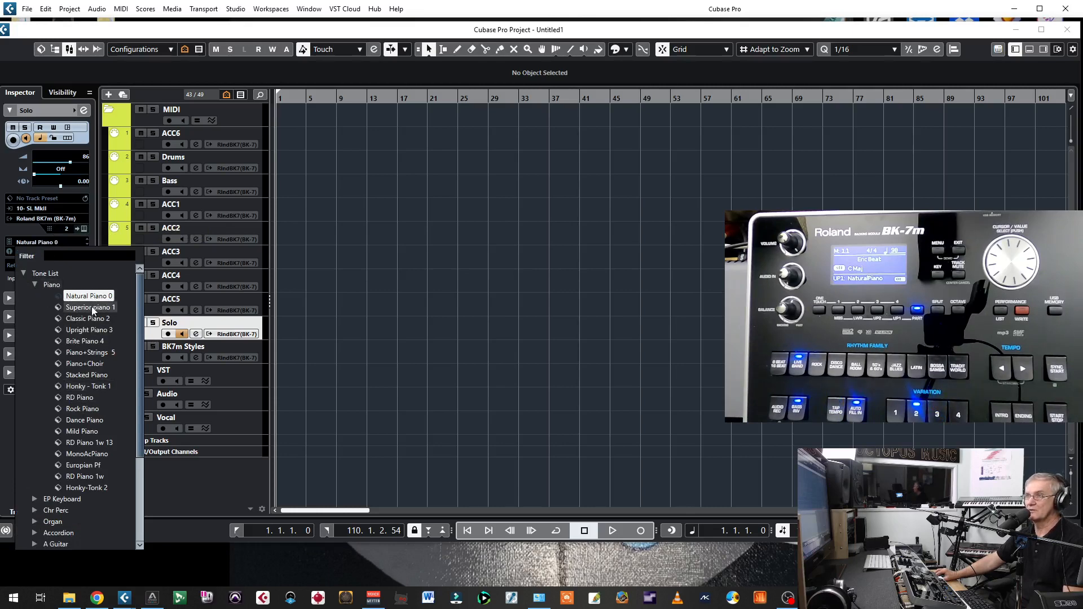
{"action": "left_click", "coordinate": [90, 306]}
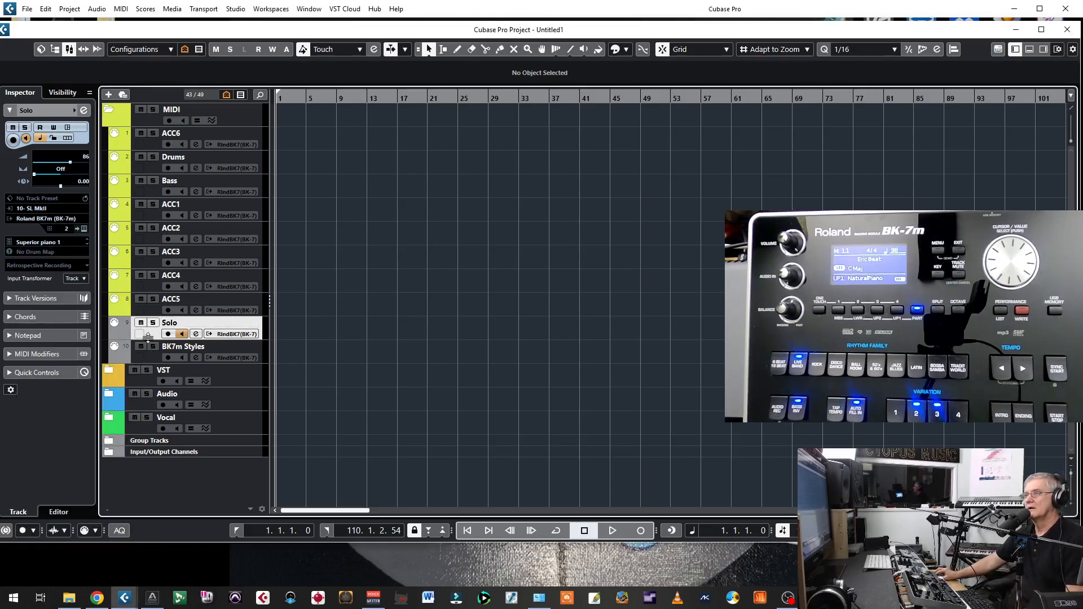
{"action": "mouse_move", "coordinate": [201, 297]}
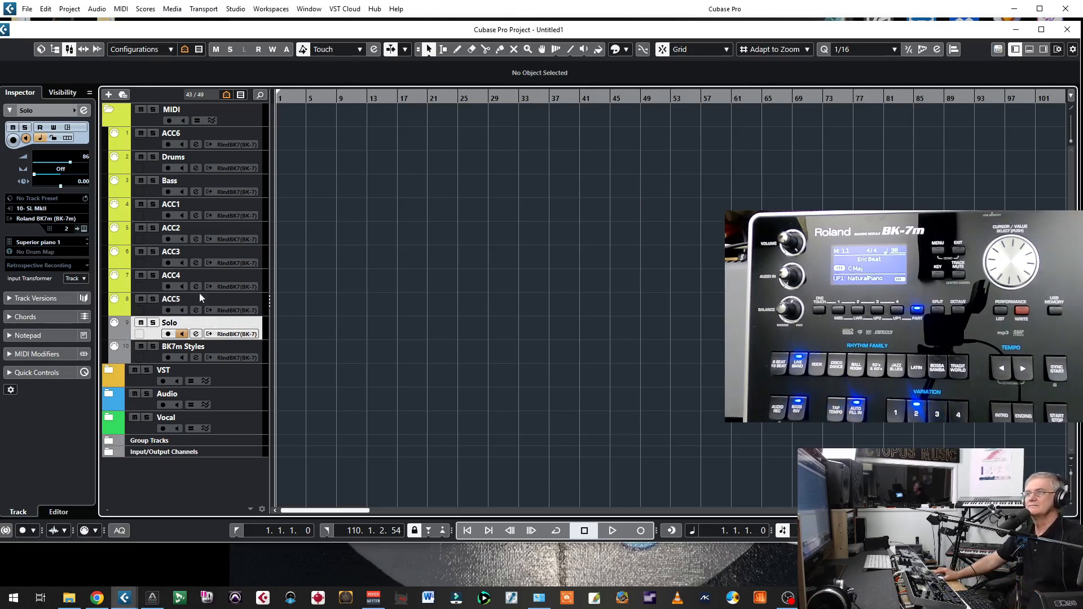
{"action": "mouse_move", "coordinate": [338, 232]}
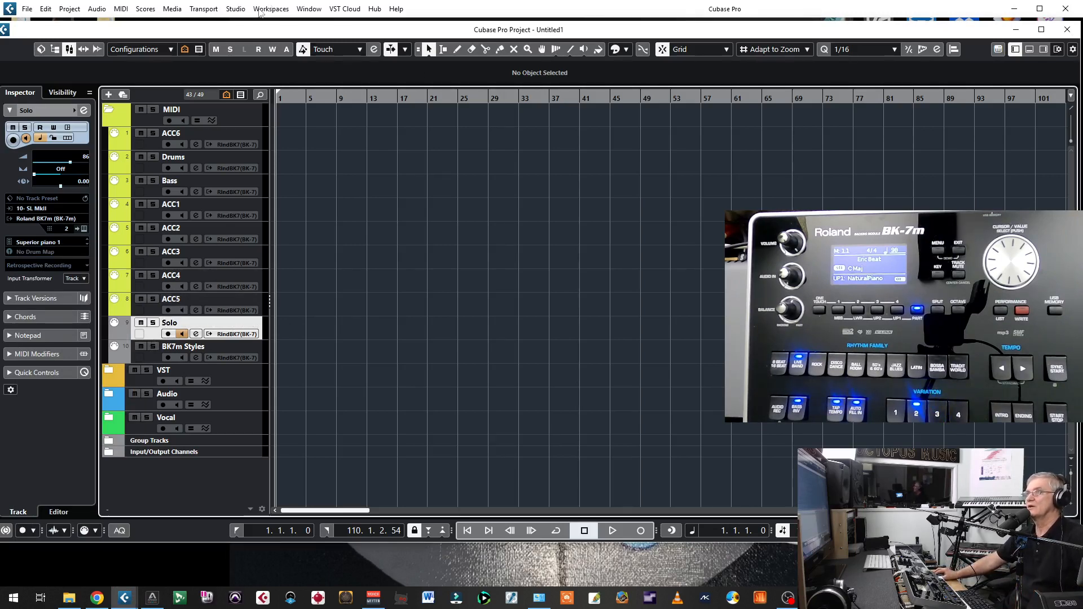
Browse the Studio menu's More Options submenu without choosing a command.
{"action": "left_click", "coordinate": [236, 8]}
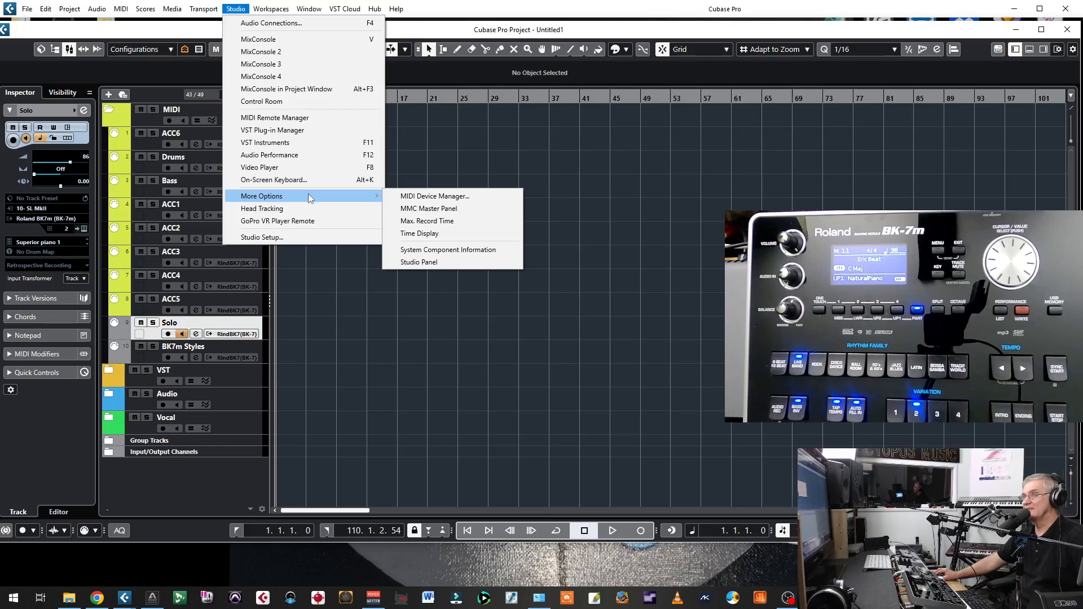
{"action": "left_click", "coordinate": [444, 159]}
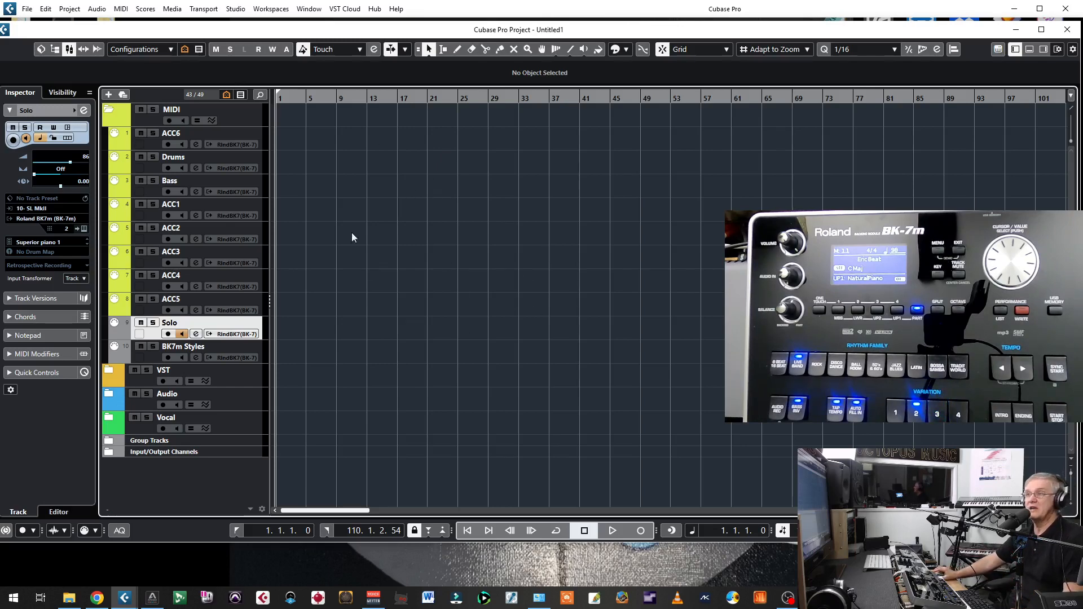
{"action": "mouse_move", "coordinate": [452, 286]}
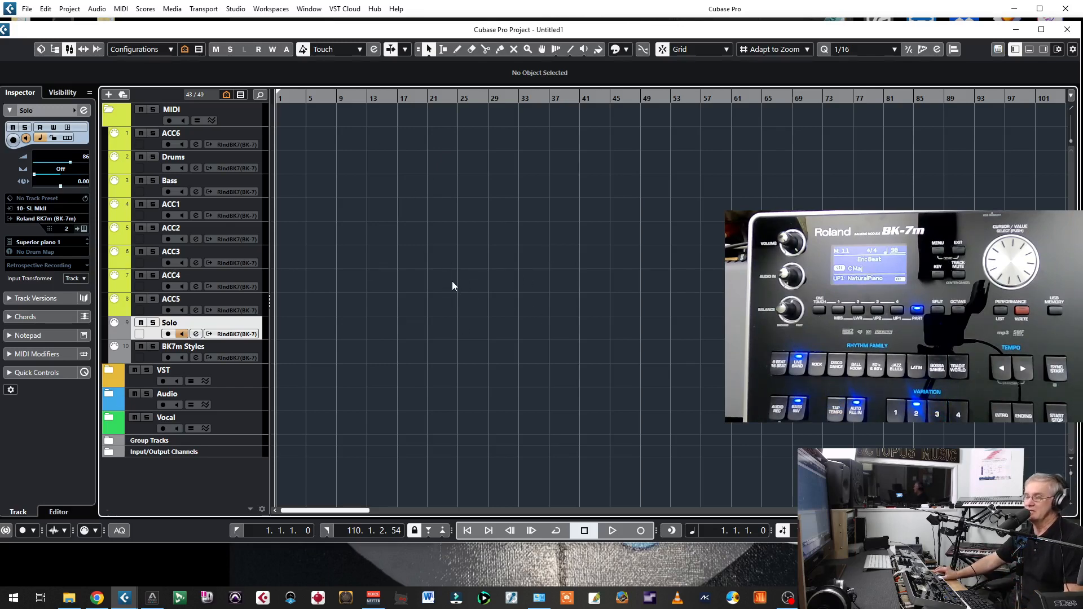